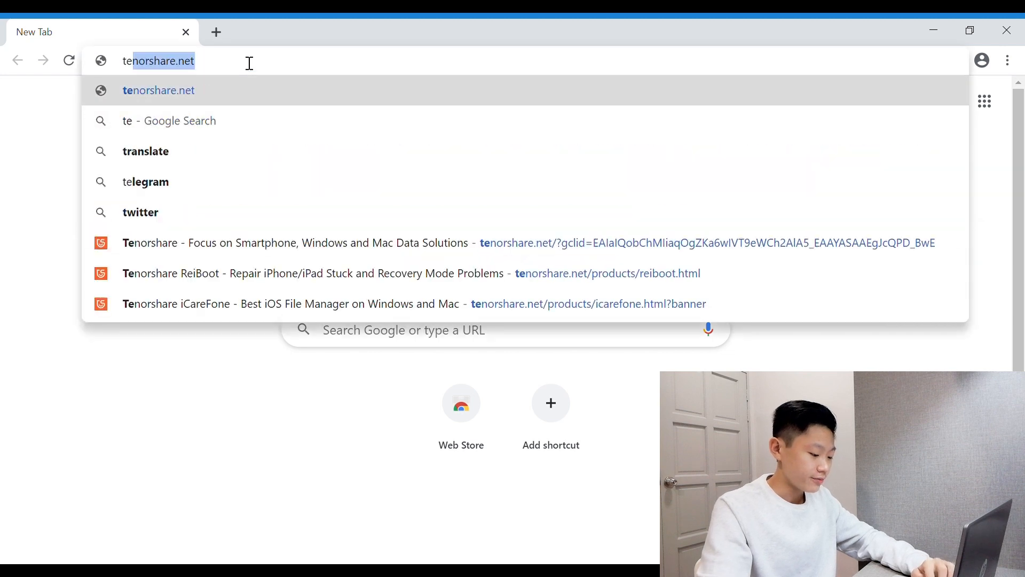
Search Google for 'tenorshare' and open the Tenorshare® Official Site result
text(tenord)
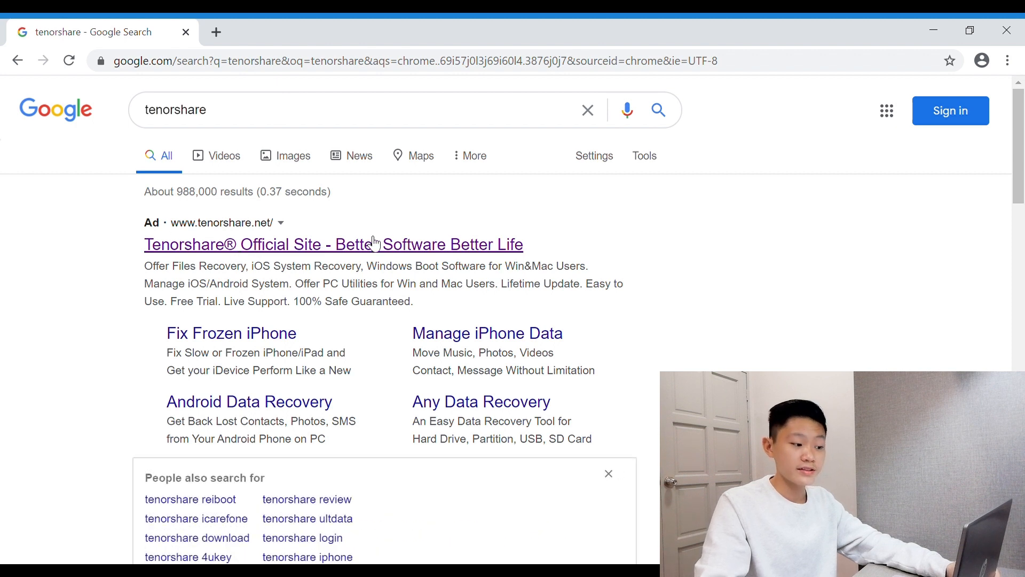
mouse_move(490, 230)
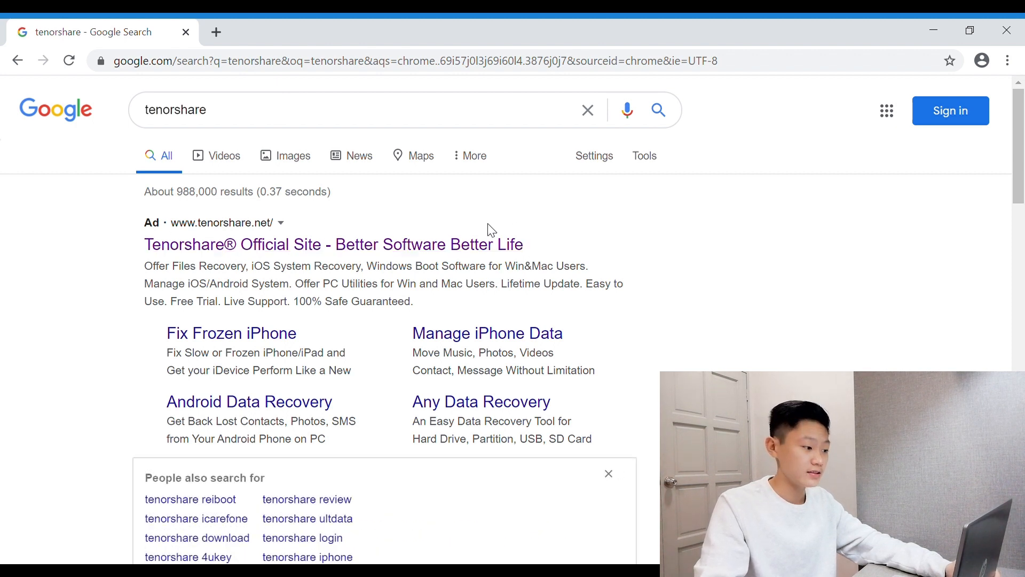
mouse_move(235, 254)
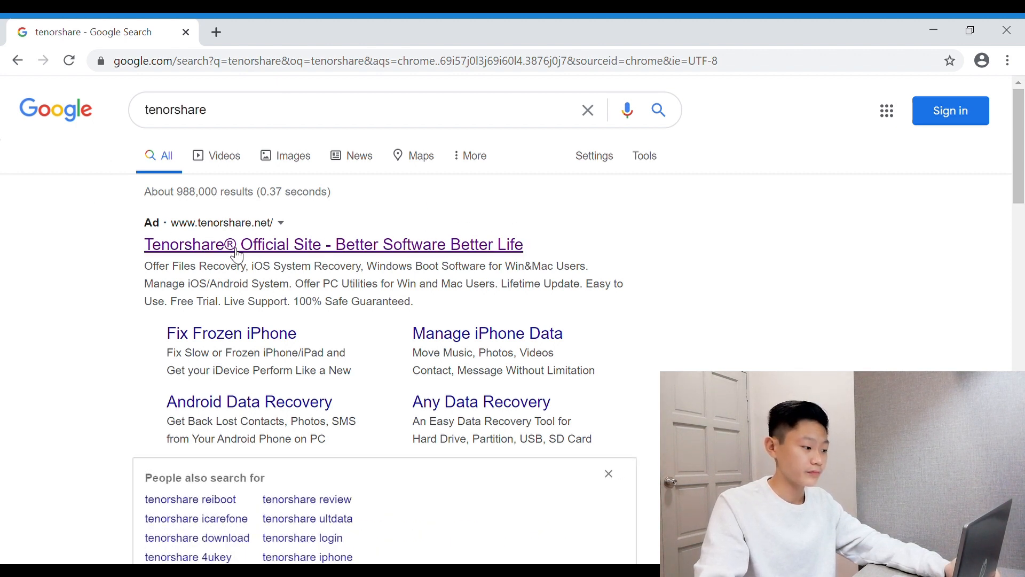
click(333, 244)
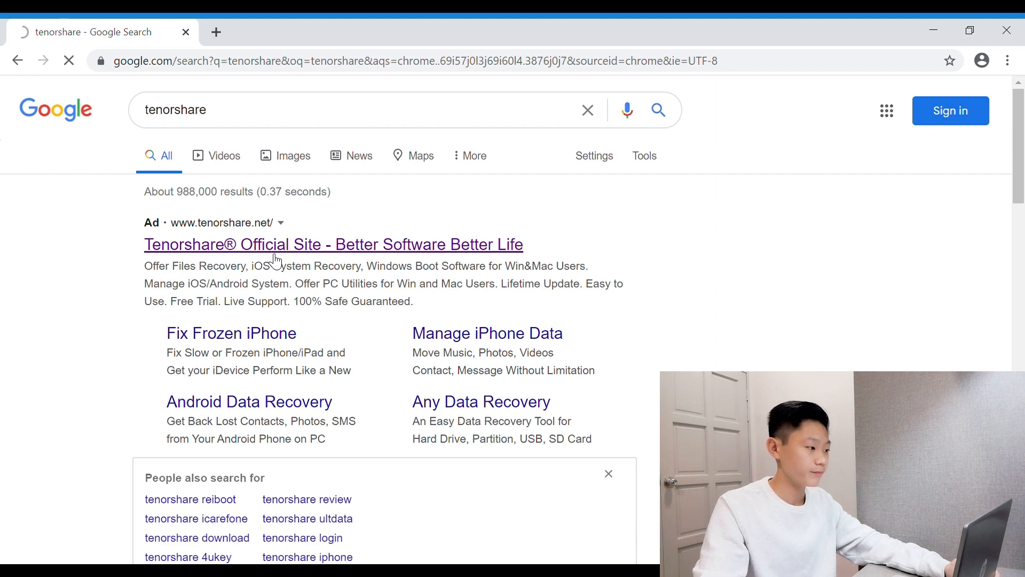
Scroll the Tenorshare homepage down to the Top 10 Tenorshare Awards section
click(332, 244)
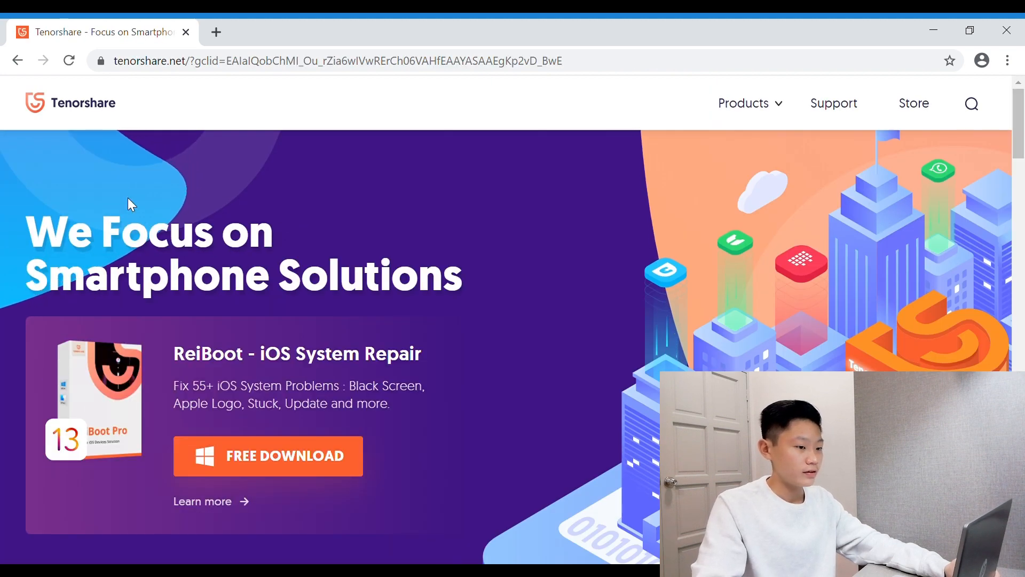
mouse_move(653, 181)
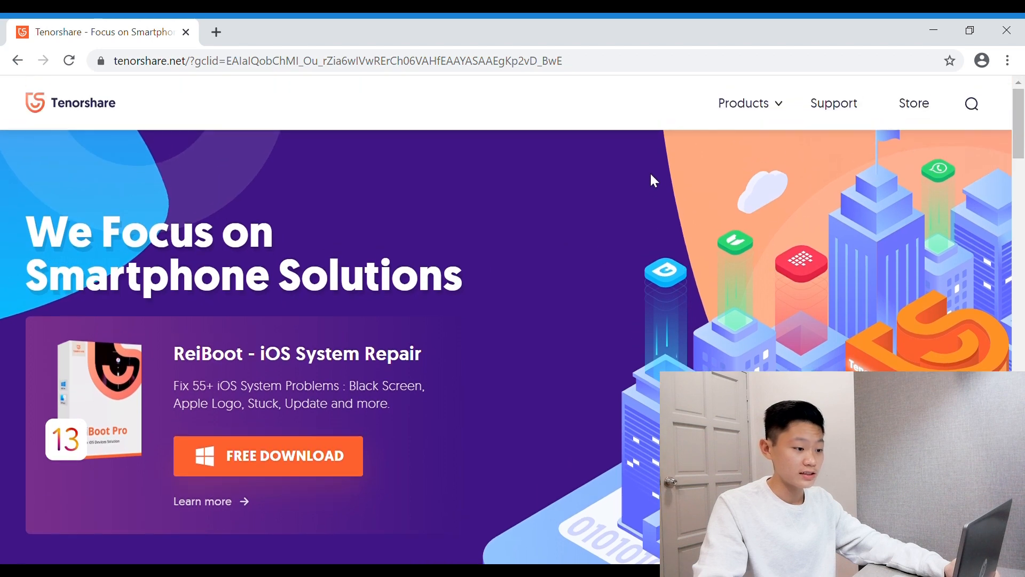
scroll(down, 3)
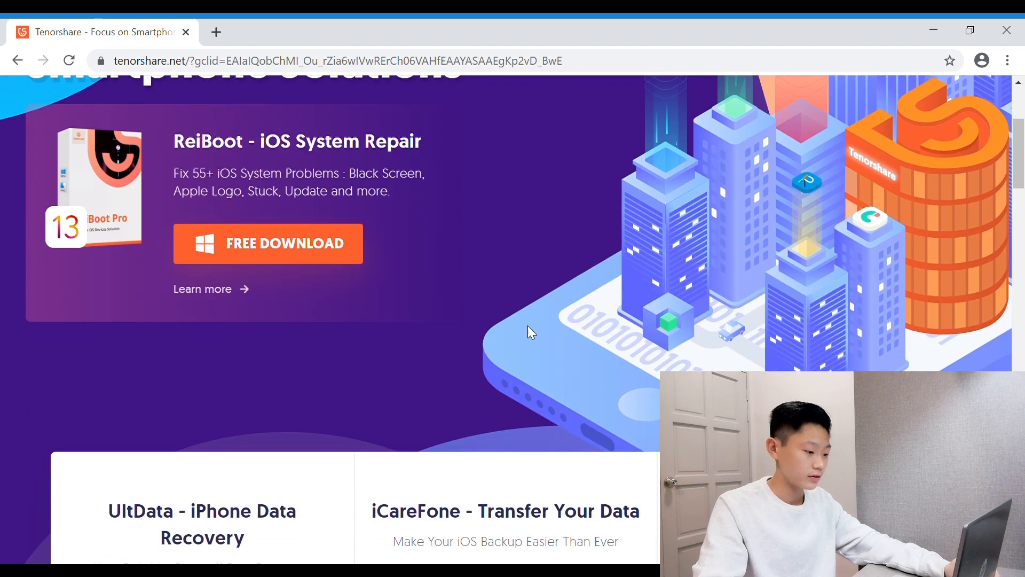
scroll(down, 3)
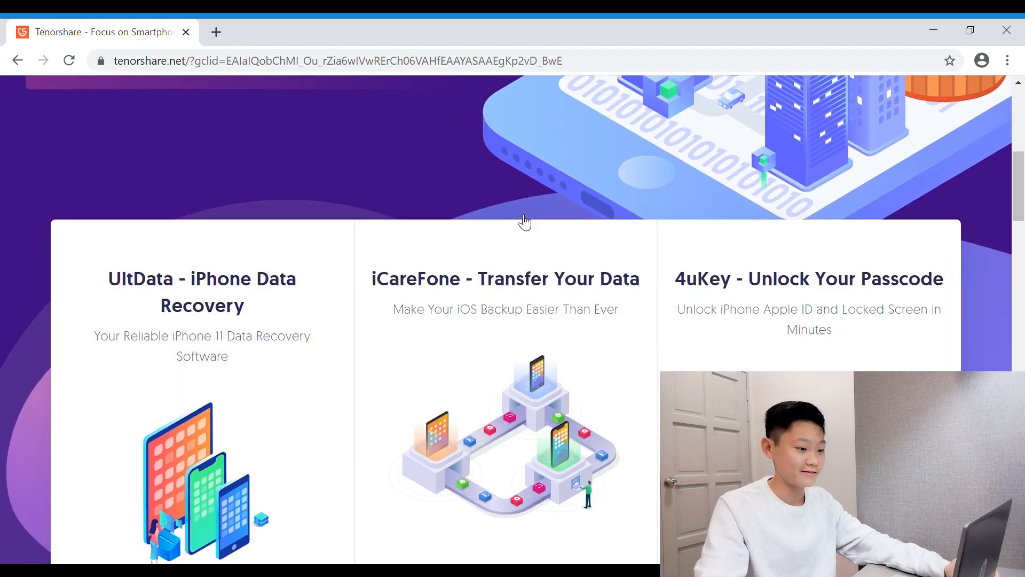
scroll(down, 3)
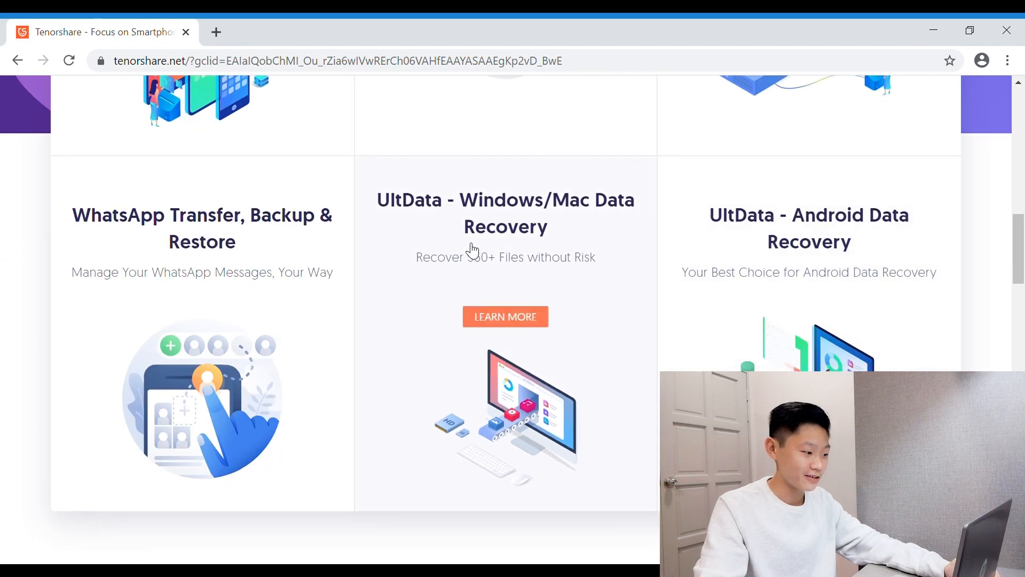
scroll(down, 3)
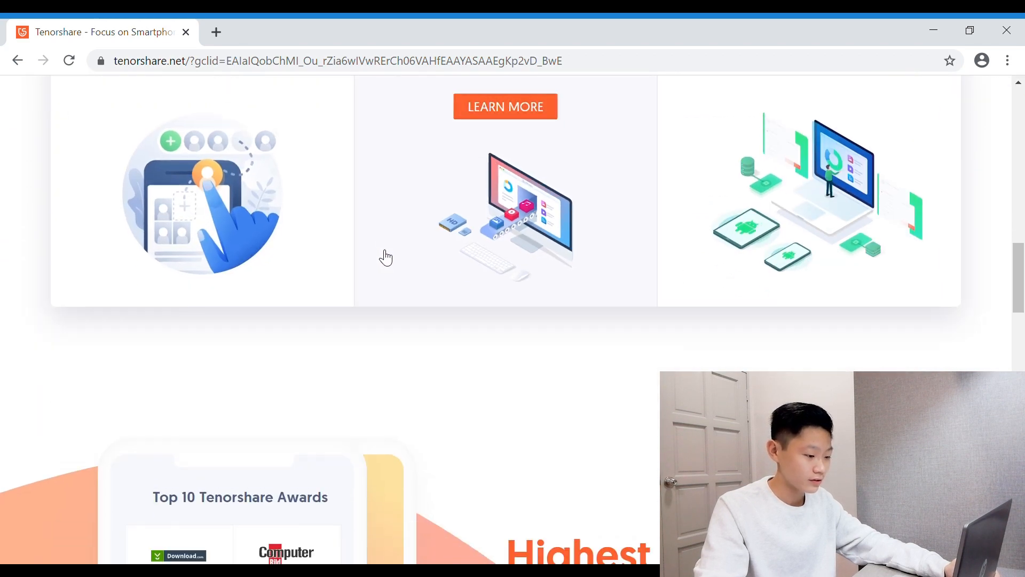
scroll(down, 3)
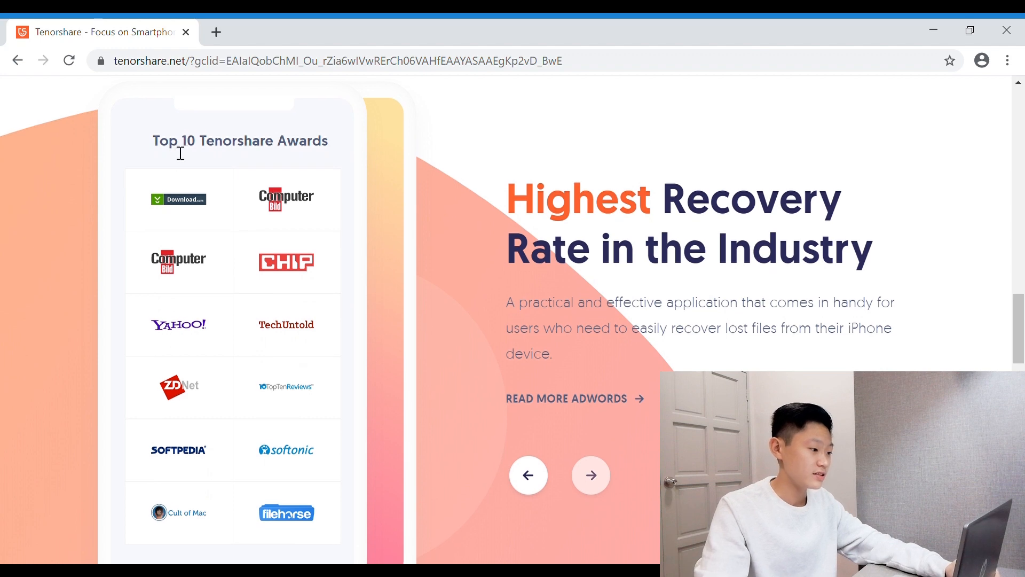
Page through the award slides to reach the Golden Award Winner slide
click(590, 476)
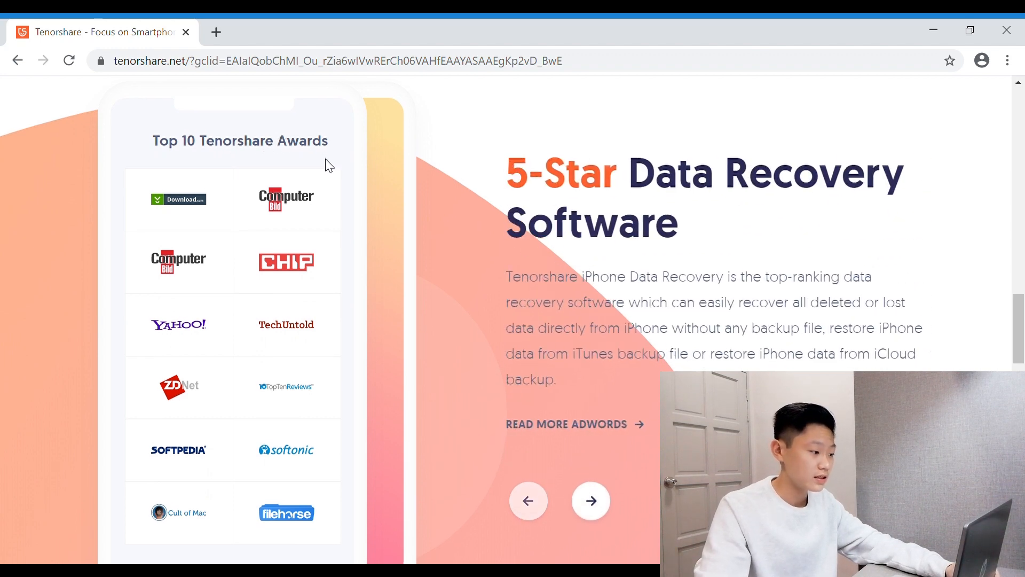
mouse_move(261, 254)
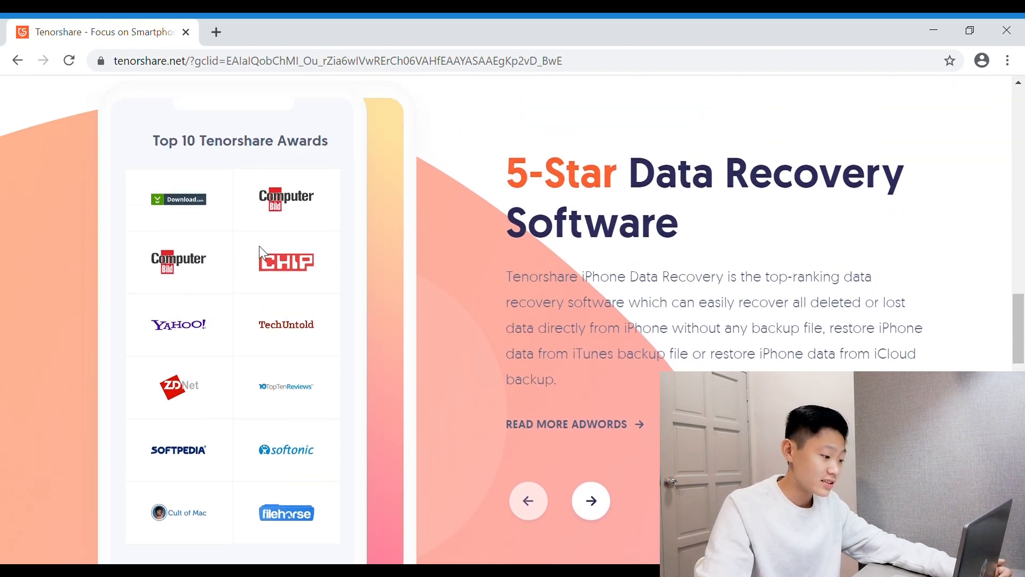
click(591, 501)
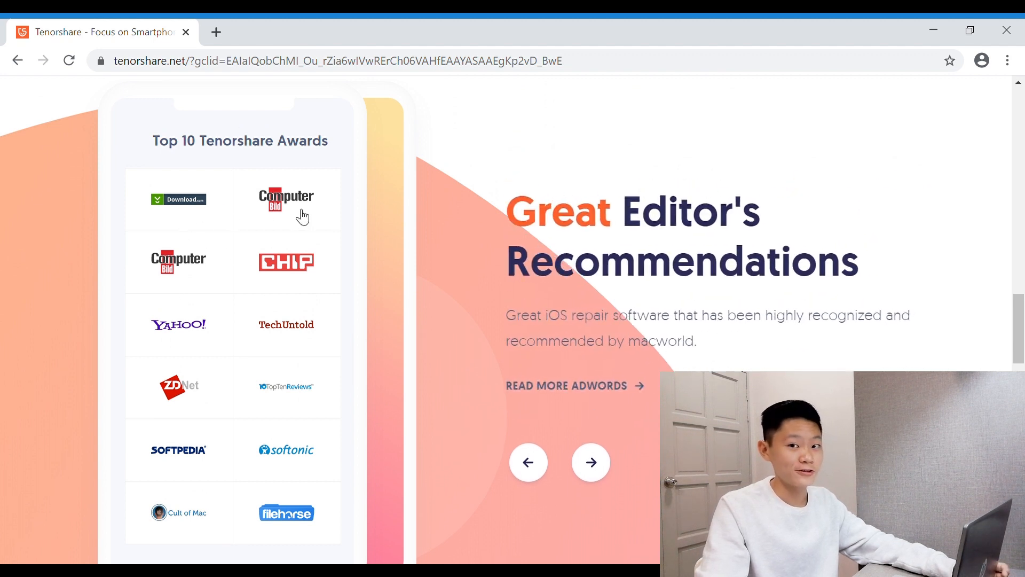
mouse_move(282, 219)
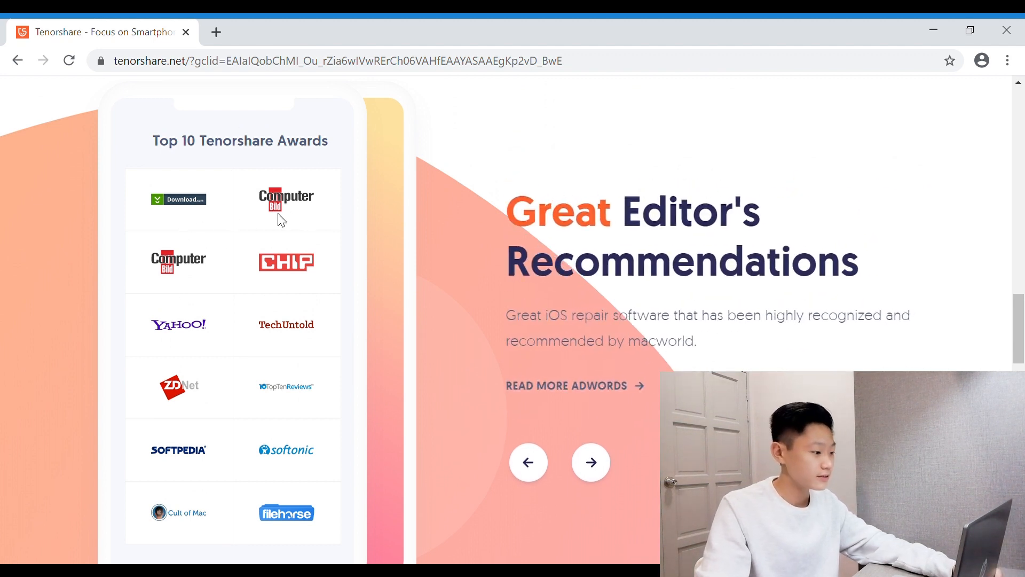
click(590, 461)
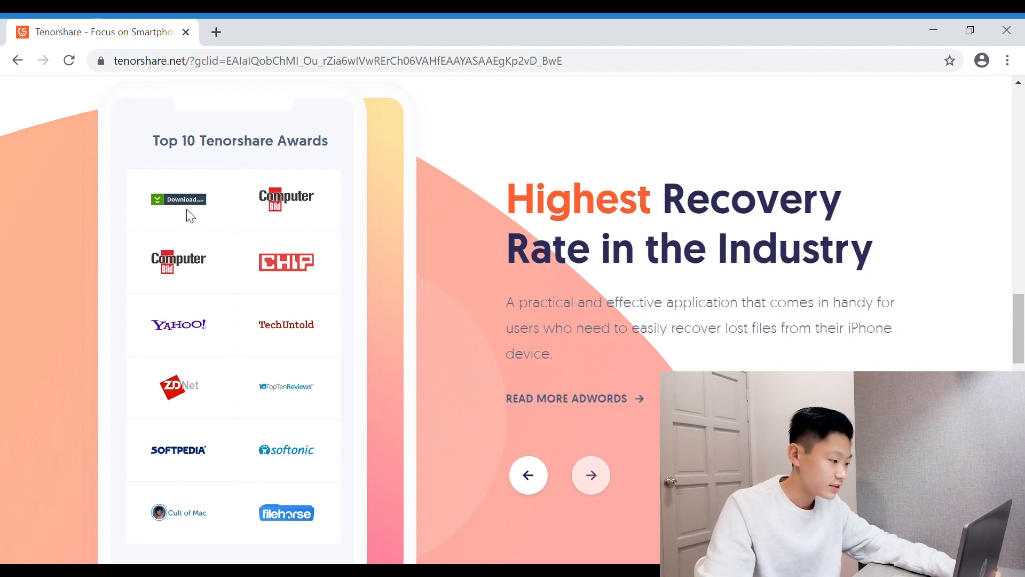
mouse_move(286, 206)
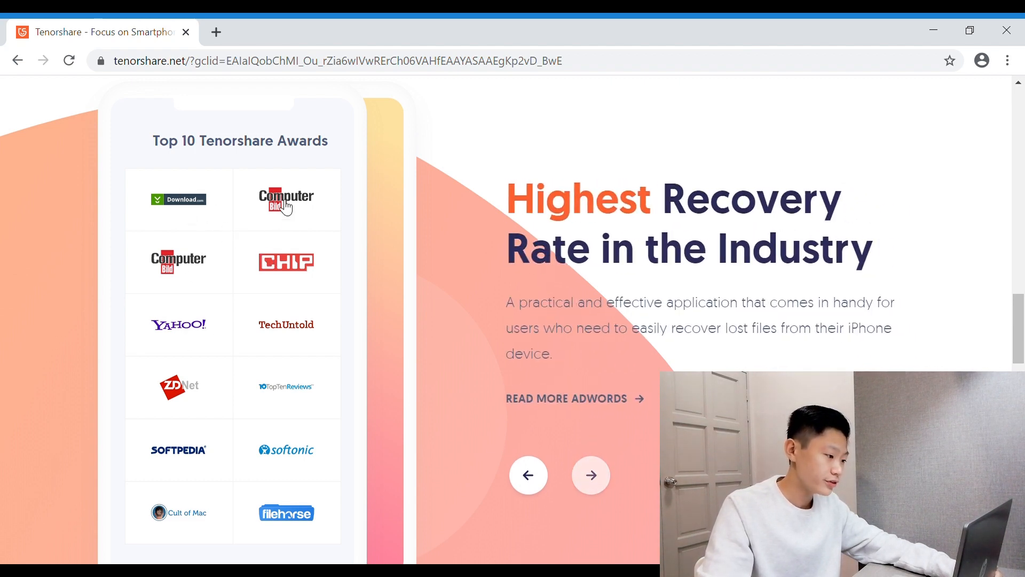
click(589, 476)
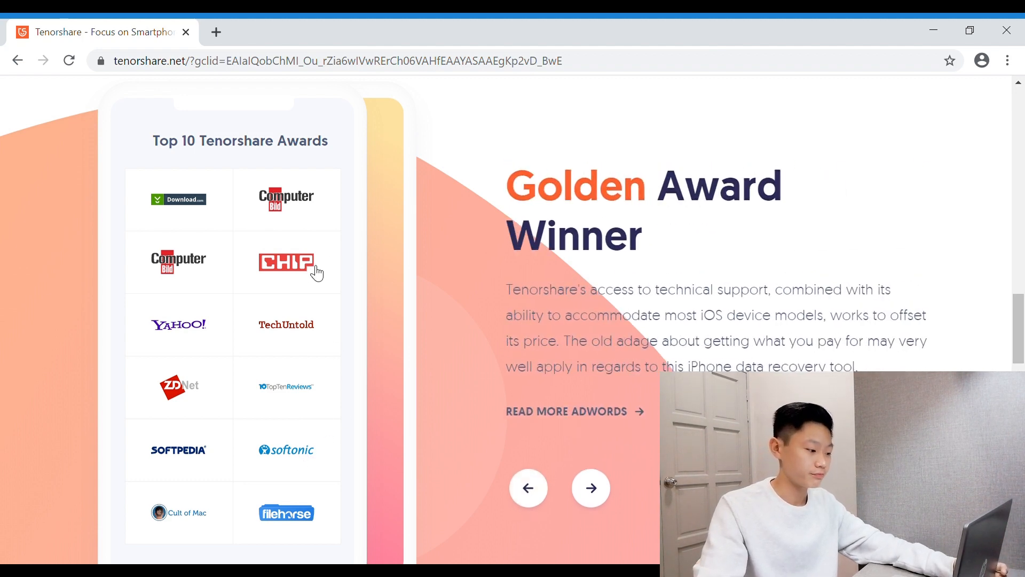
scroll(down, 3)
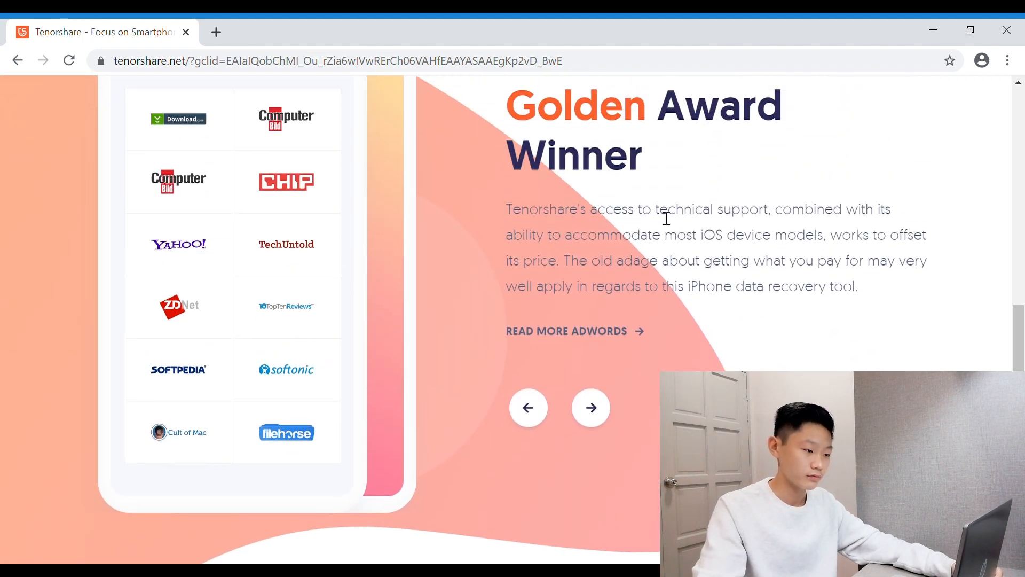
scroll(down, 3)
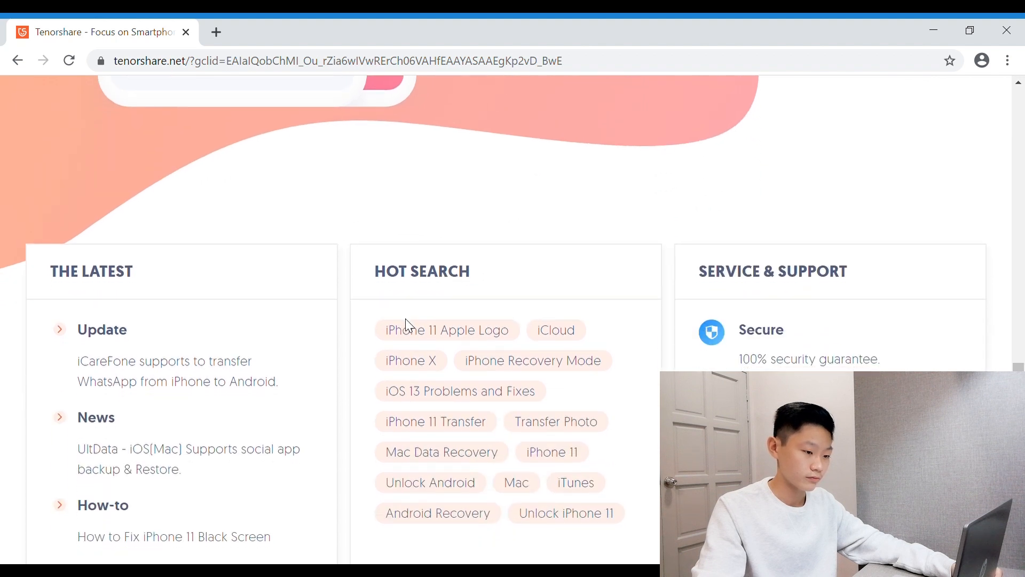
scroll(down, 3)
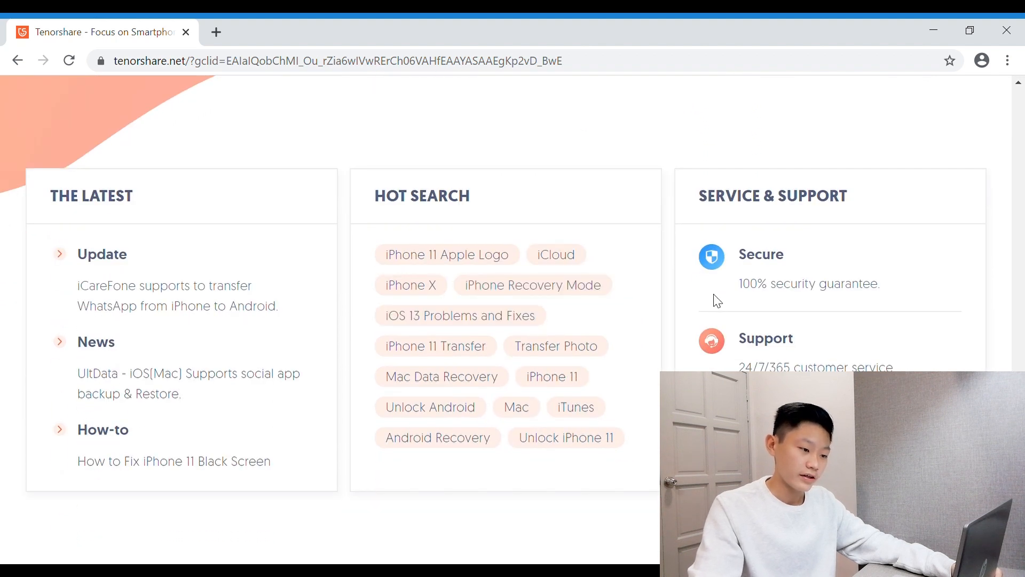
mouse_move(831, 208)
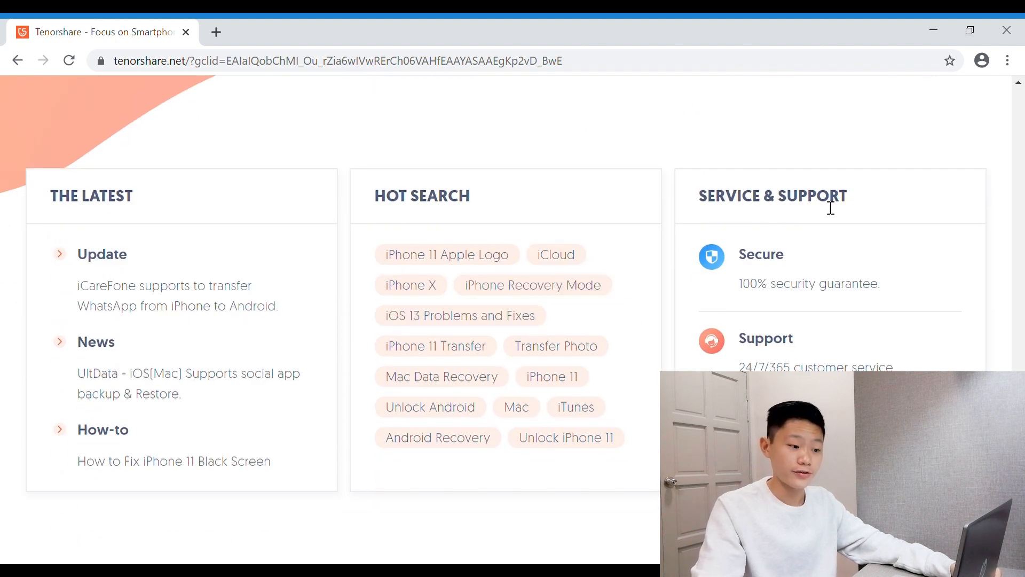
mouse_move(766, 295)
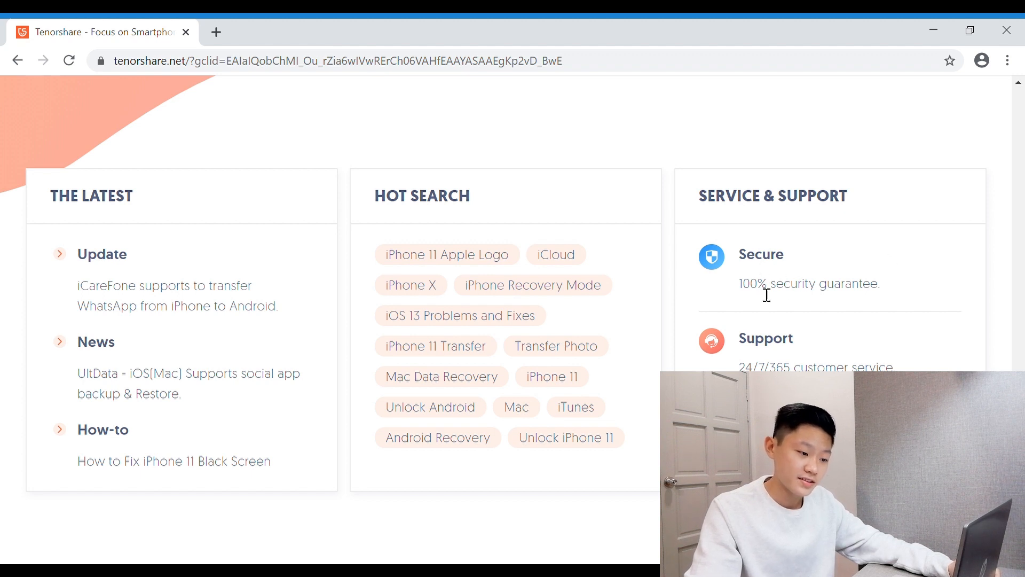
mouse_move(768, 367)
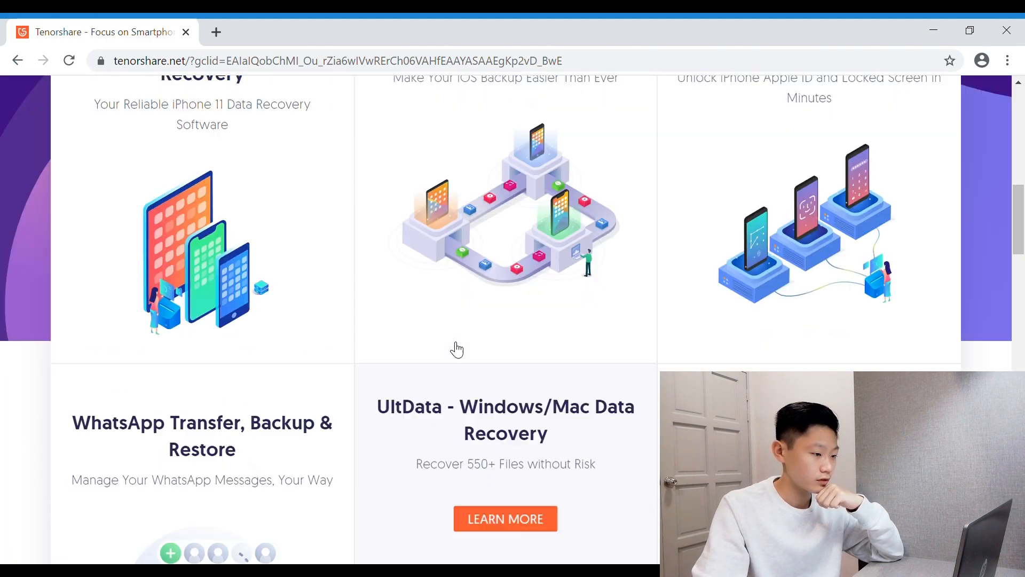
Scroll back to the top and open the Products menu listing recovery, repair, transfer and unlocker software
scroll(up, 3)
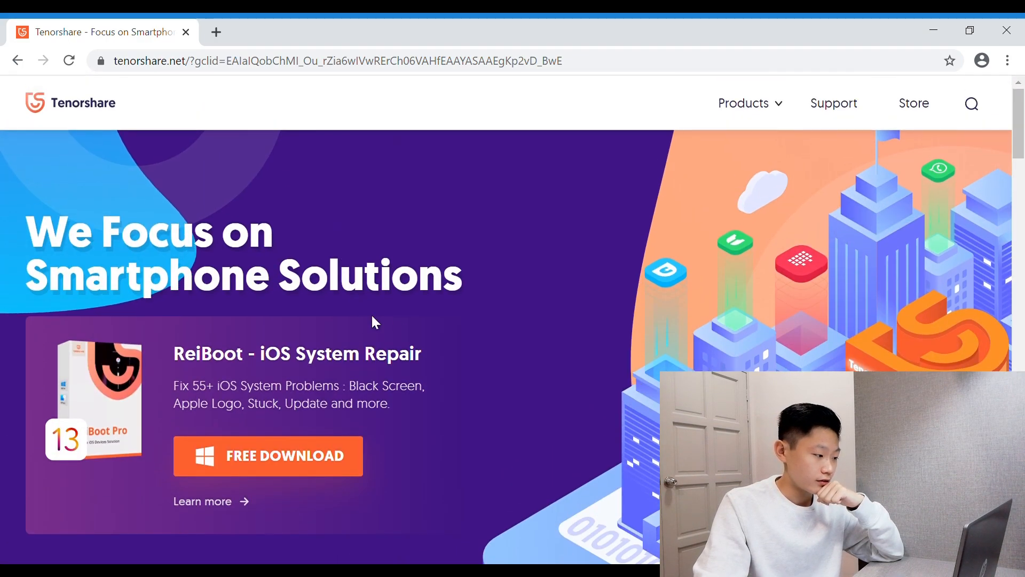
click(743, 103)
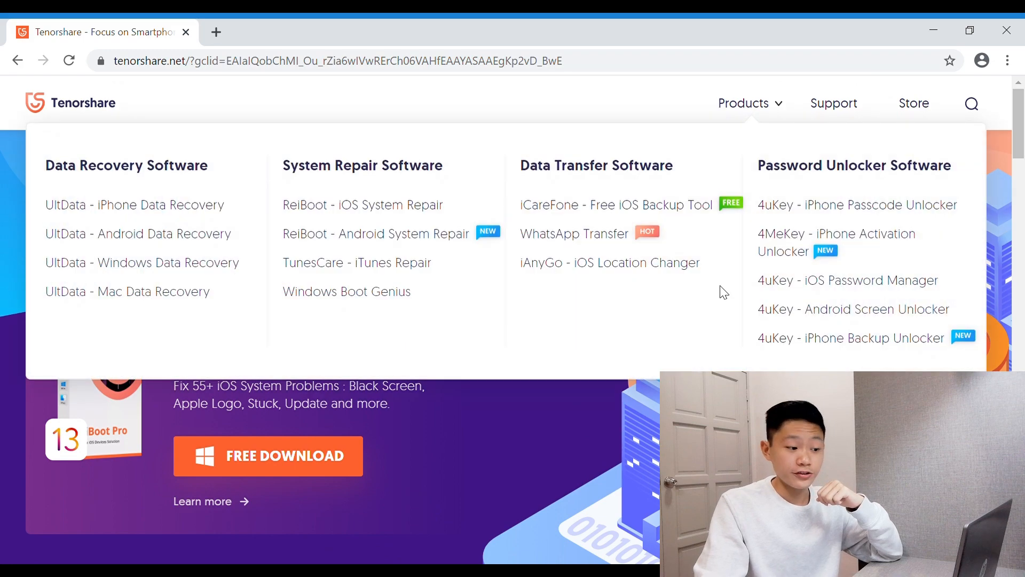
mouse_move(672, 180)
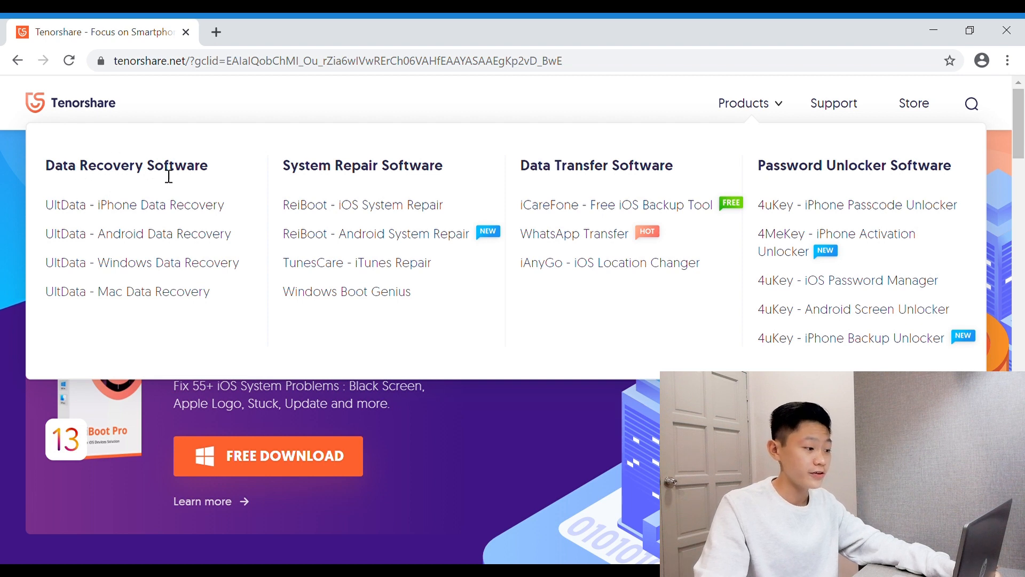
mouse_move(419, 179)
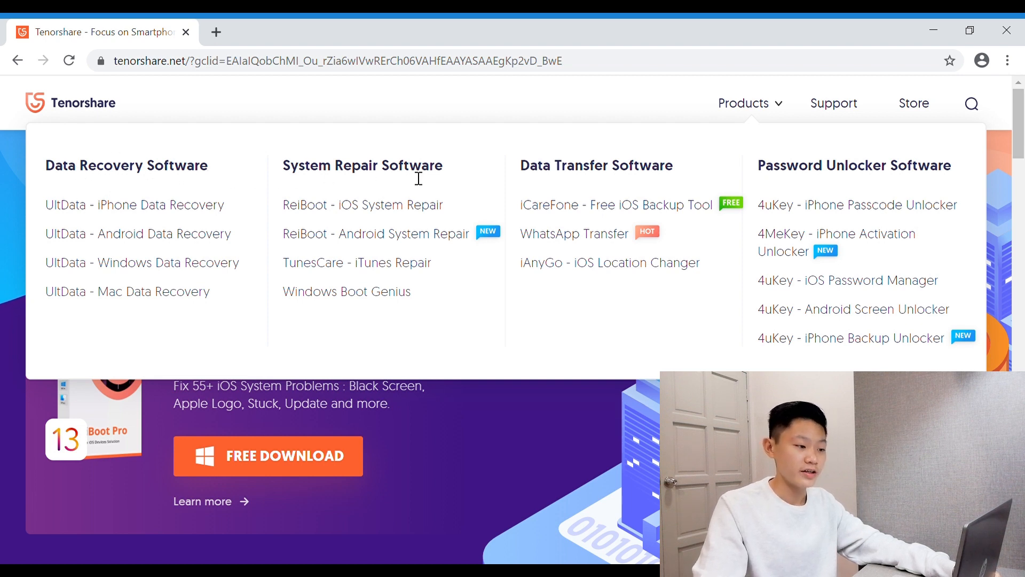
mouse_move(604, 178)
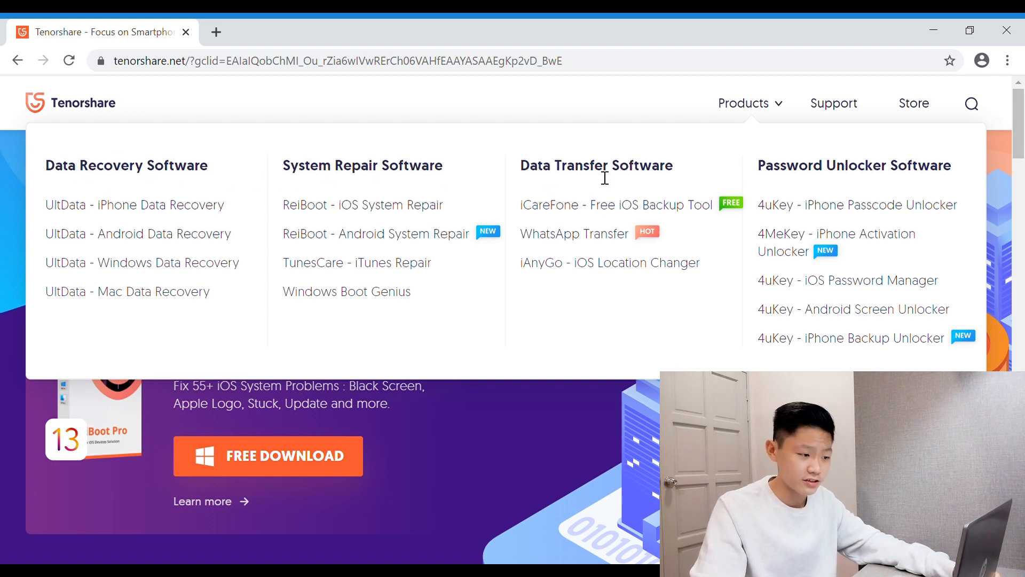
mouse_move(818, 181)
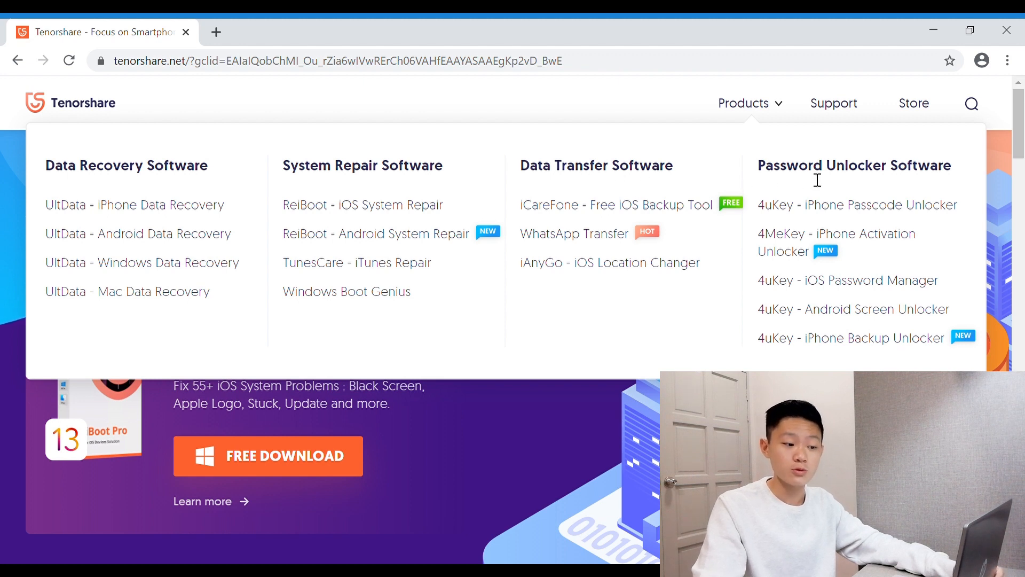
mouse_move(922, 175)
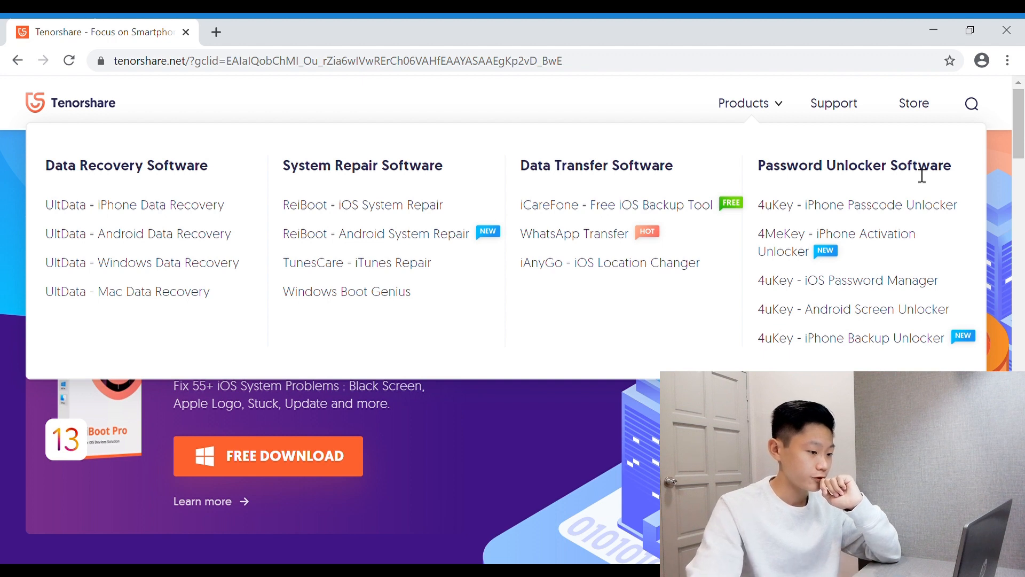
mouse_move(476, 206)
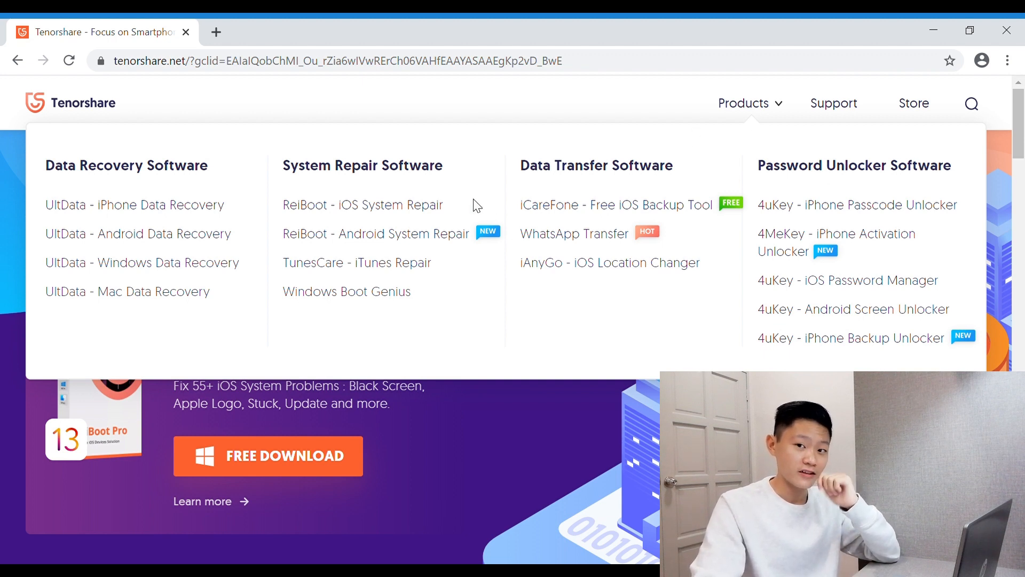
mouse_move(327, 180)
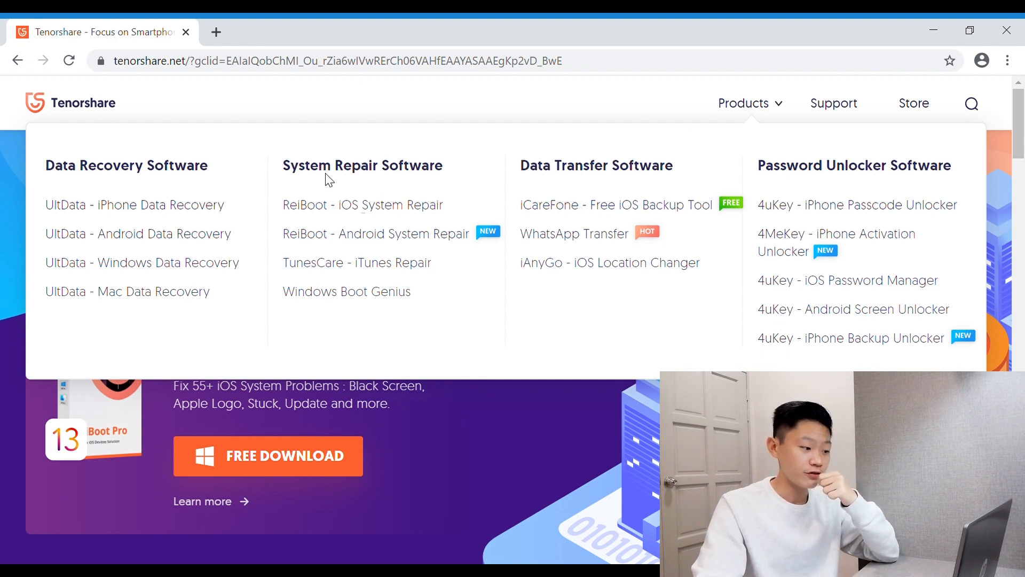
mouse_move(419, 220)
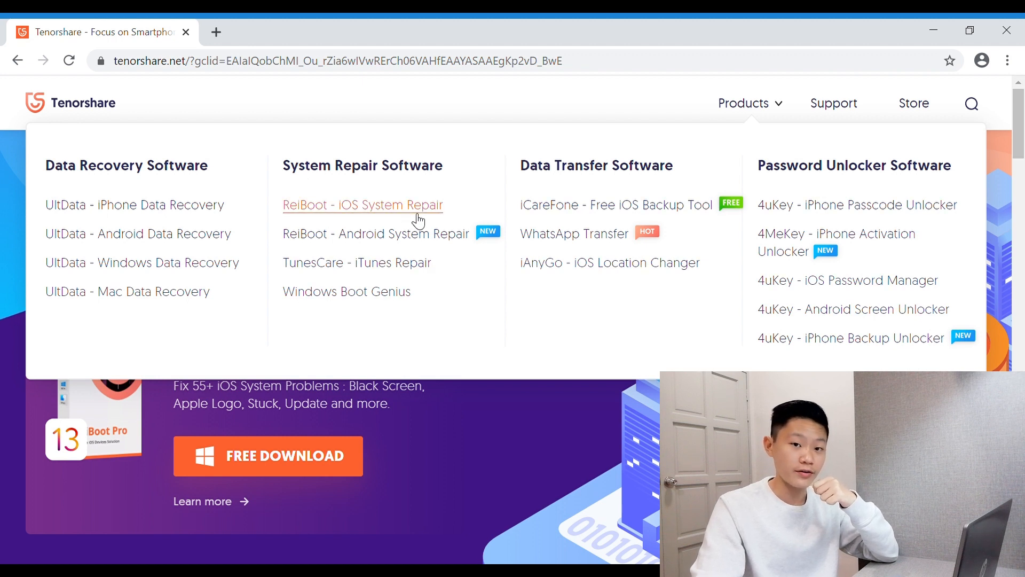
mouse_move(367, 209)
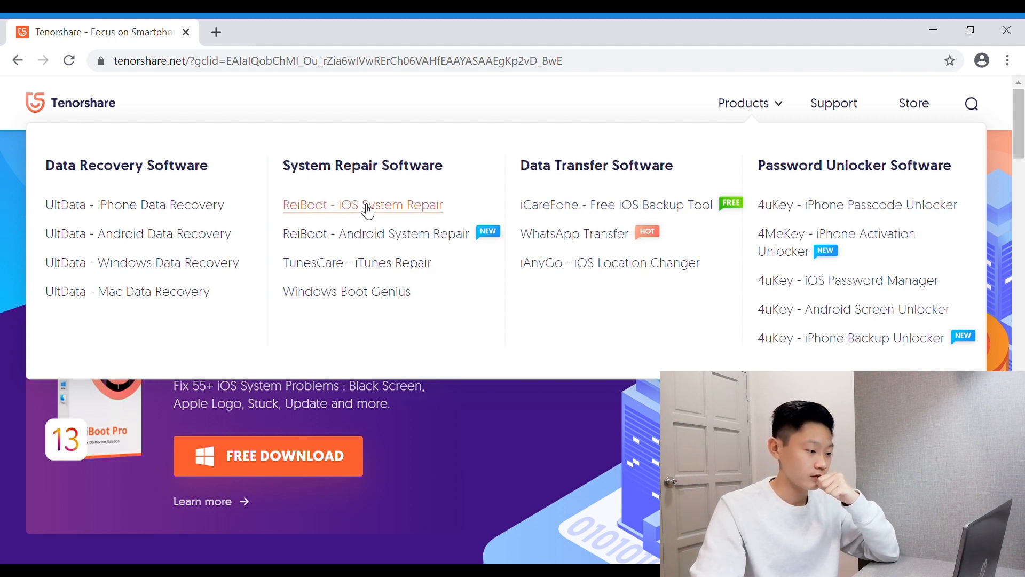
Open 'ReiBoot - iOS System Repair' and scroll through its recovery mode and repair features
click(362, 204)
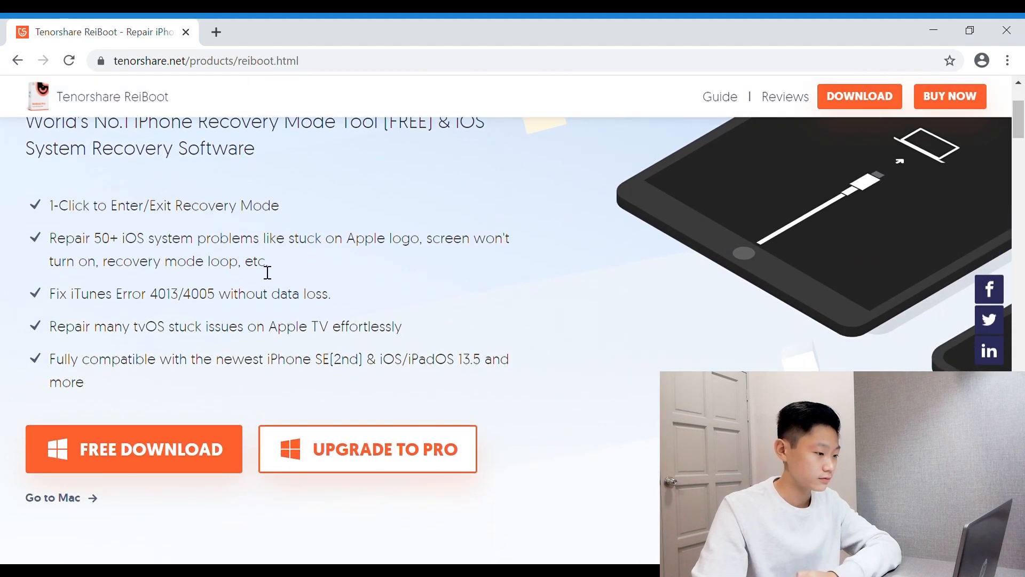
scroll(up, 3)
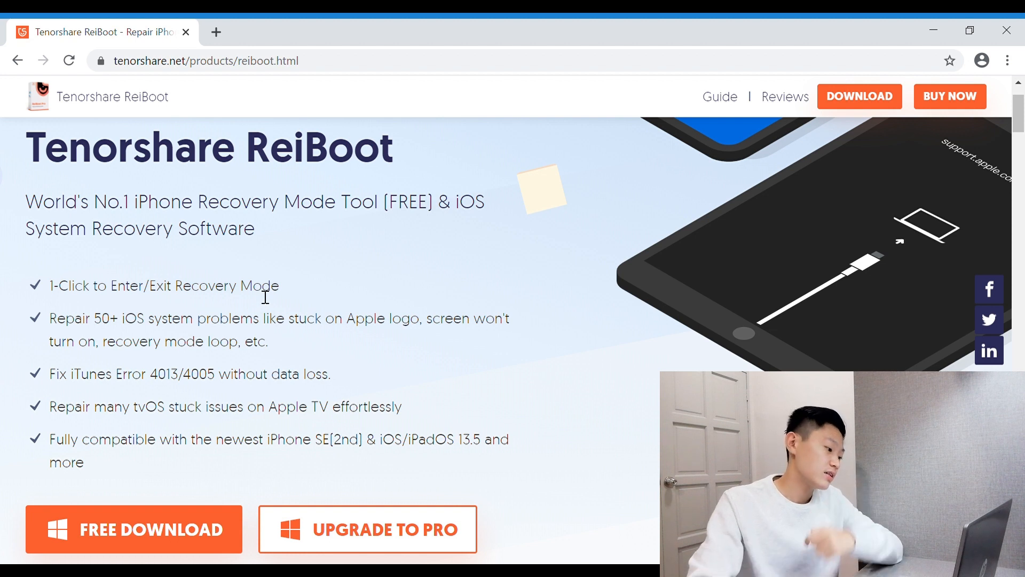
mouse_move(102, 393)
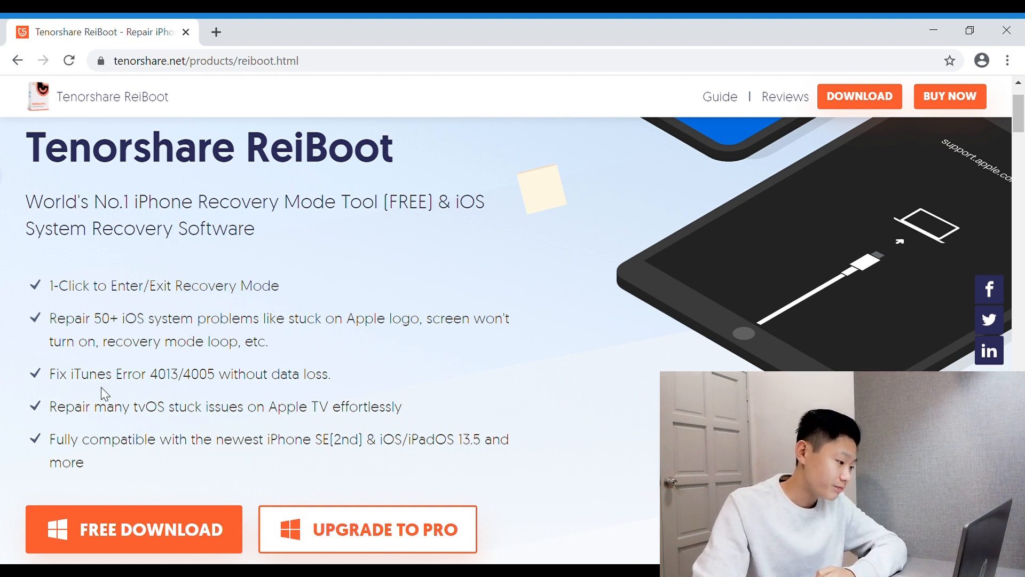
scroll(down, 3)
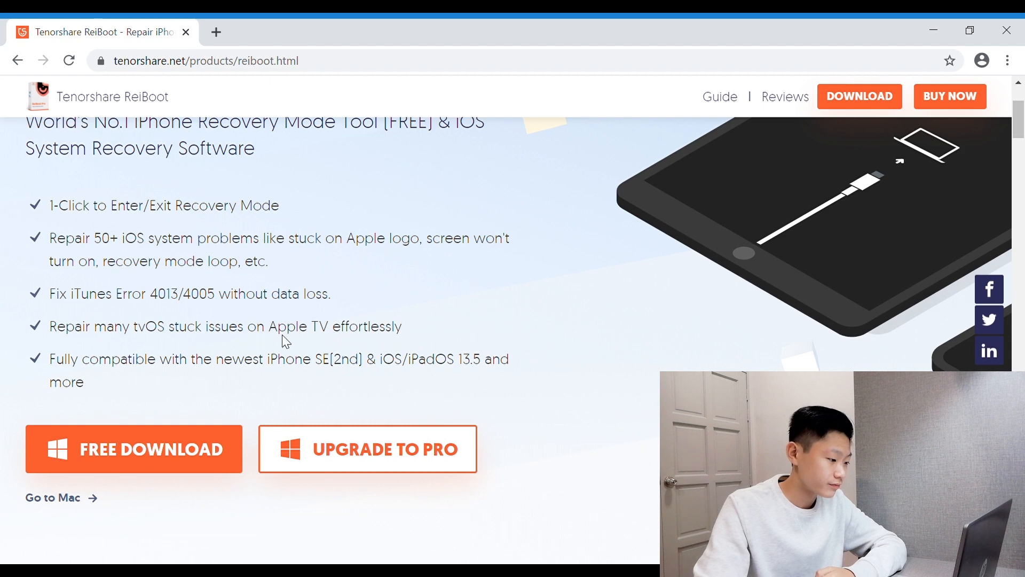
mouse_move(251, 345)
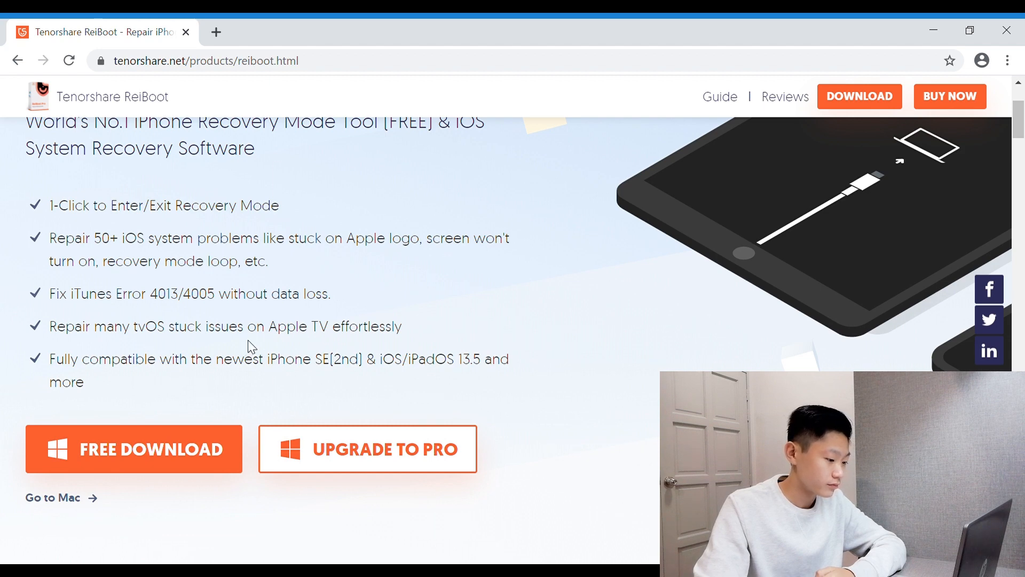
scroll(up, 3)
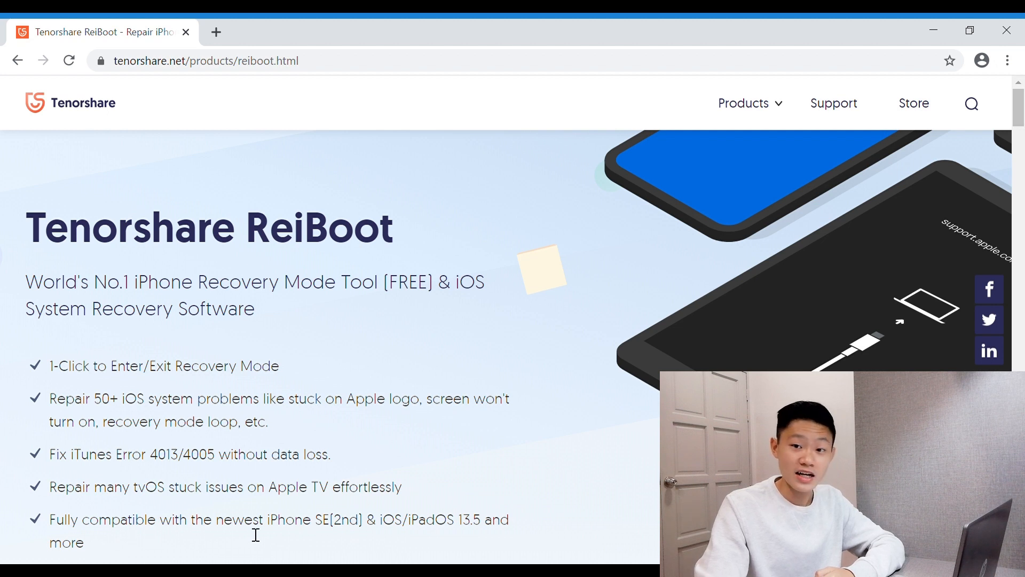
mouse_move(327, 527)
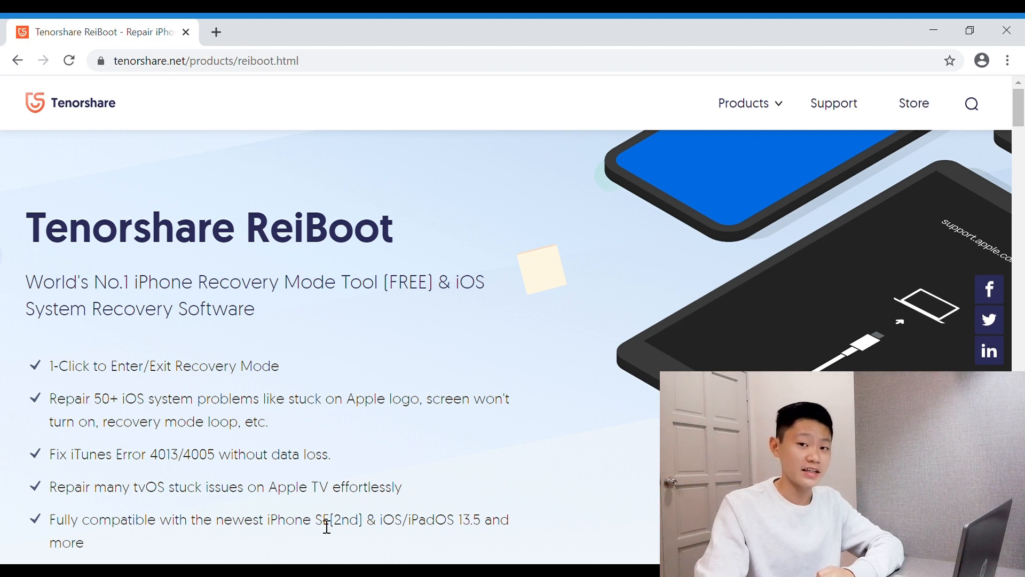
mouse_move(352, 528)
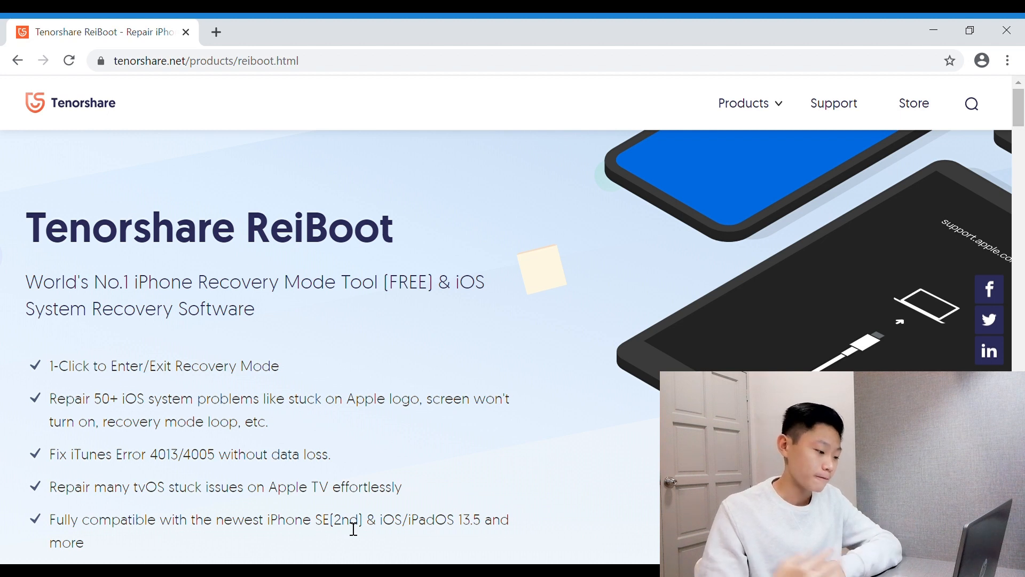
mouse_move(405, 492)
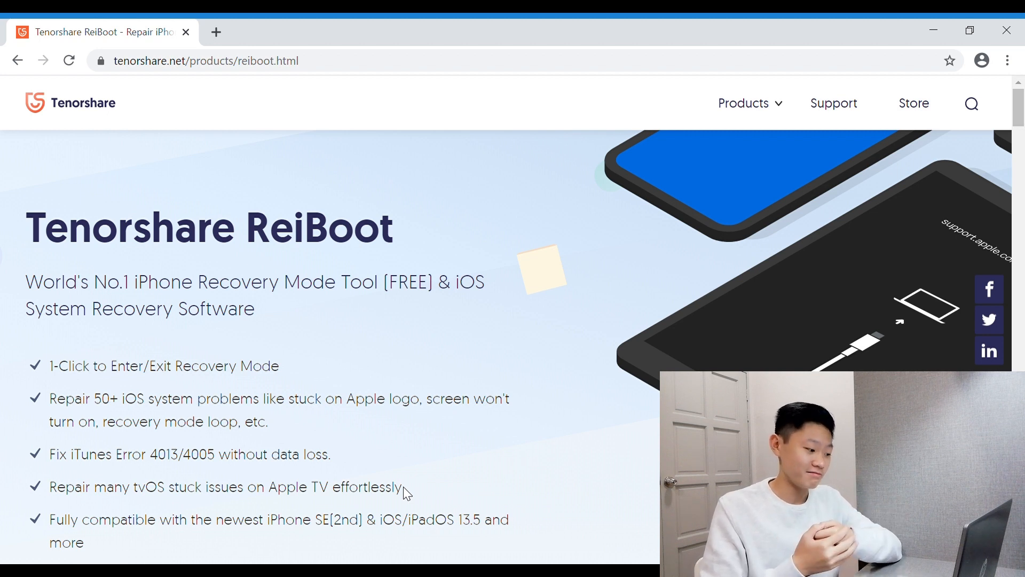
scroll(down, 3)
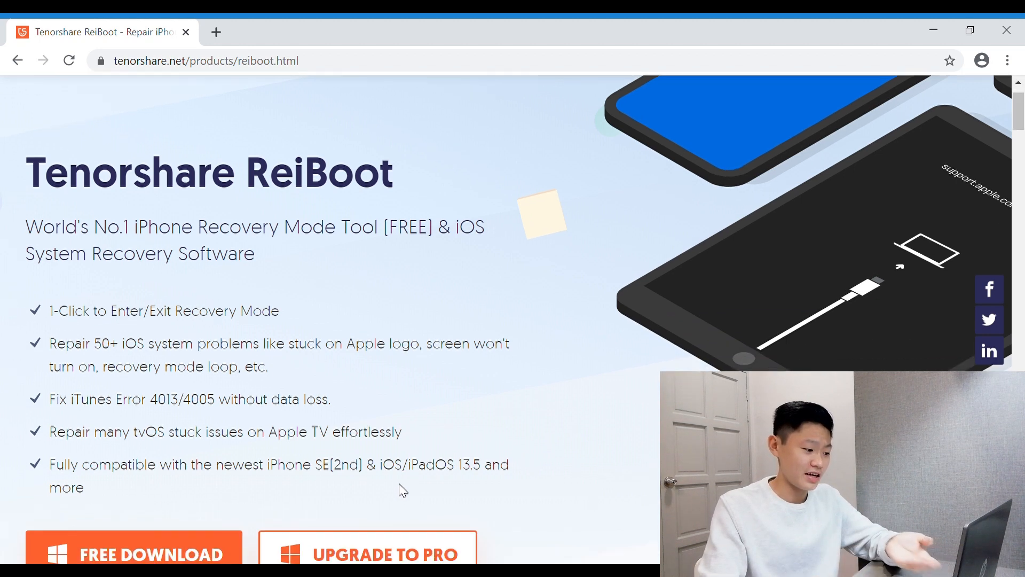
scroll(down, 3)
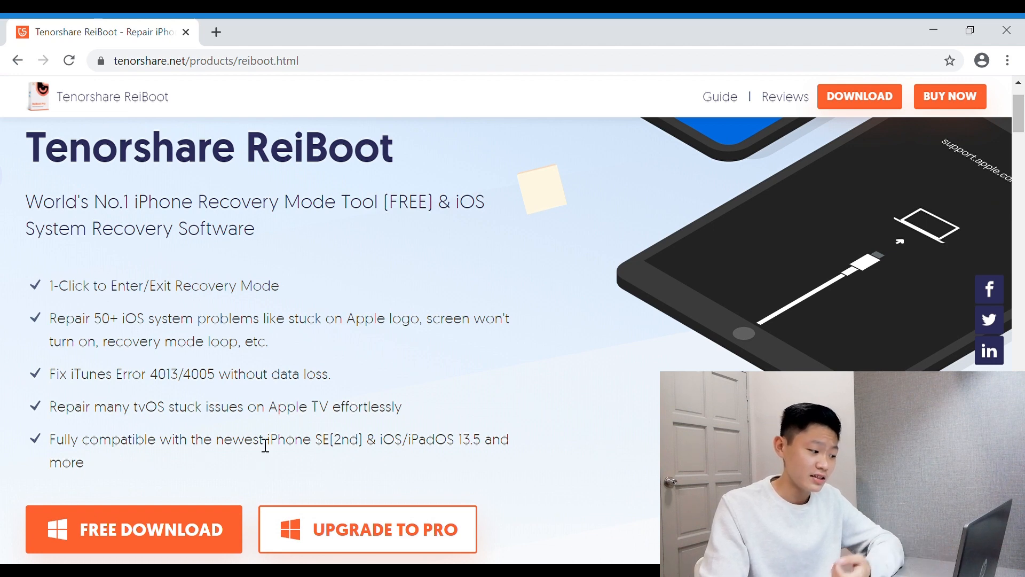
mouse_move(293, 451)
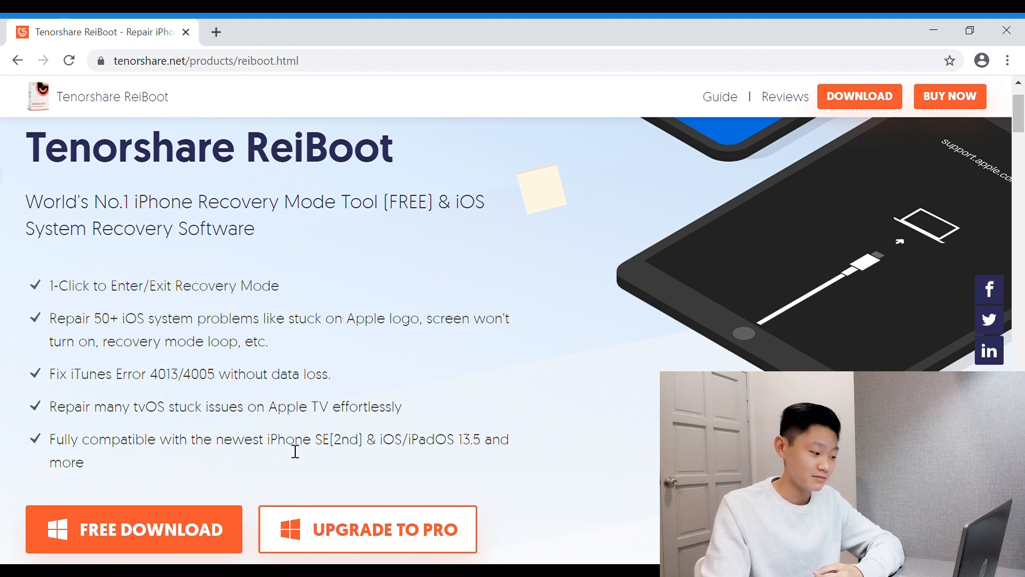
scroll(up, 3)
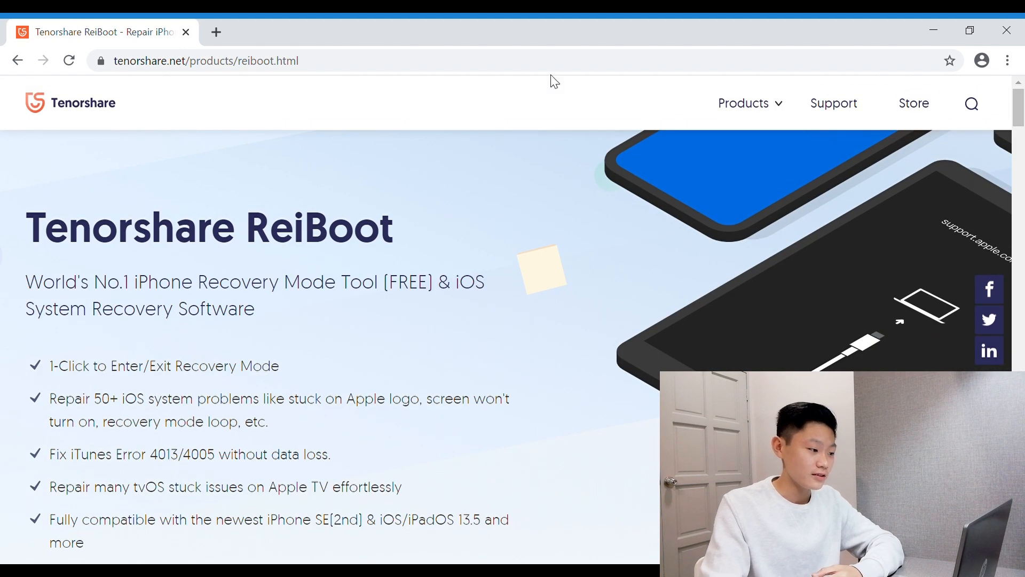
mouse_move(198, 266)
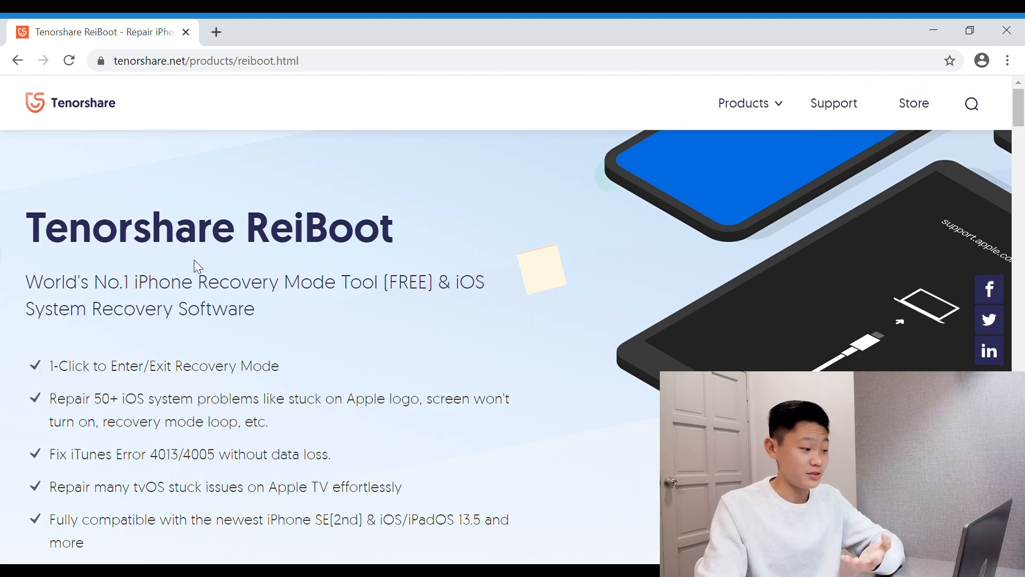
mouse_move(142, 194)
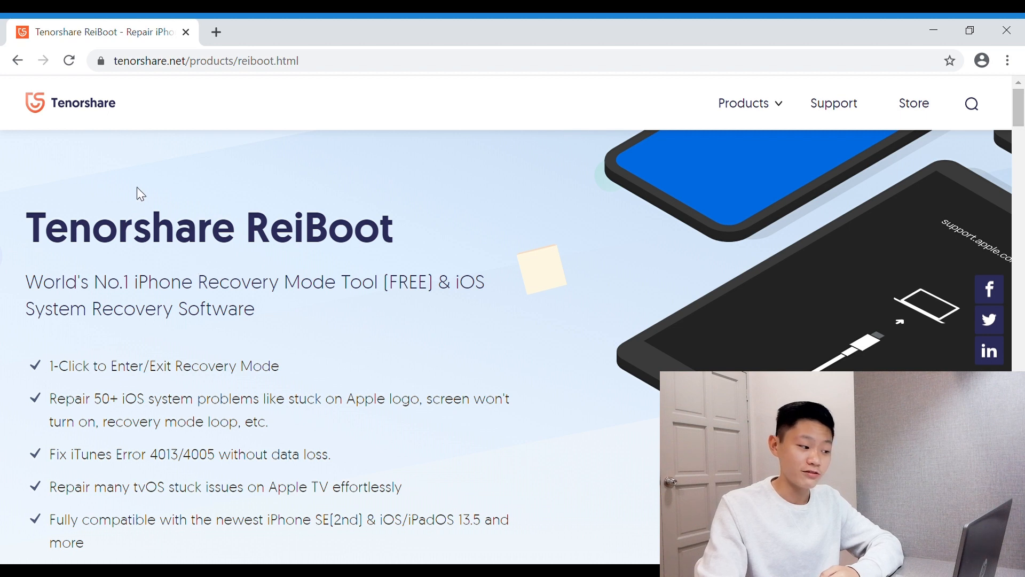
mouse_move(404, 253)
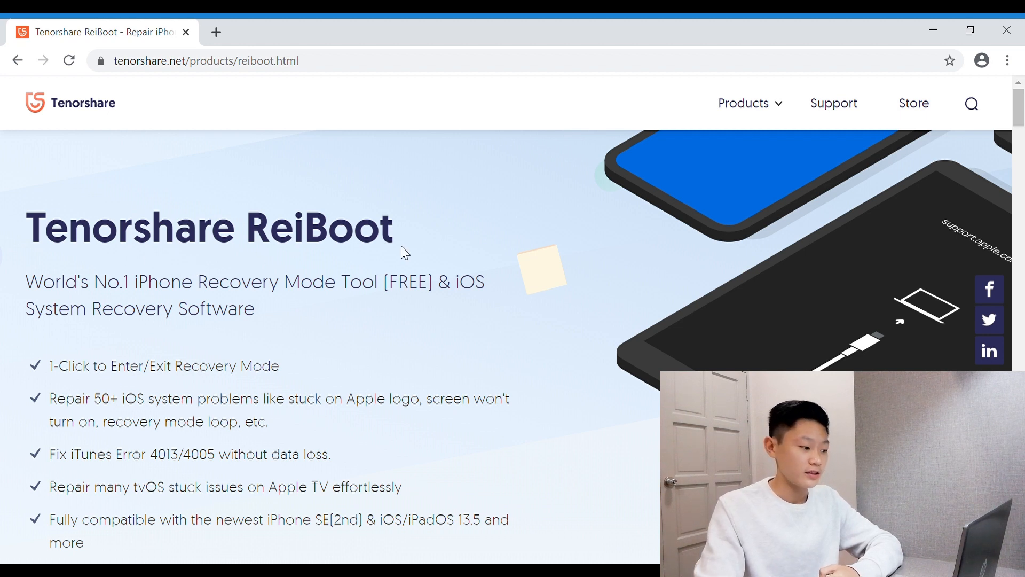
mouse_move(399, 250)
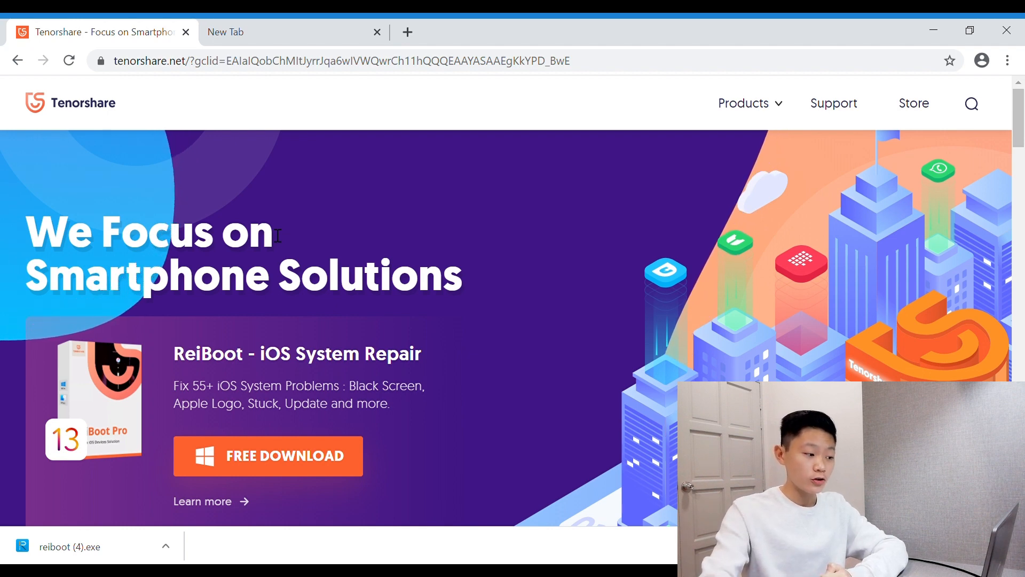
mouse_move(298, 237)
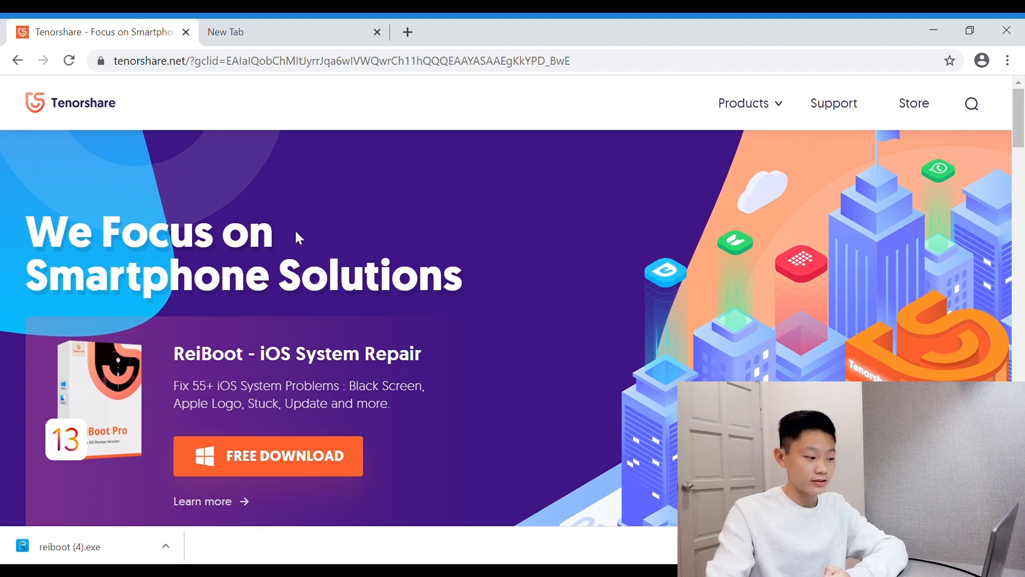
mouse_move(219, 438)
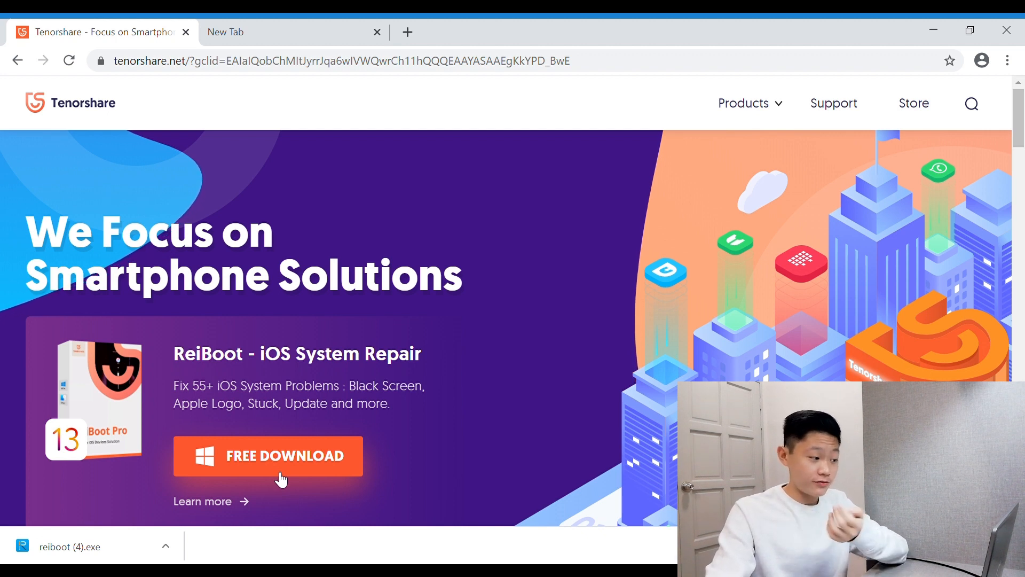
mouse_move(291, 464)
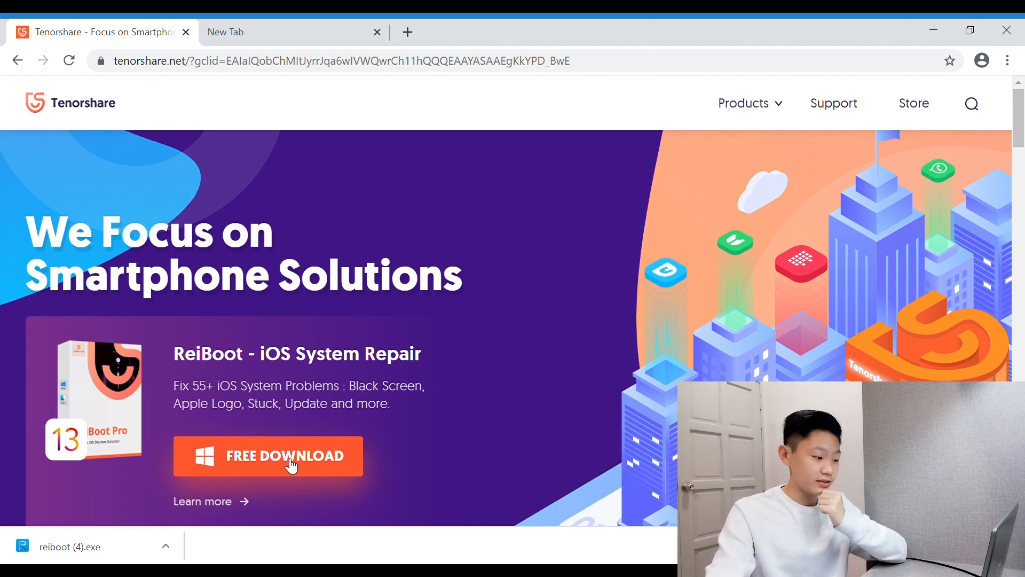
mouse_move(325, 540)
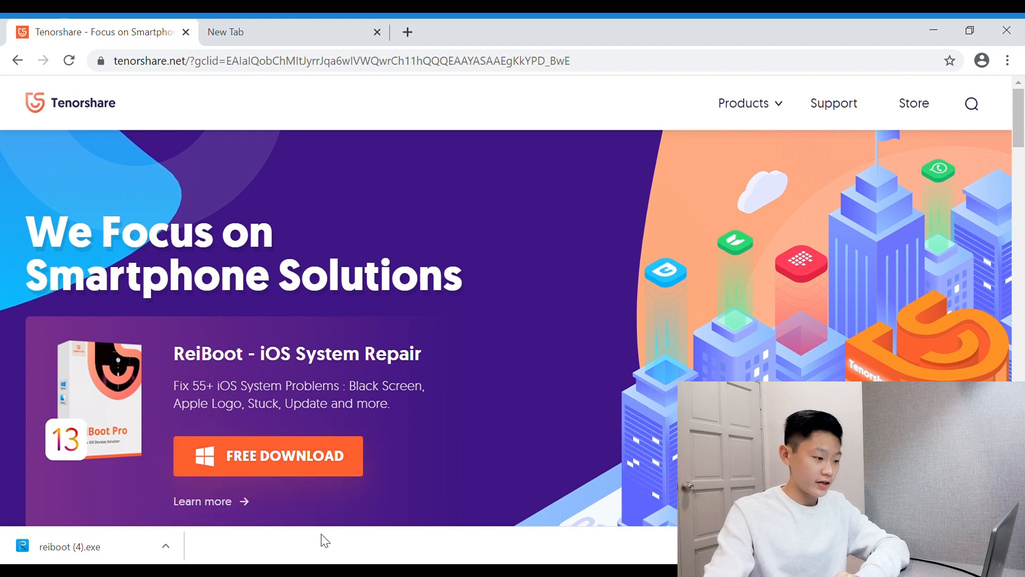
Launch ReiBoot Pro from the desktop so it prompts for a connected iPhone
click(68, 545)
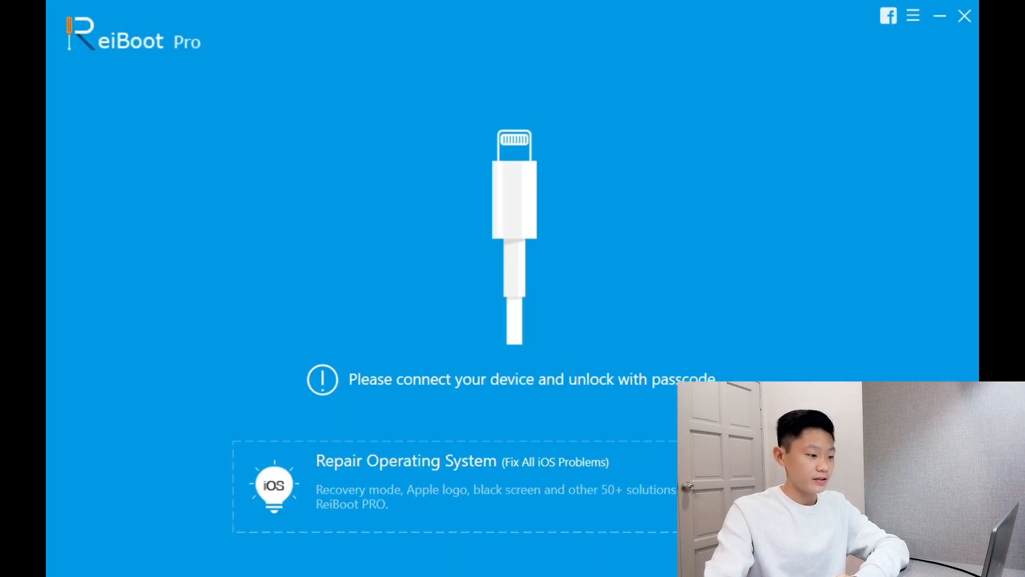
mouse_move(265, 210)
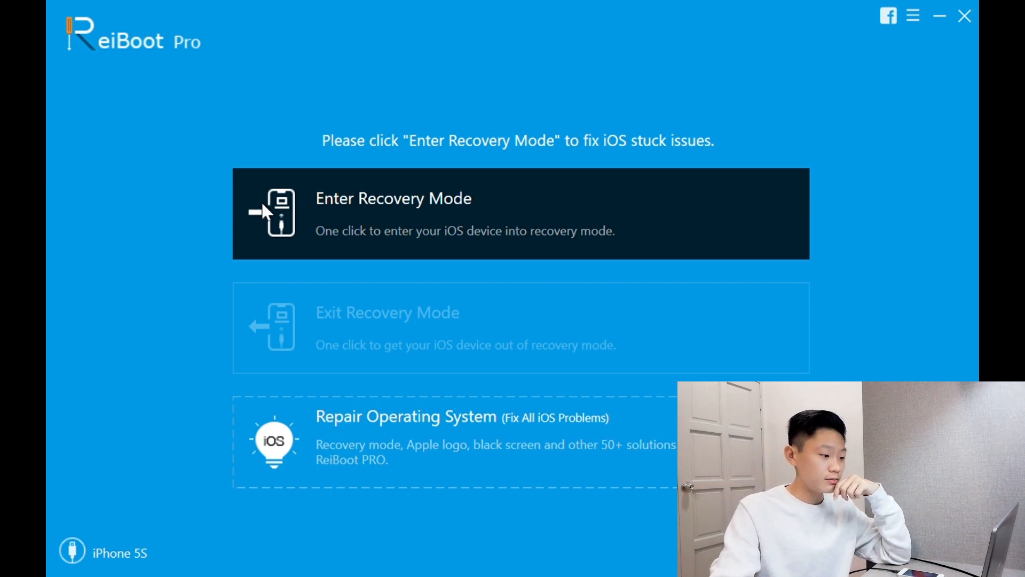
mouse_move(225, 234)
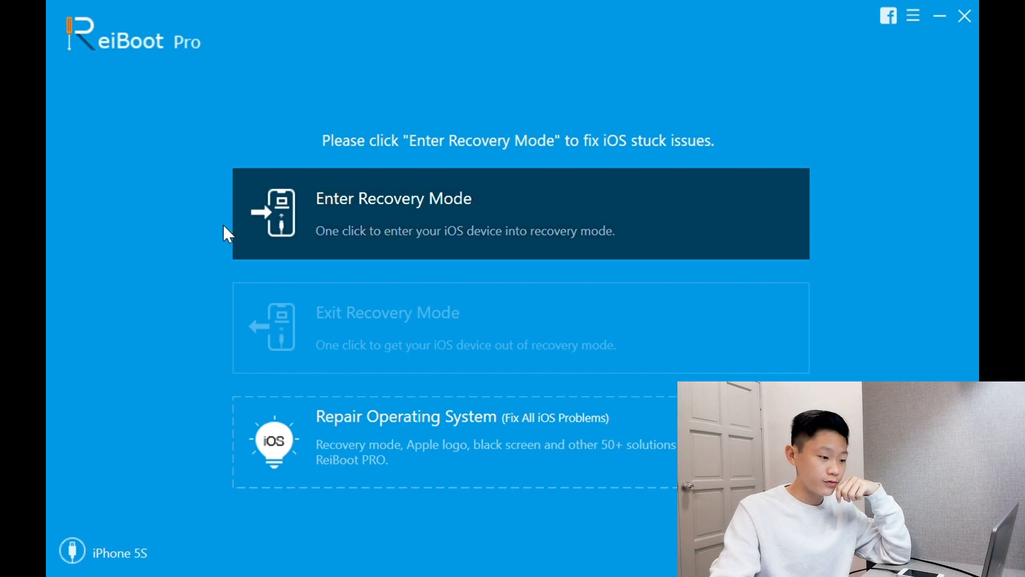
mouse_move(393, 203)
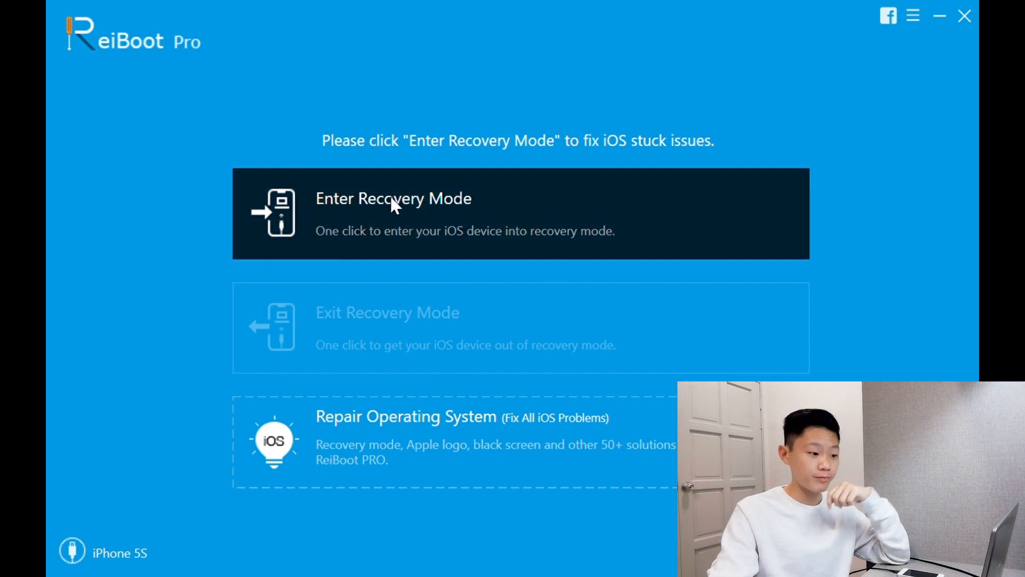
mouse_move(458, 231)
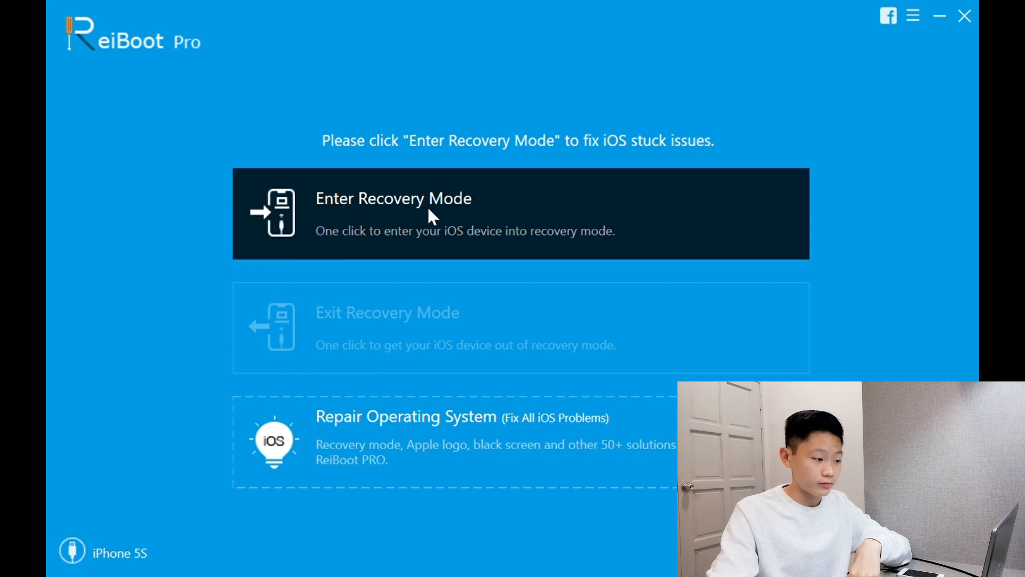
Put the connected iPhone 5S into recovery mode with Enter Recovery Mode
click(438, 218)
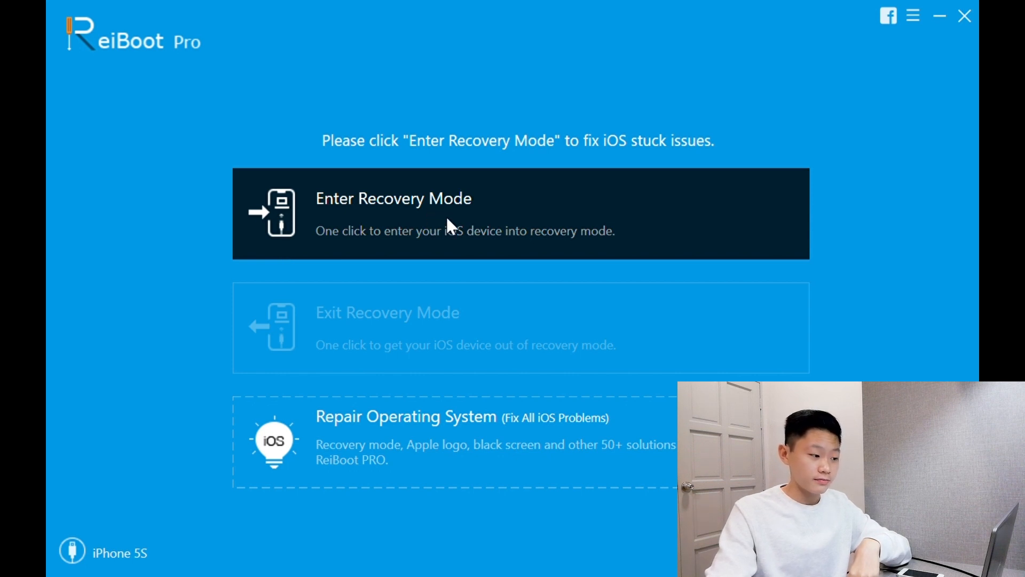
mouse_move(466, 422)
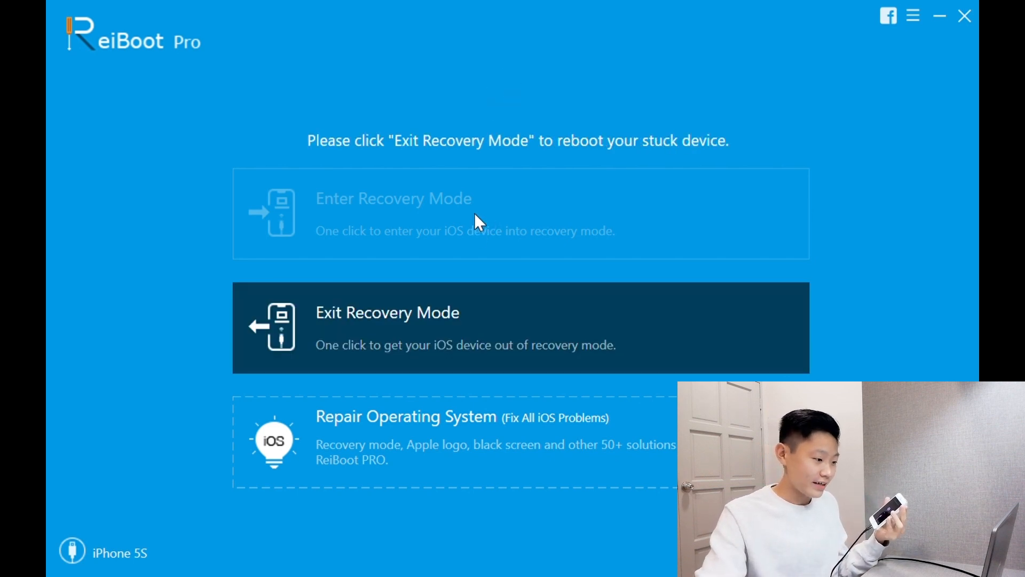
mouse_move(495, 344)
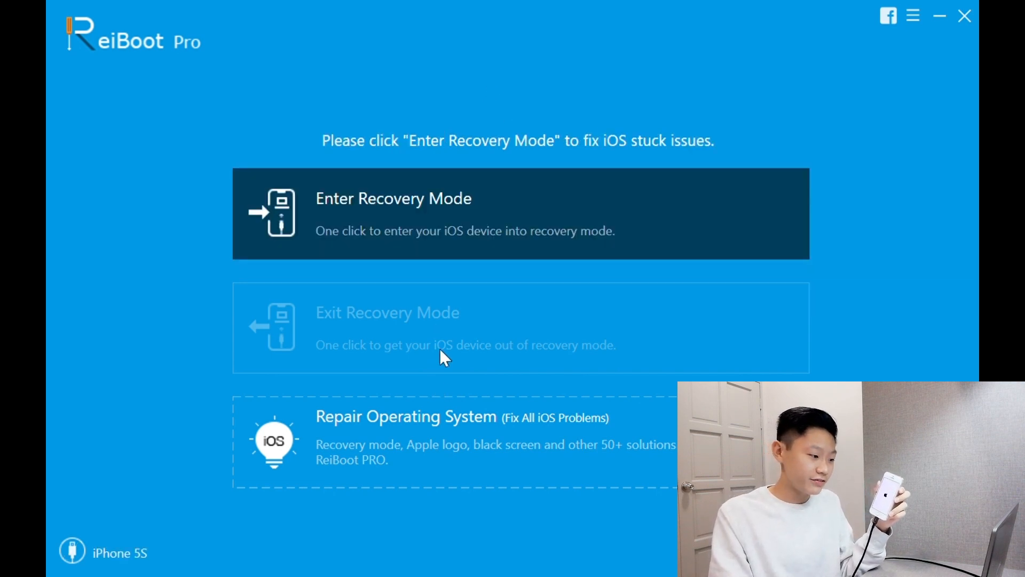
mouse_move(680, 285)
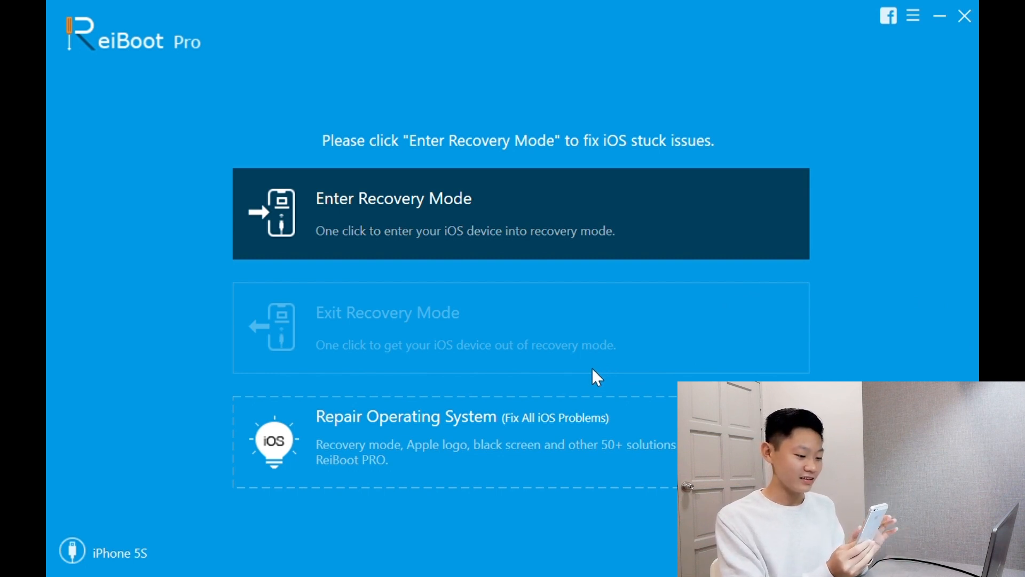
mouse_move(584, 382)
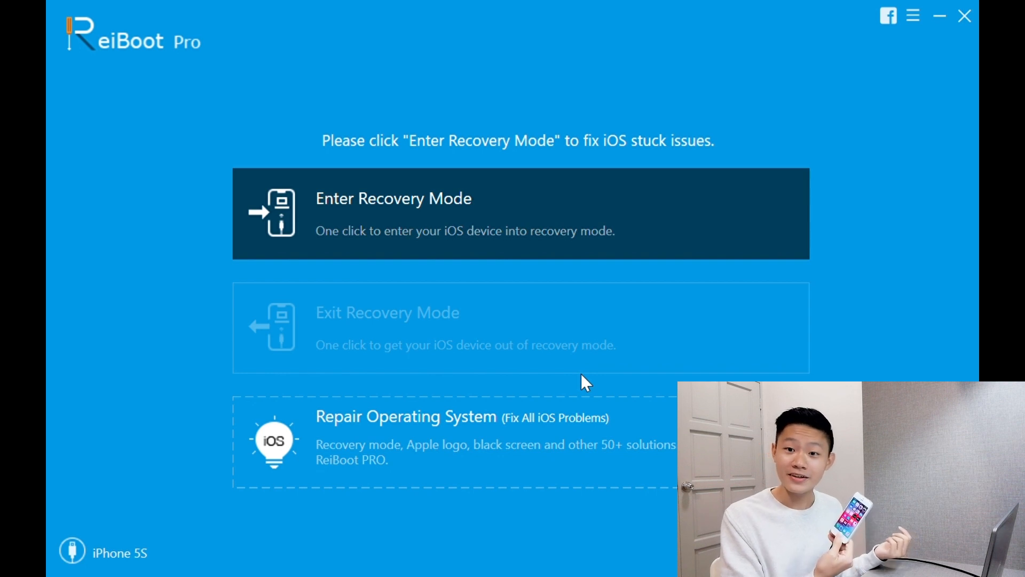
mouse_move(585, 371)
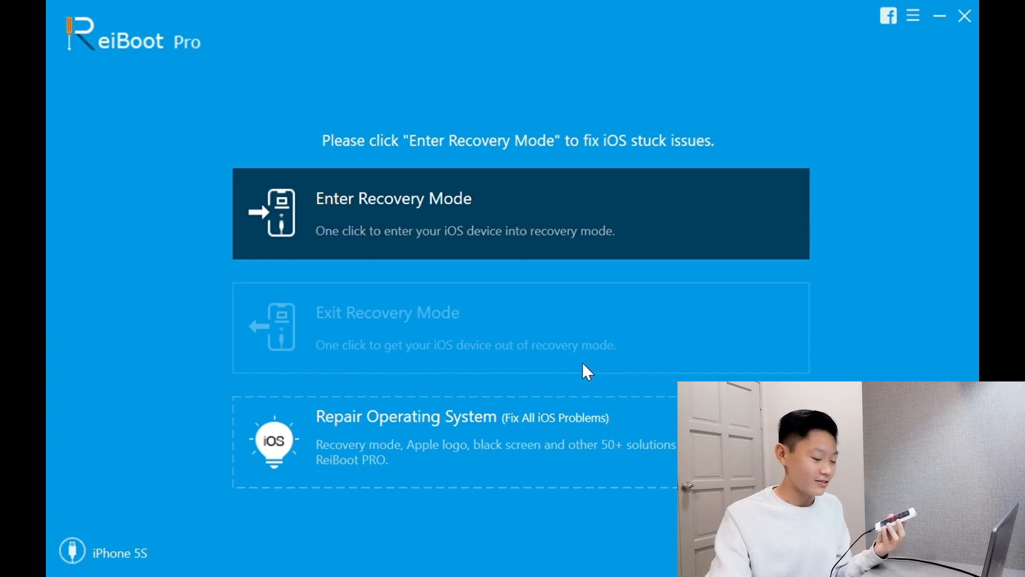
mouse_move(489, 450)
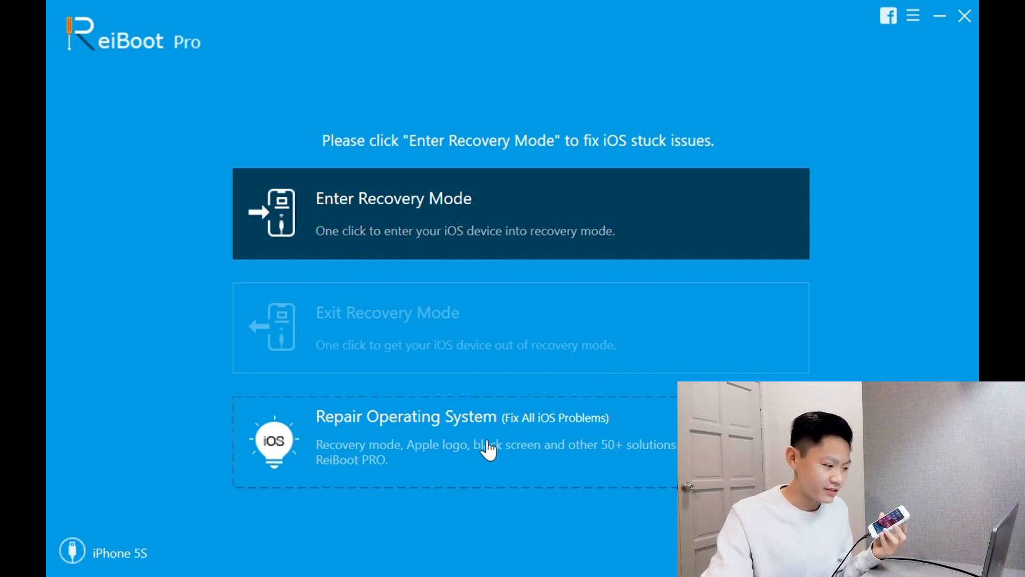
mouse_move(449, 452)
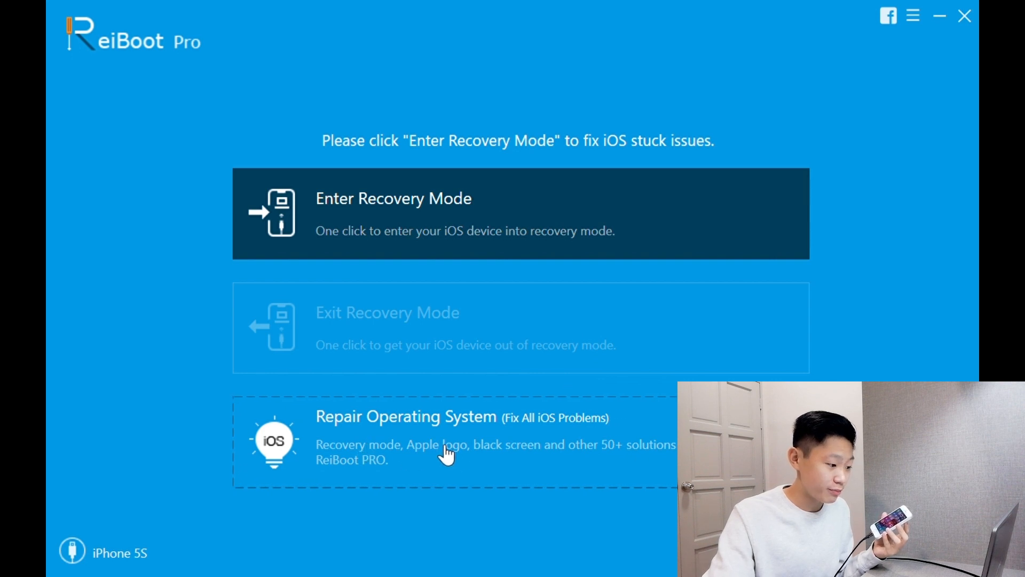
mouse_move(574, 450)
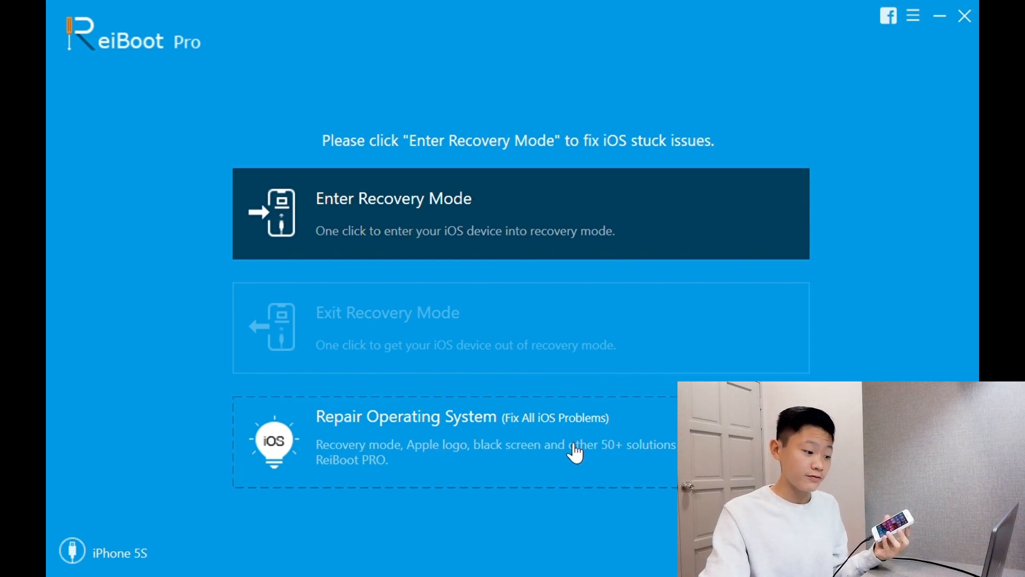
mouse_move(564, 416)
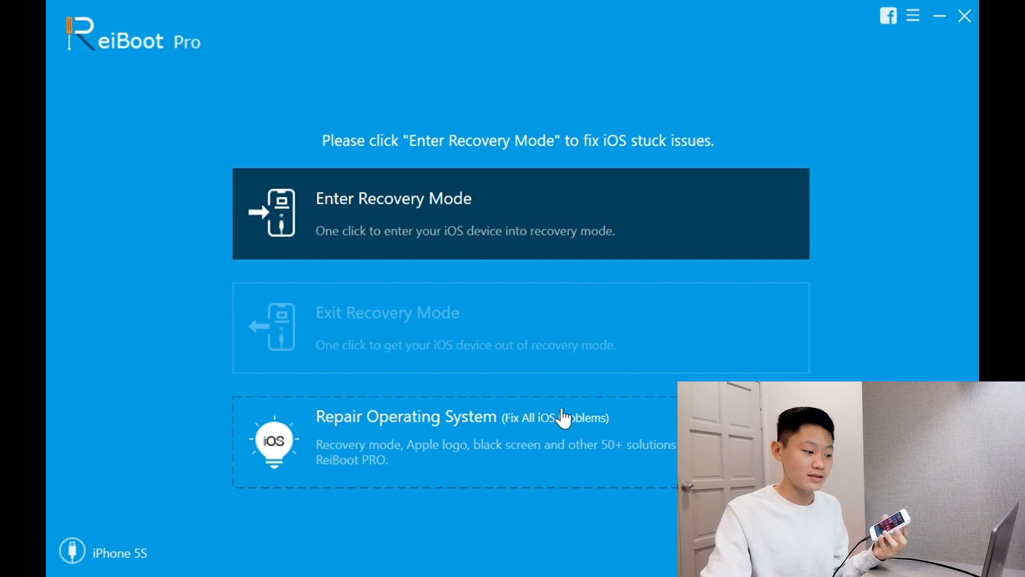
mouse_move(438, 458)
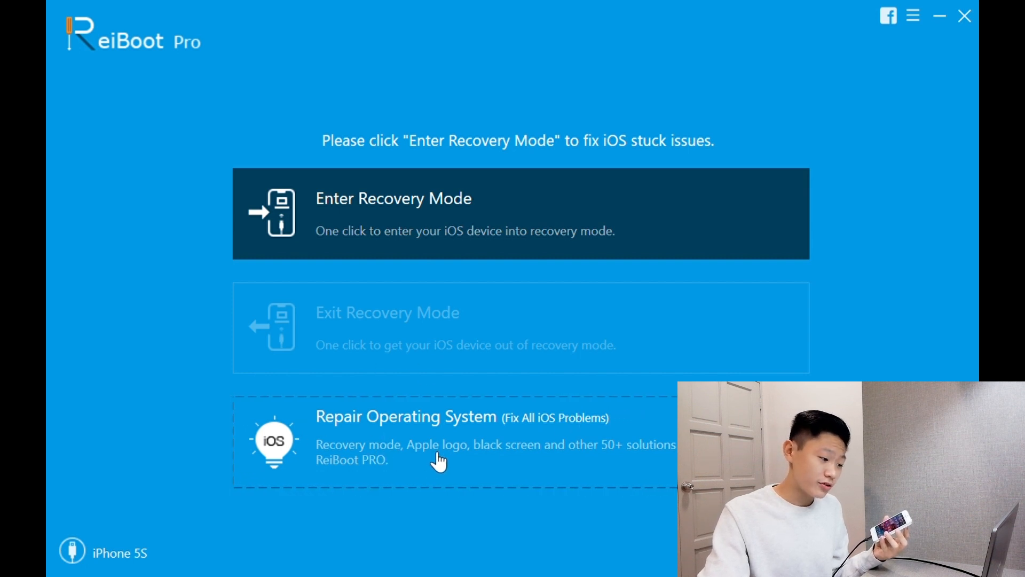
mouse_move(628, 456)
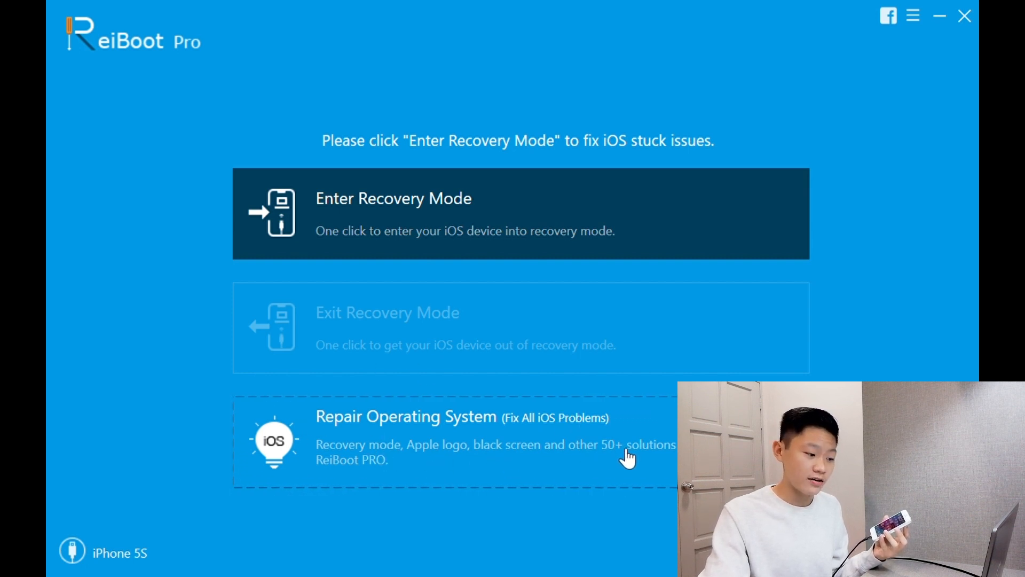
mouse_move(658, 452)
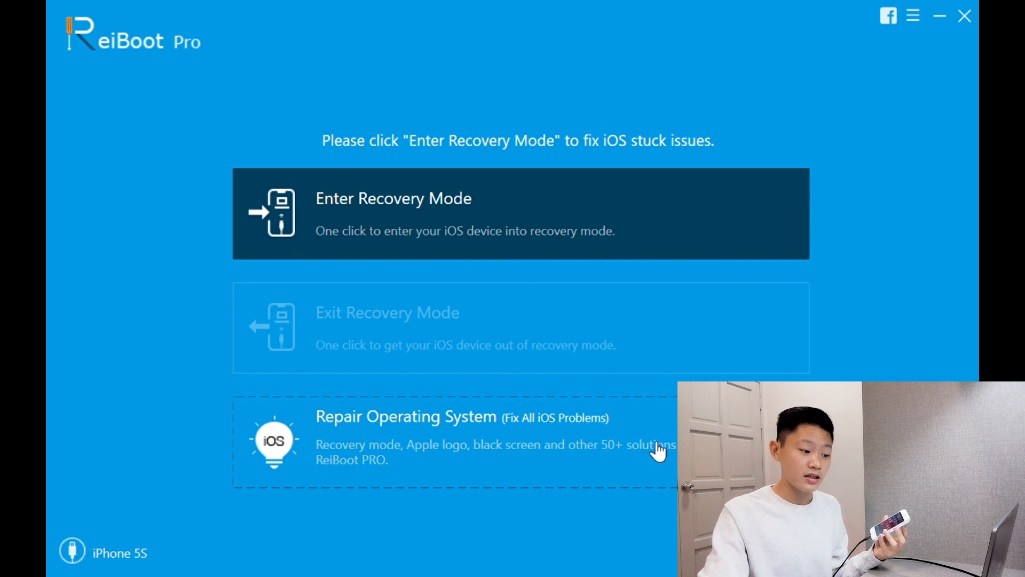
mouse_move(578, 451)
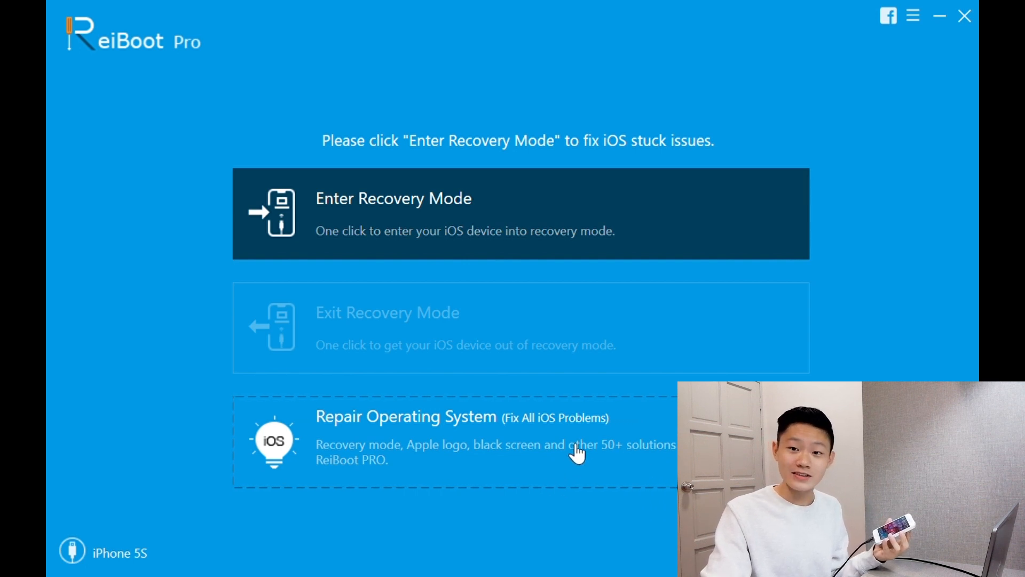
mouse_move(562, 431)
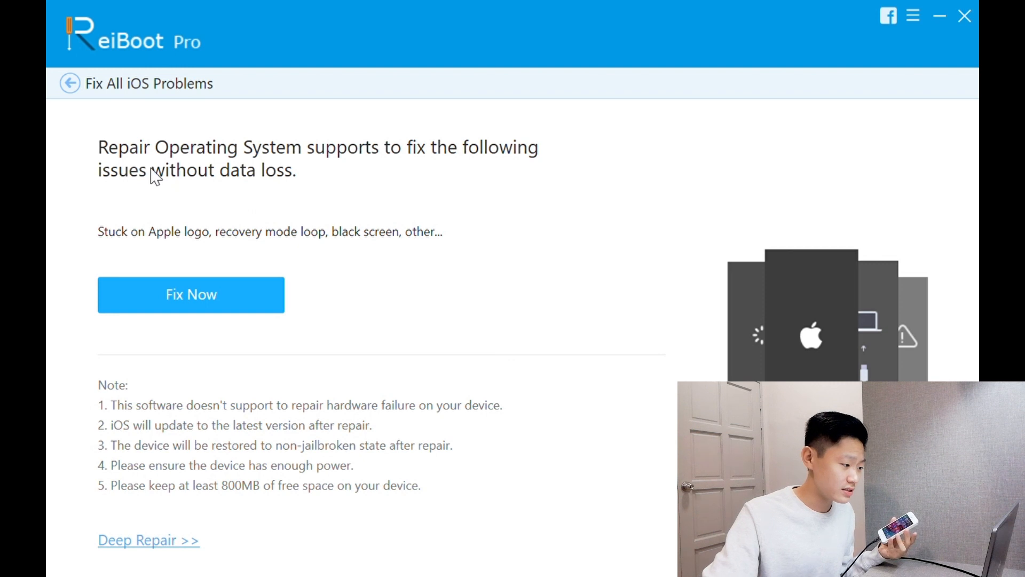
mouse_move(315, 209)
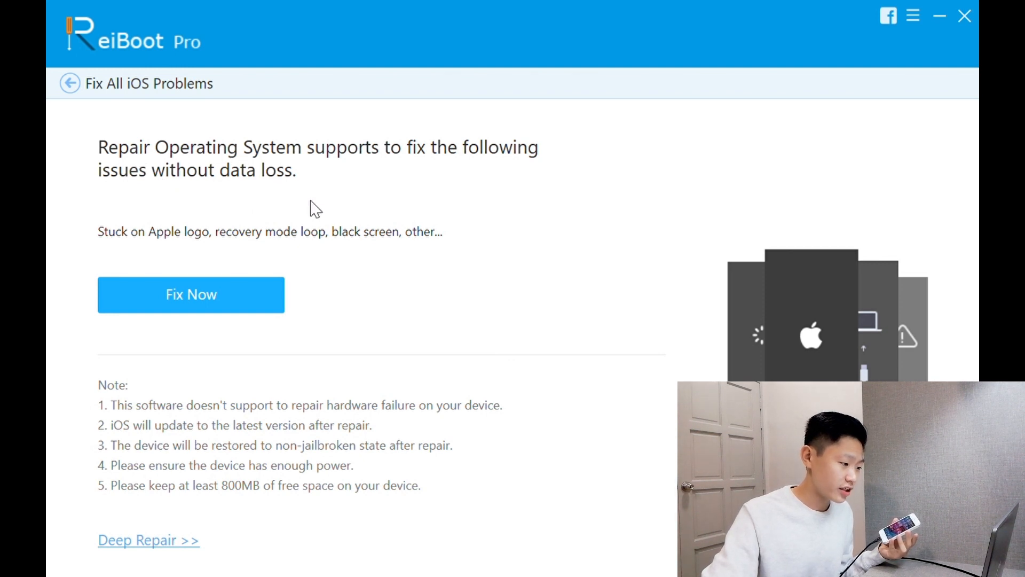
mouse_move(343, 247)
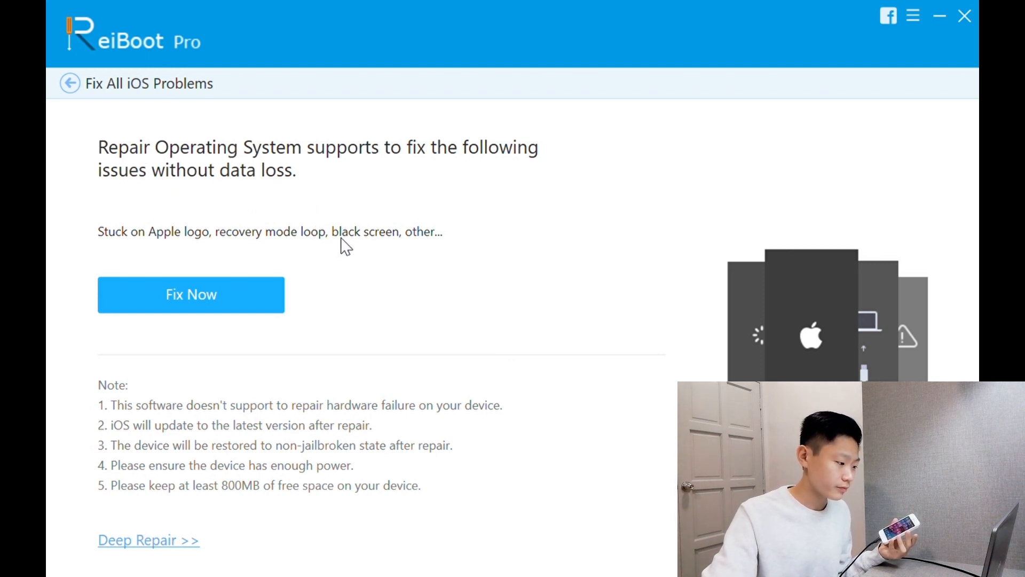
mouse_move(327, 268)
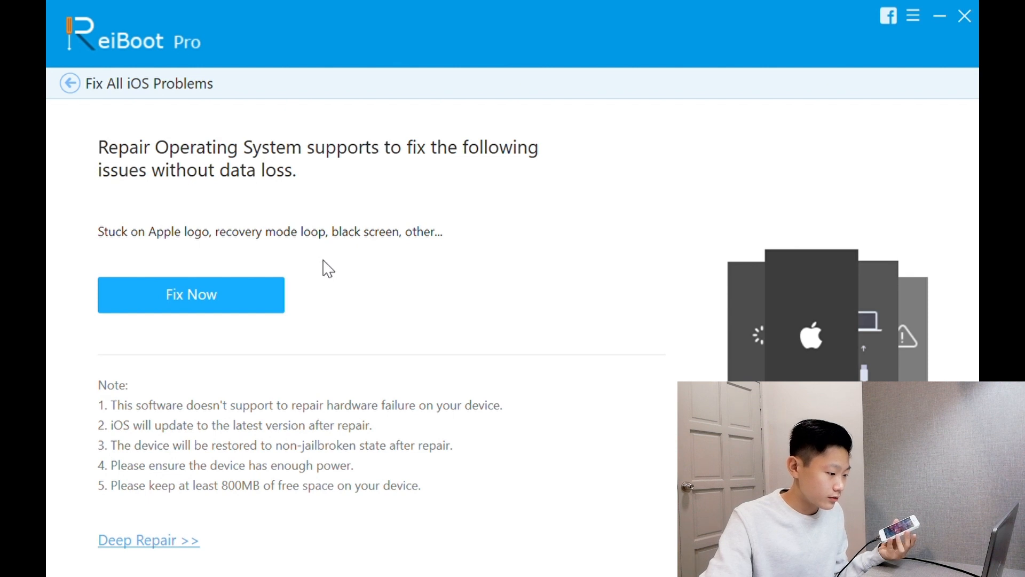
mouse_move(338, 464)
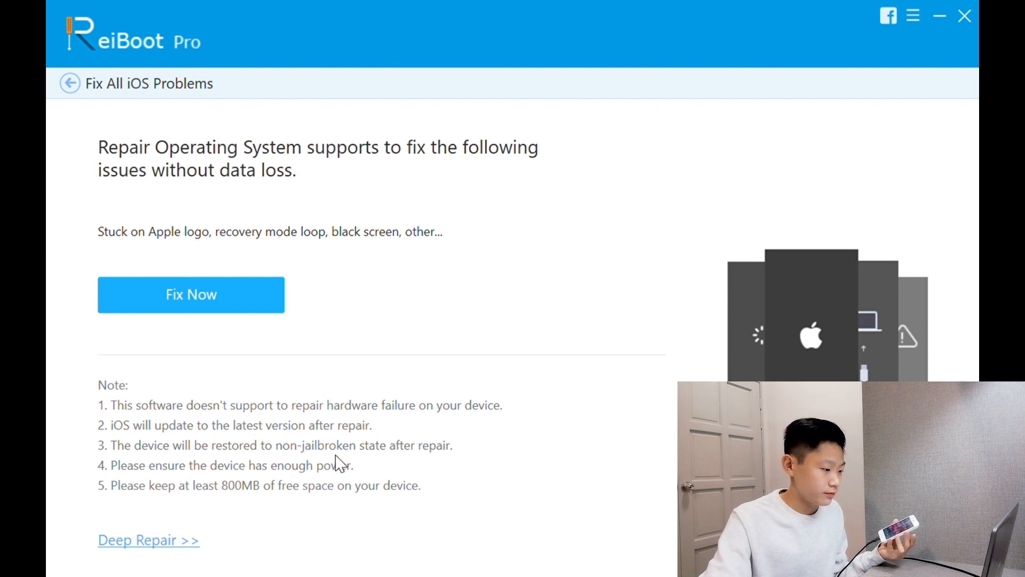
mouse_move(121, 482)
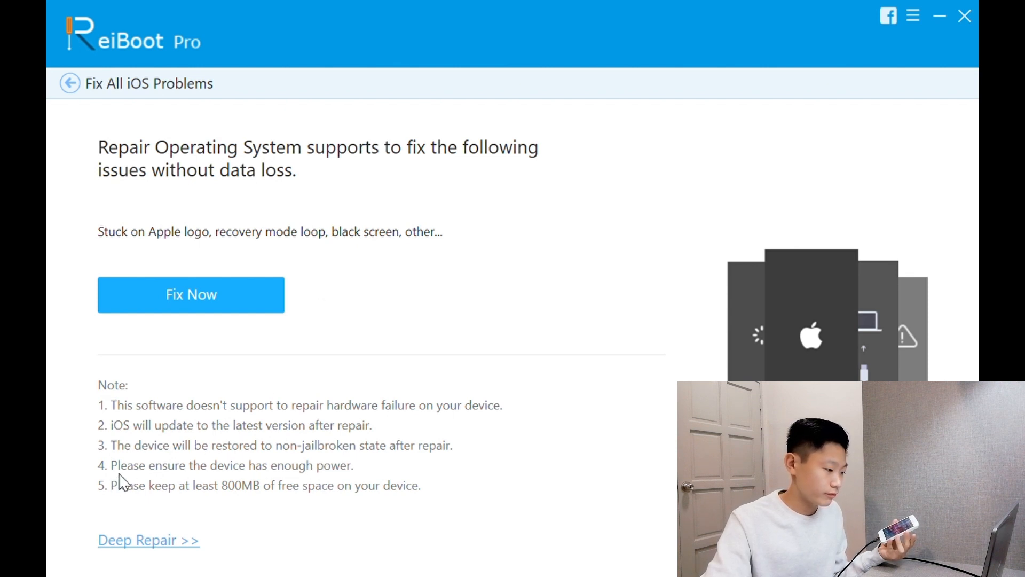
mouse_move(195, 473)
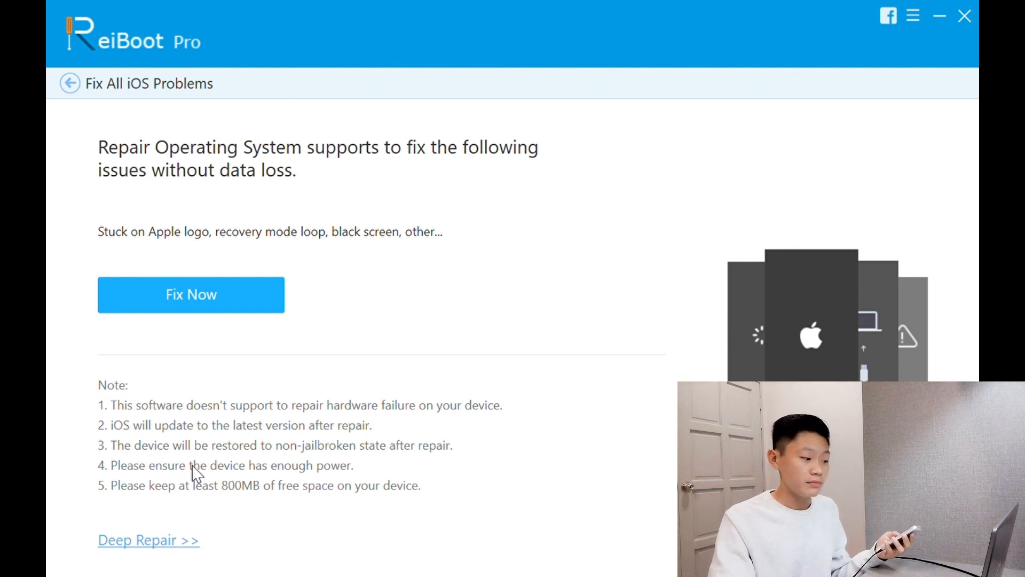
mouse_move(340, 475)
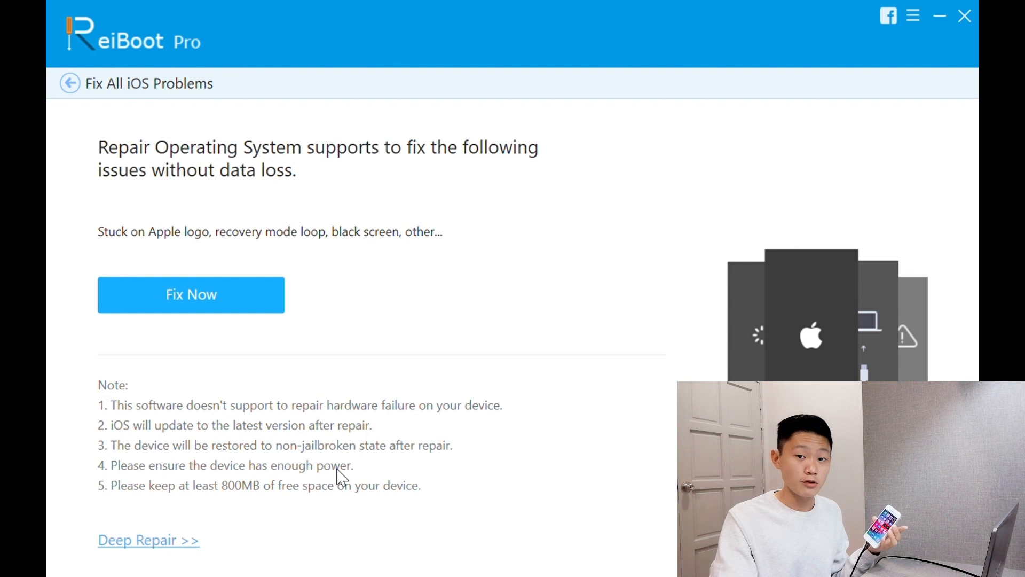
mouse_move(134, 510)
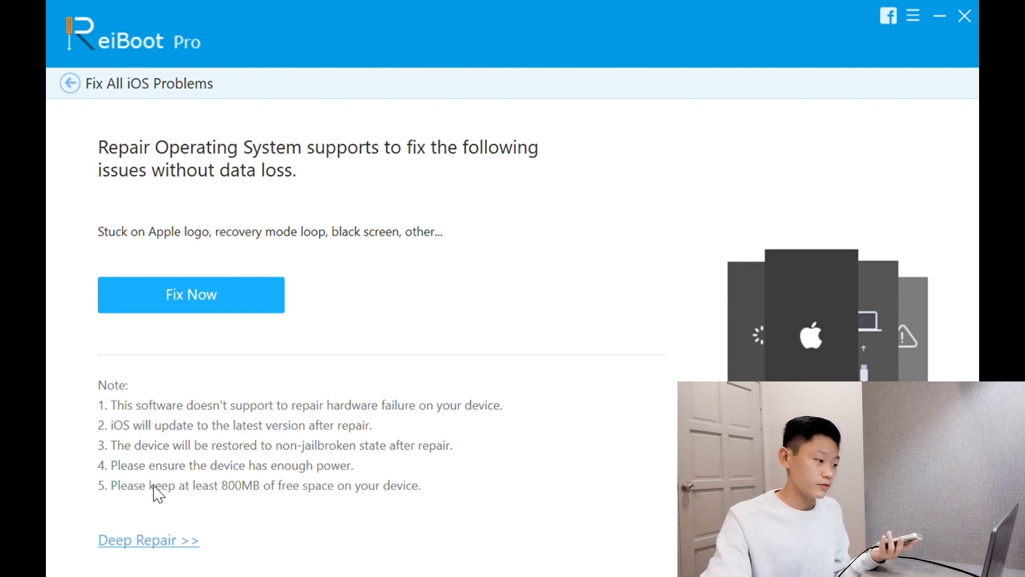
mouse_move(163, 528)
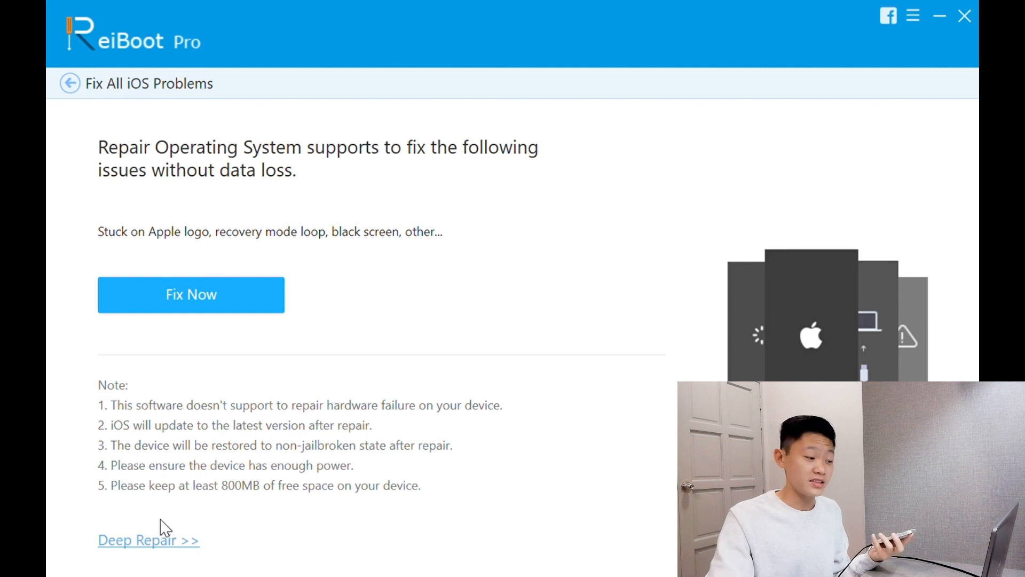
mouse_move(156, 500)
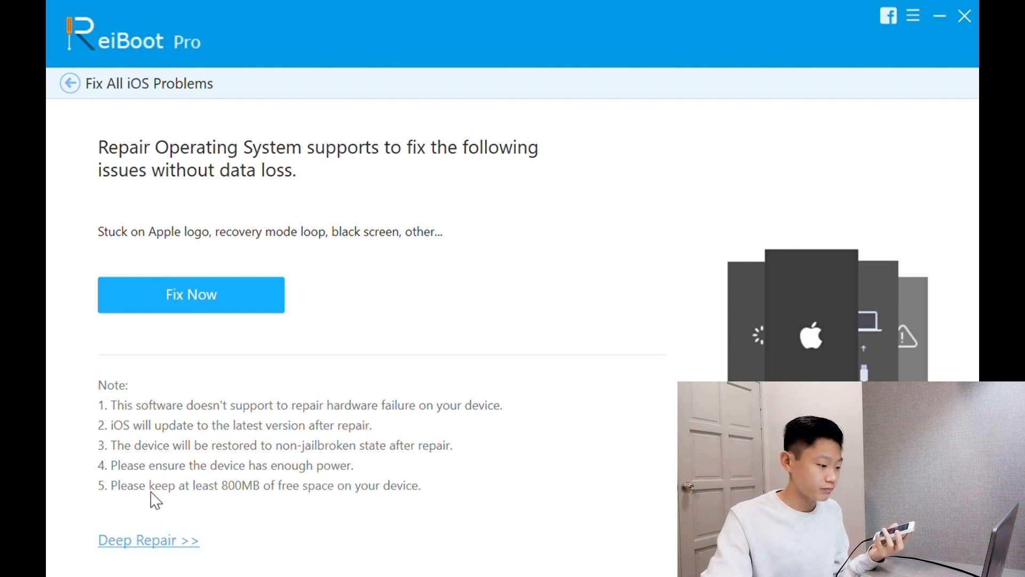
mouse_move(285, 504)
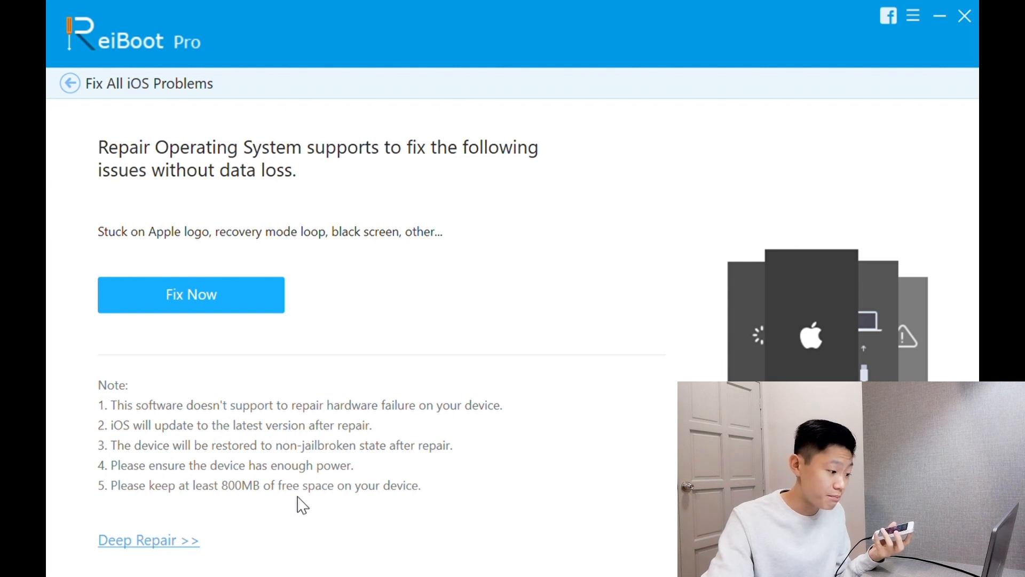
mouse_move(334, 480)
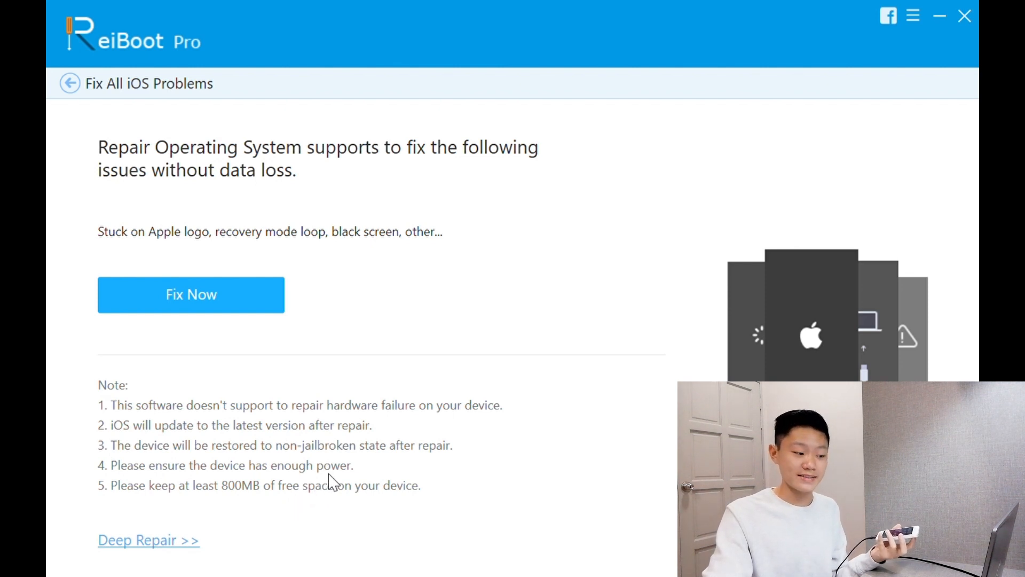
mouse_move(343, 492)
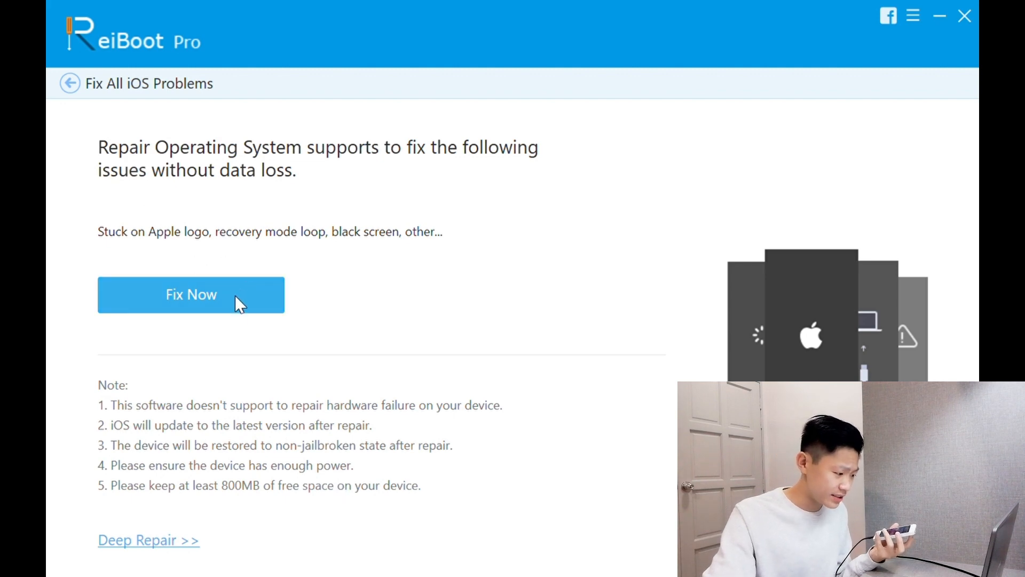
Switch to Deep Repair mode, which warns all device data will be erased
click(148, 539)
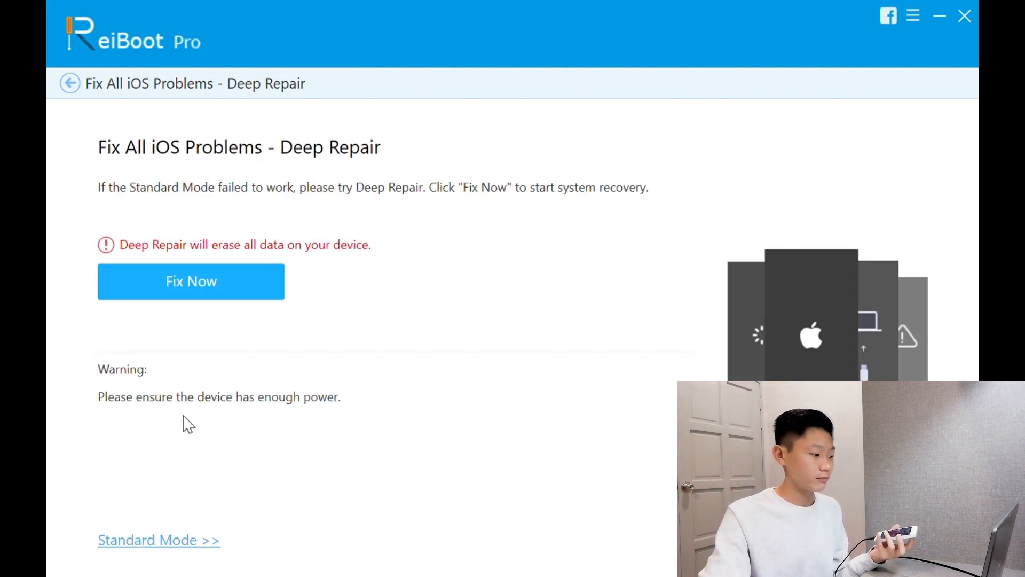
mouse_move(217, 191)
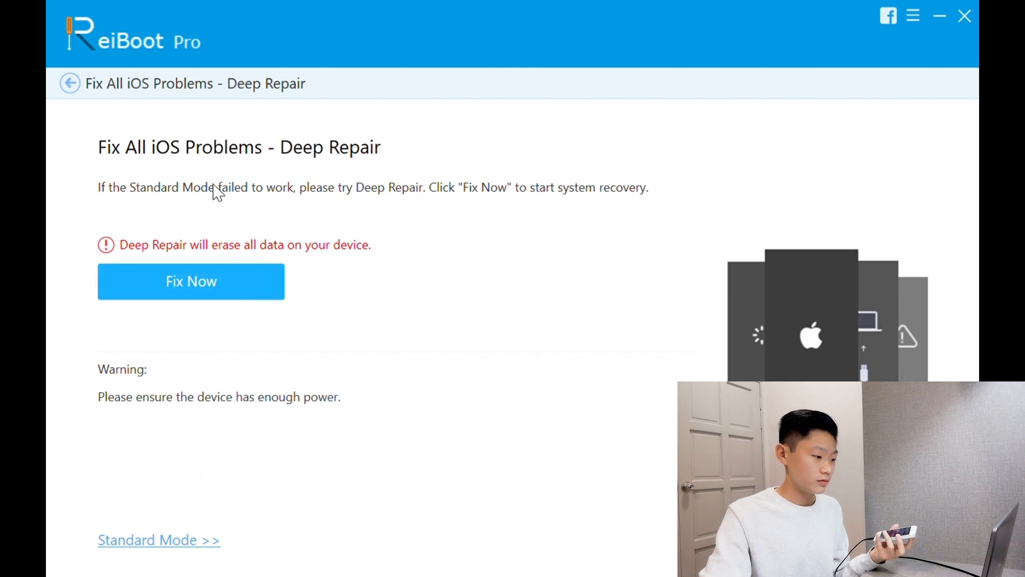
mouse_move(224, 228)
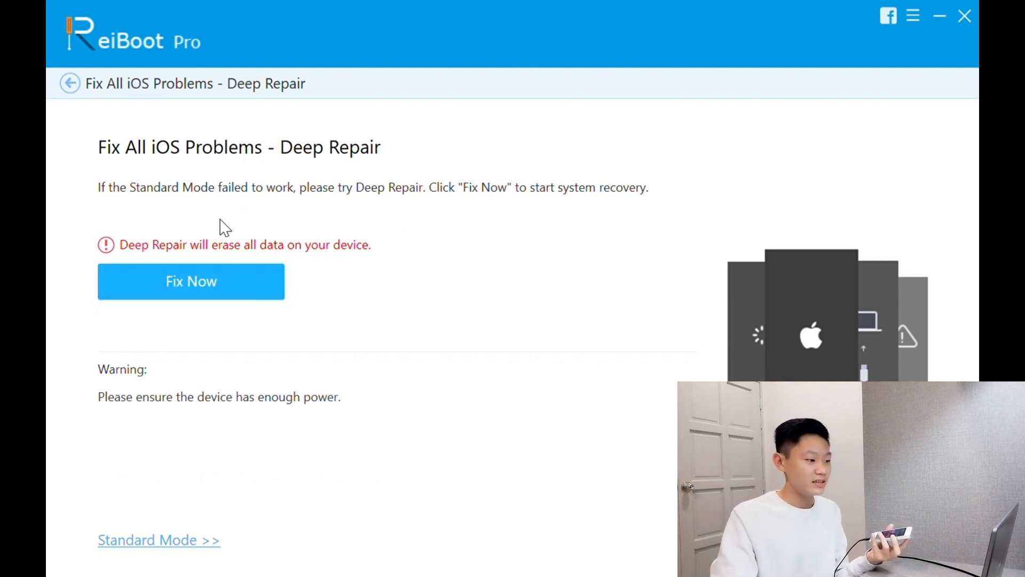
mouse_move(299, 208)
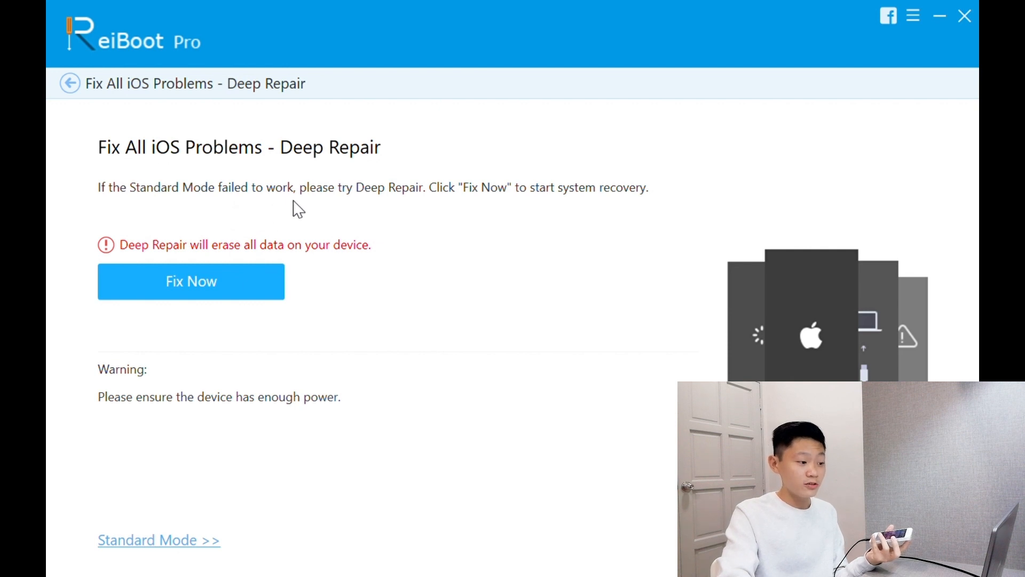
mouse_move(387, 199)
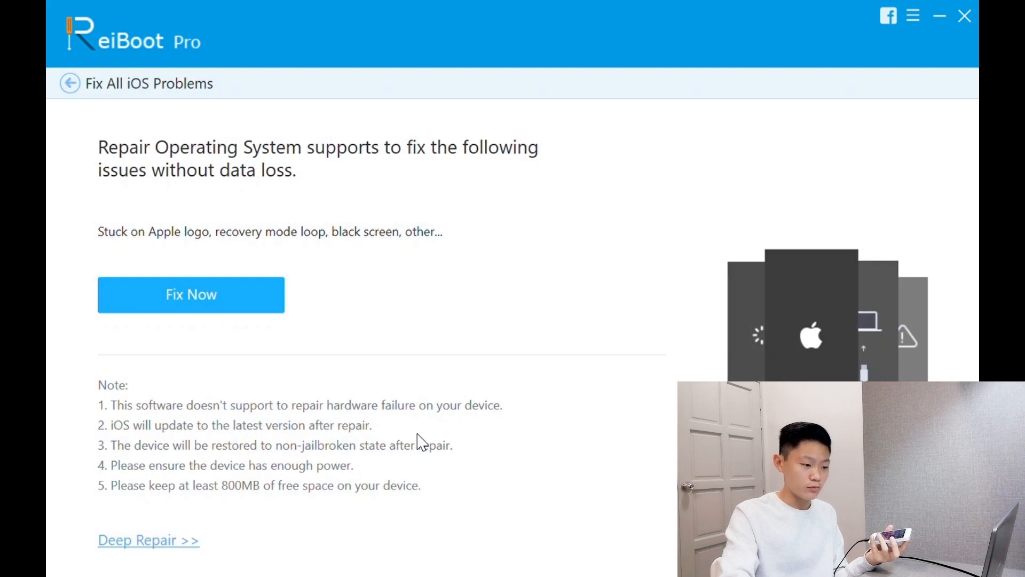
mouse_move(281, 212)
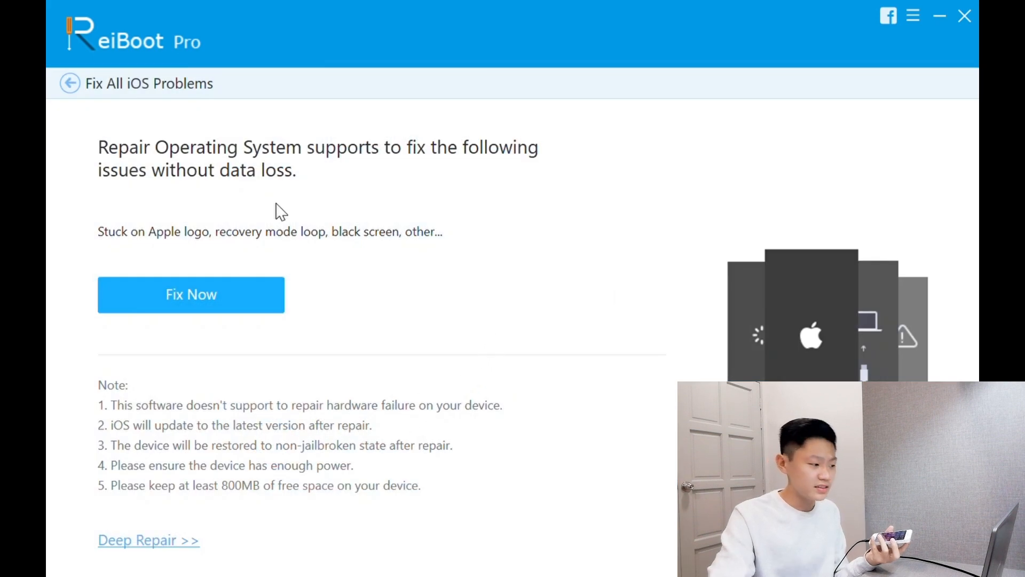
mouse_move(353, 340)
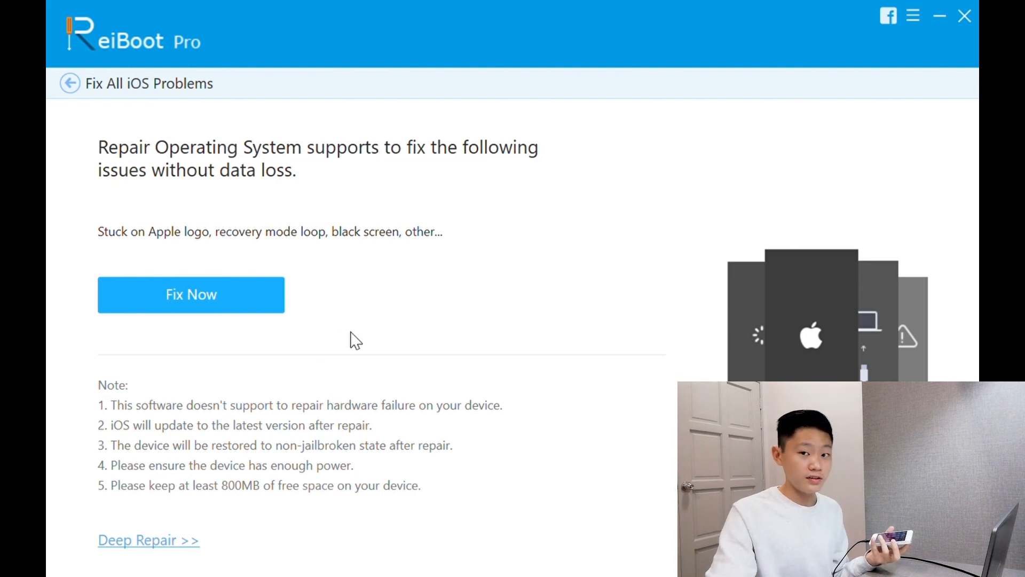
mouse_move(93, 164)
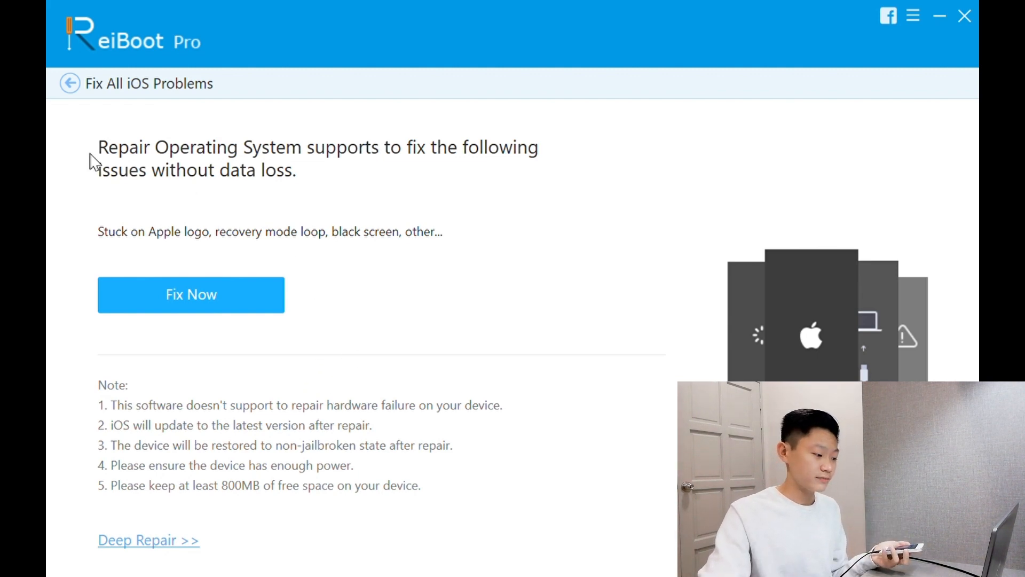
Return to the Deep Repair page from standard repair mode
click(149, 539)
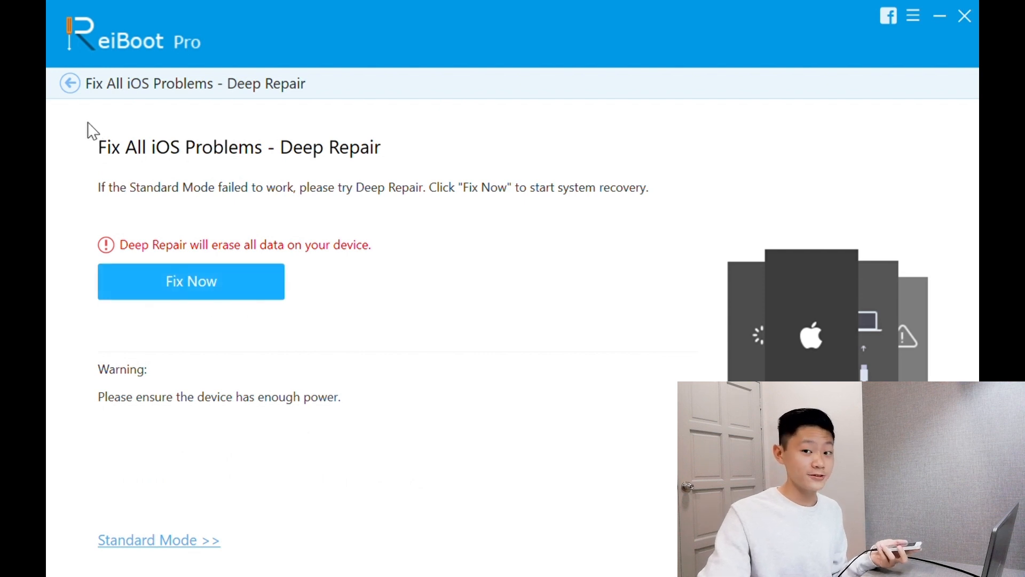
mouse_move(195, 251)
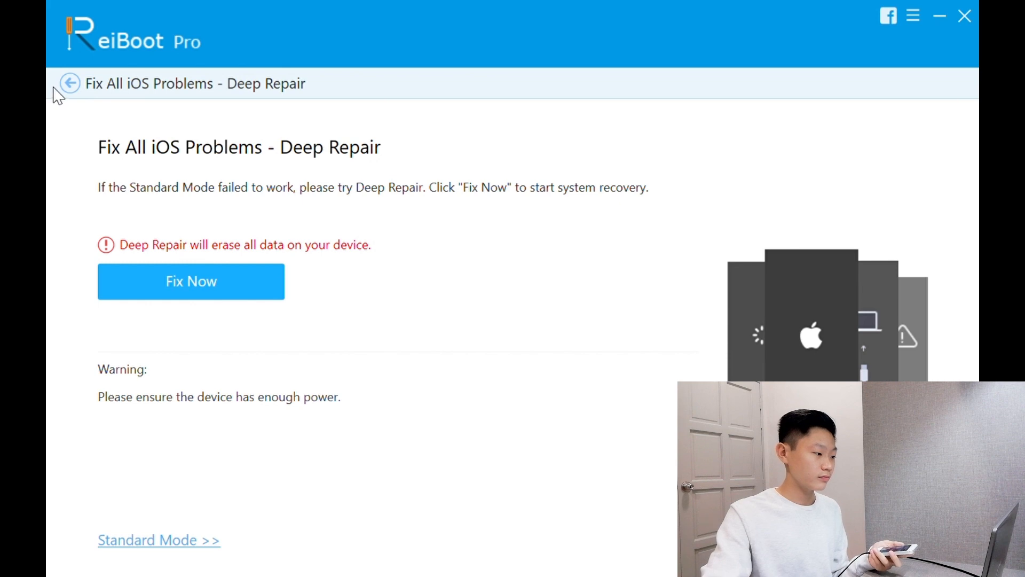
Leave Deep Repair and return to ReiBoot's main recovery options screen
click(69, 83)
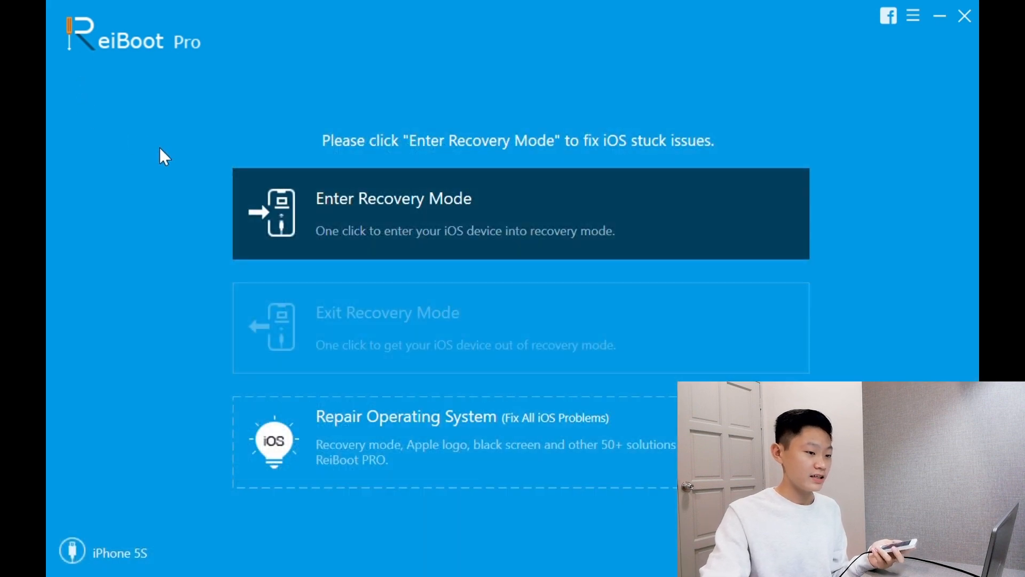
mouse_move(453, 222)
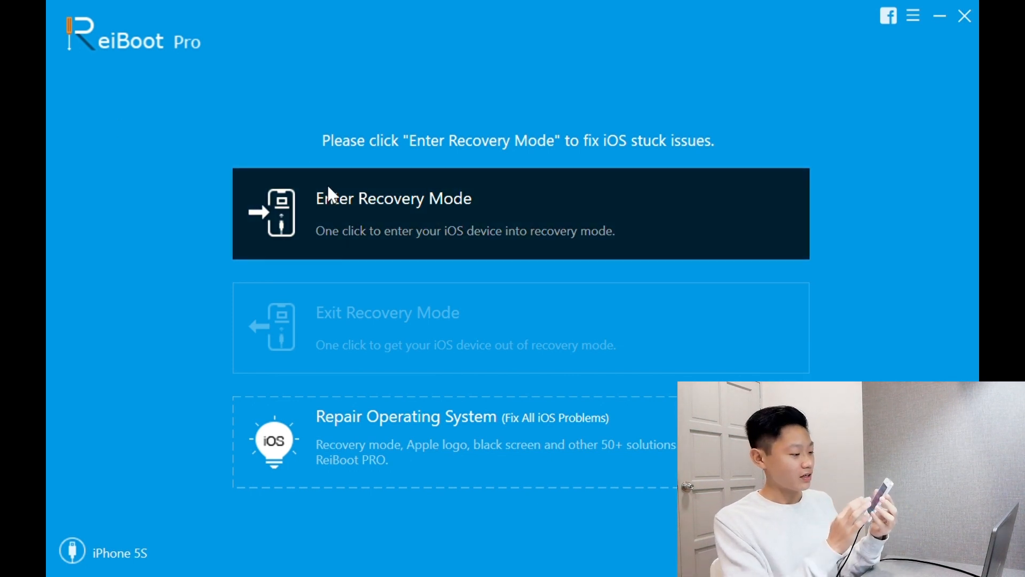
mouse_move(333, 222)
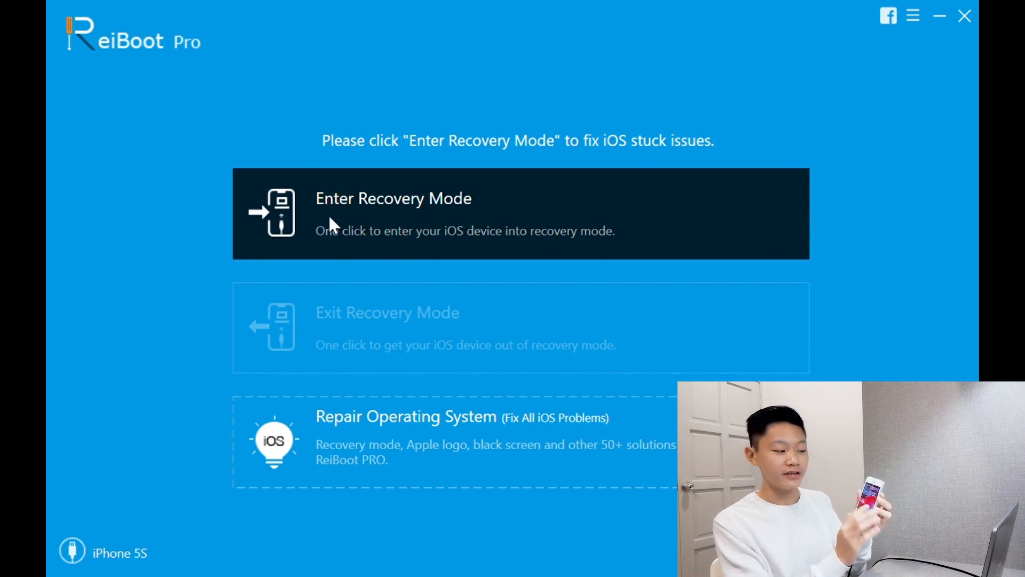
mouse_move(337, 207)
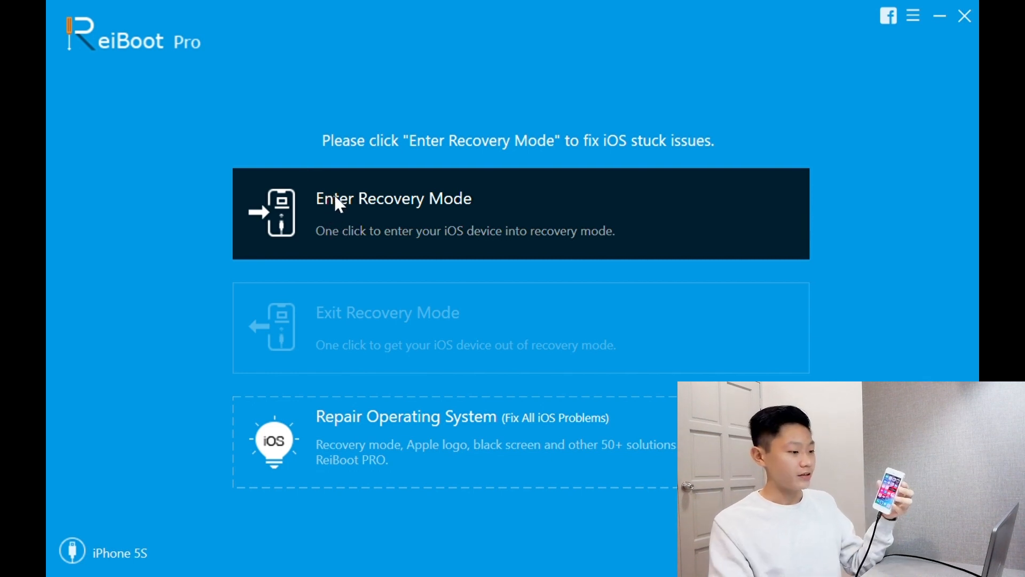
mouse_move(353, 222)
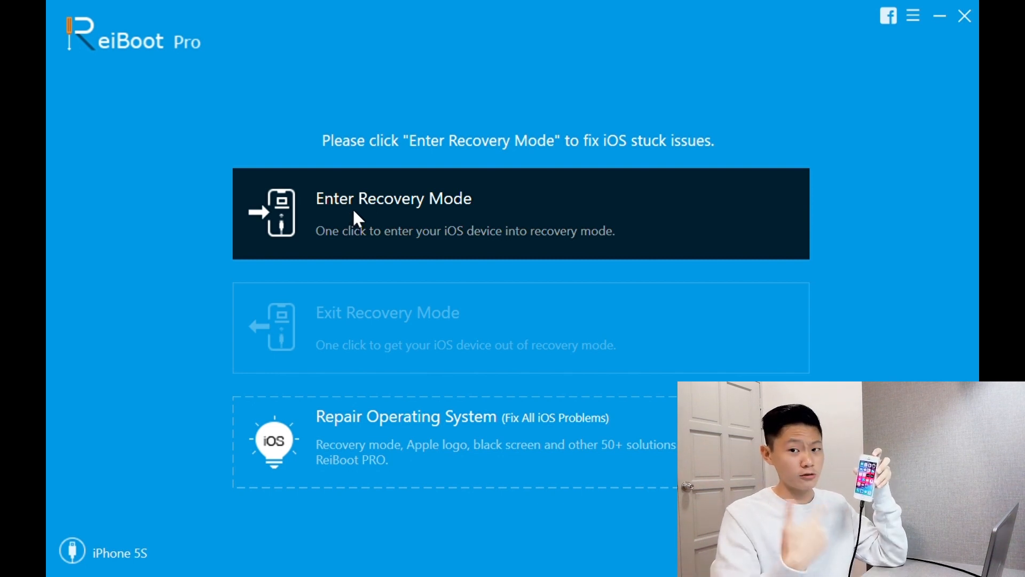
Put the iPhone 5S into recovery mode with Enter Recovery Mode
click(393, 214)
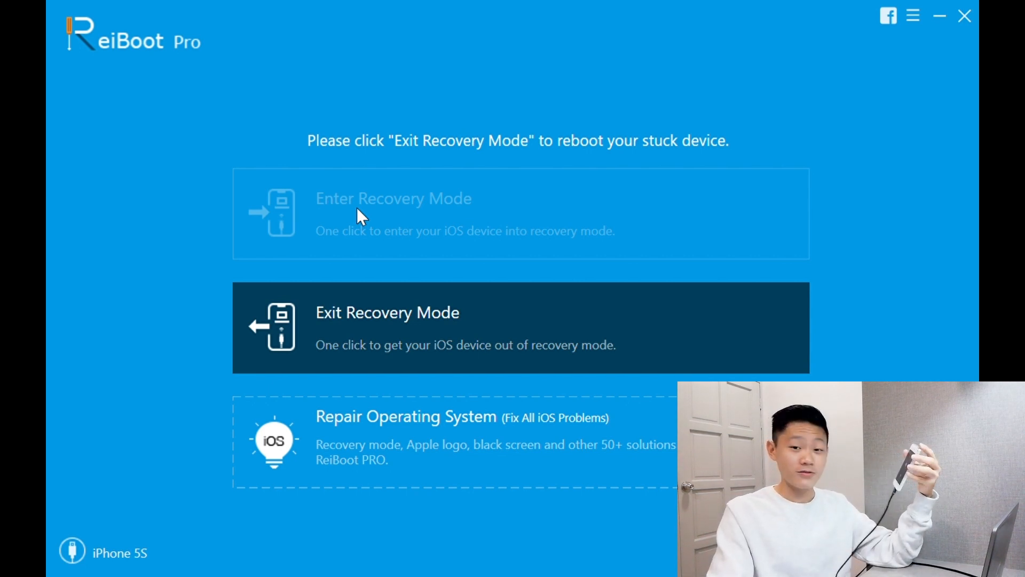
mouse_move(386, 238)
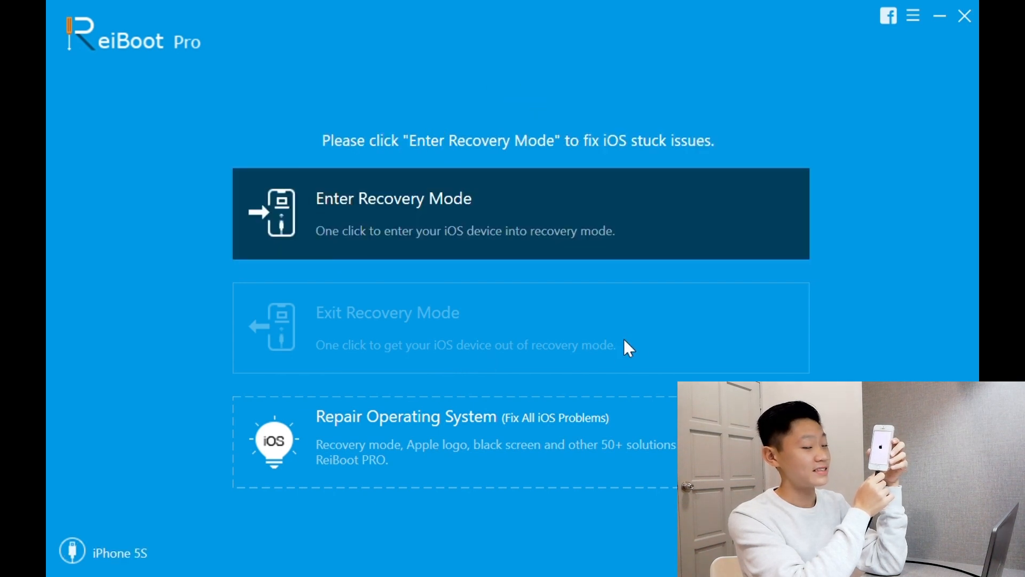
mouse_move(719, 364)
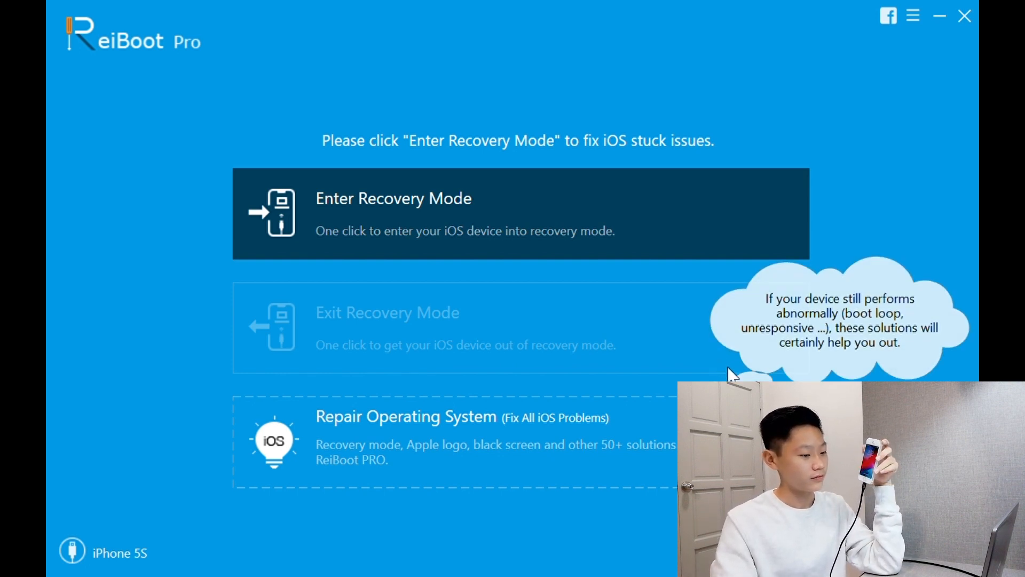
mouse_move(723, 376)
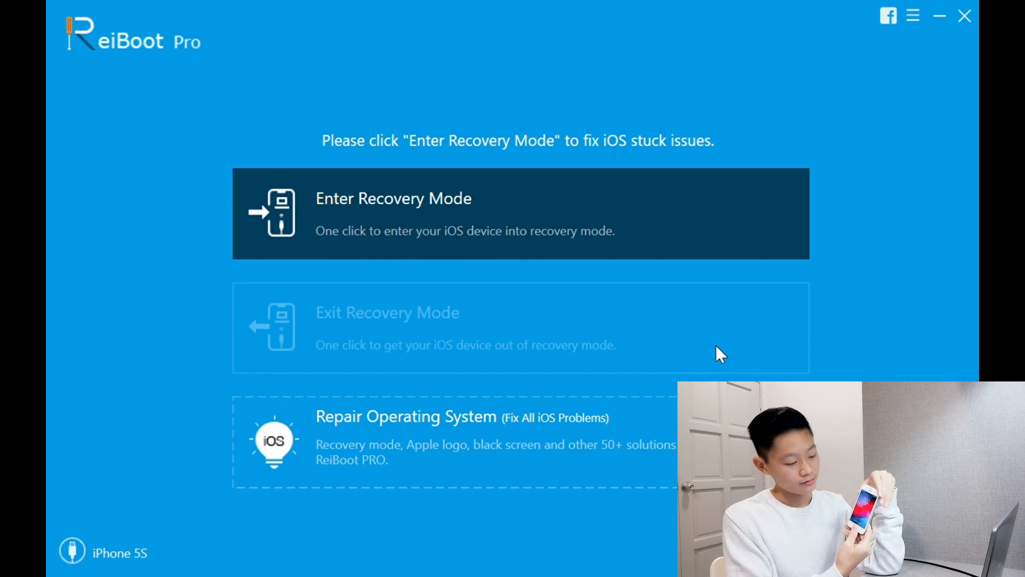
mouse_move(712, 355)
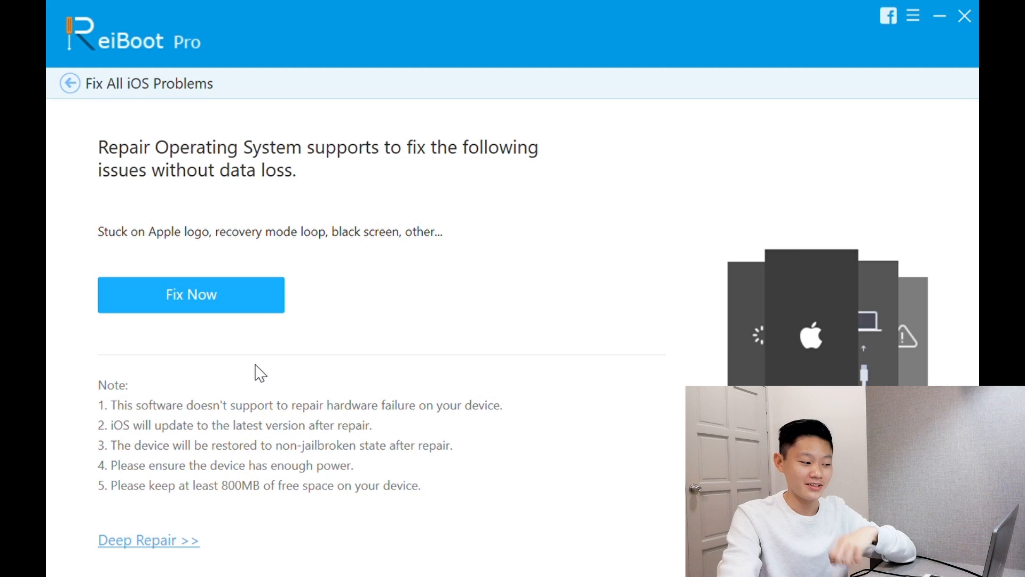
mouse_move(255, 303)
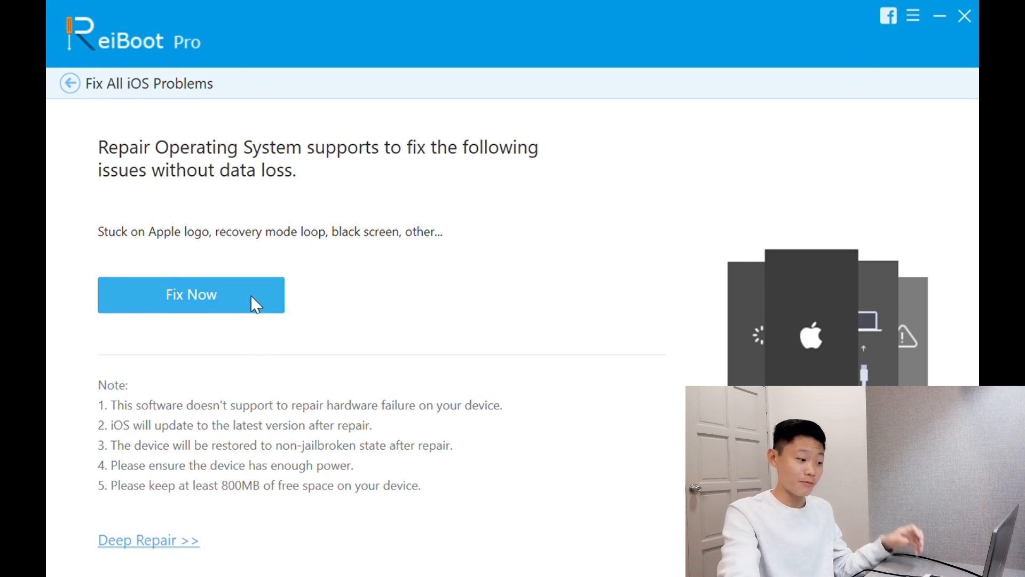
Start the system repair and download the iOS 12.4.8 firmware package for the iPhone 5S
click(191, 294)
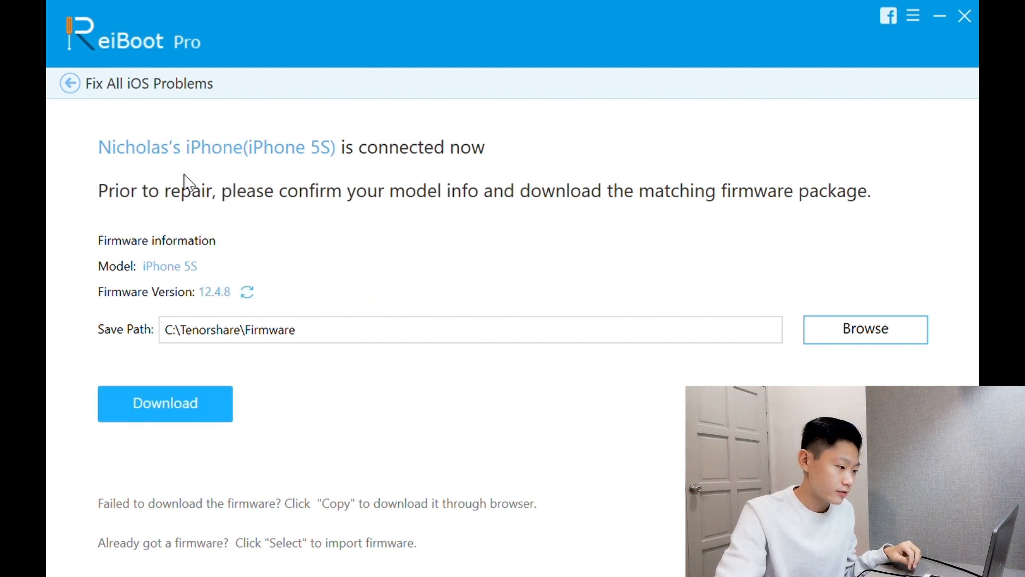
mouse_move(230, 172)
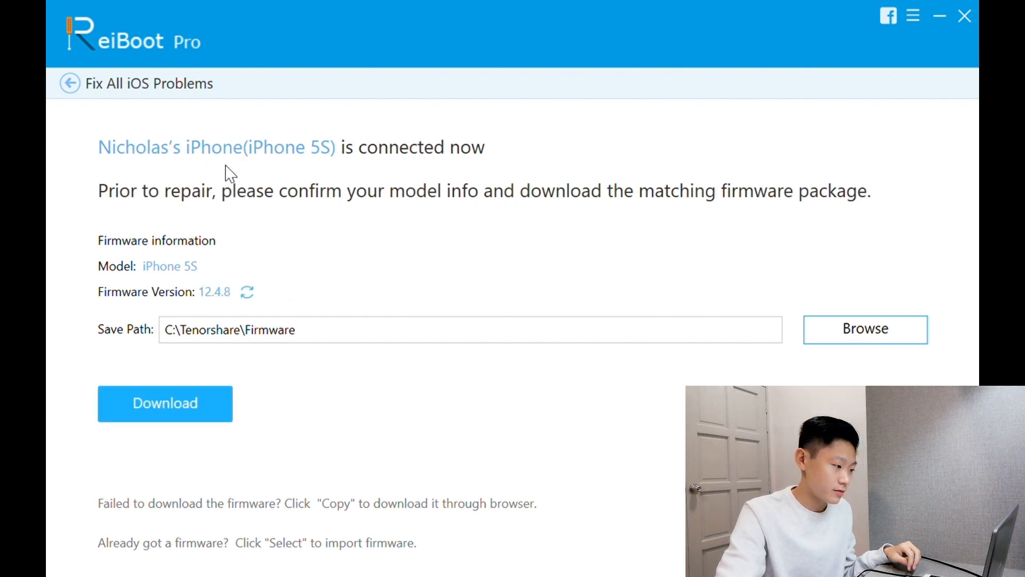
mouse_move(742, 221)
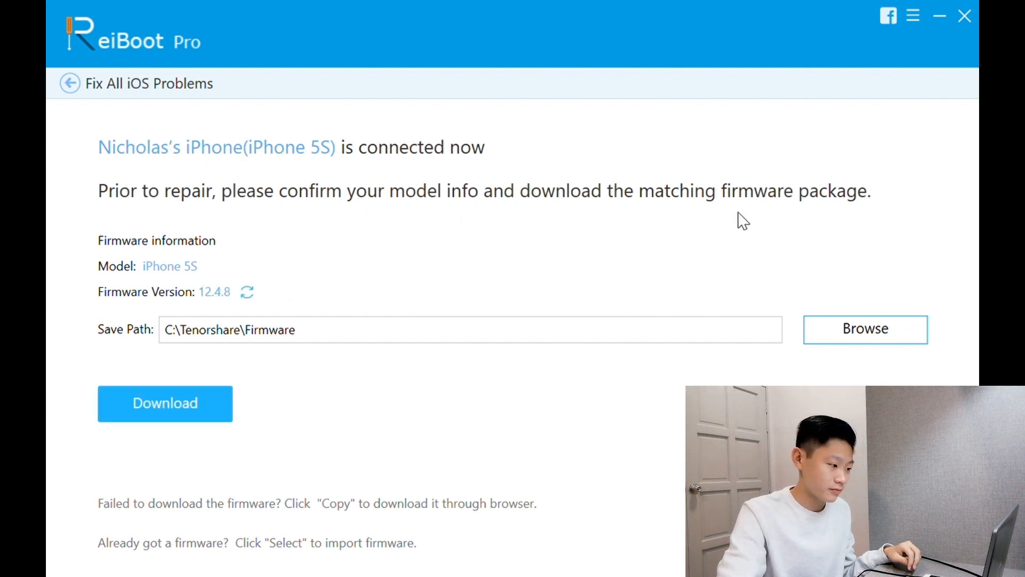
mouse_move(237, 240)
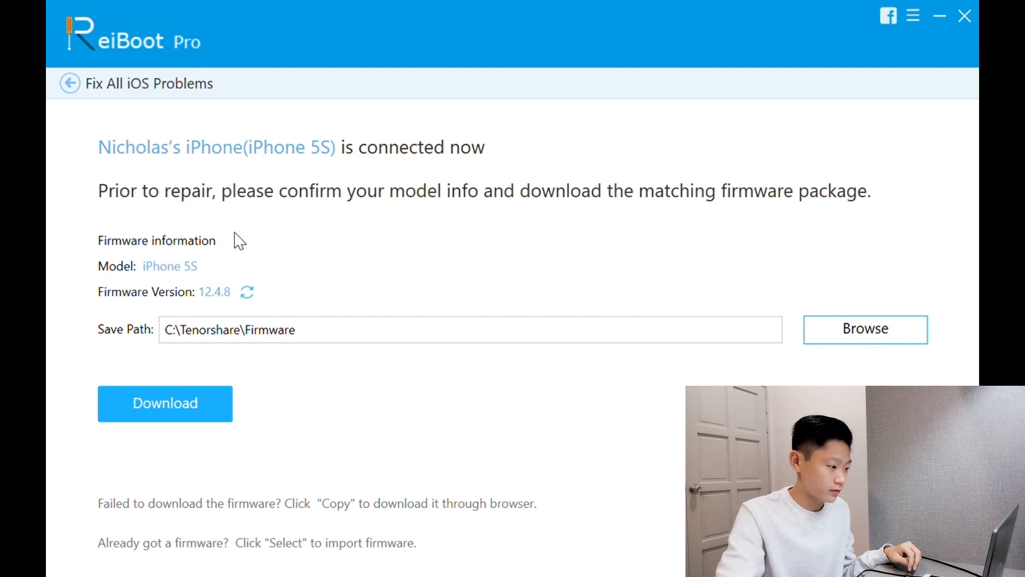
mouse_move(144, 299)
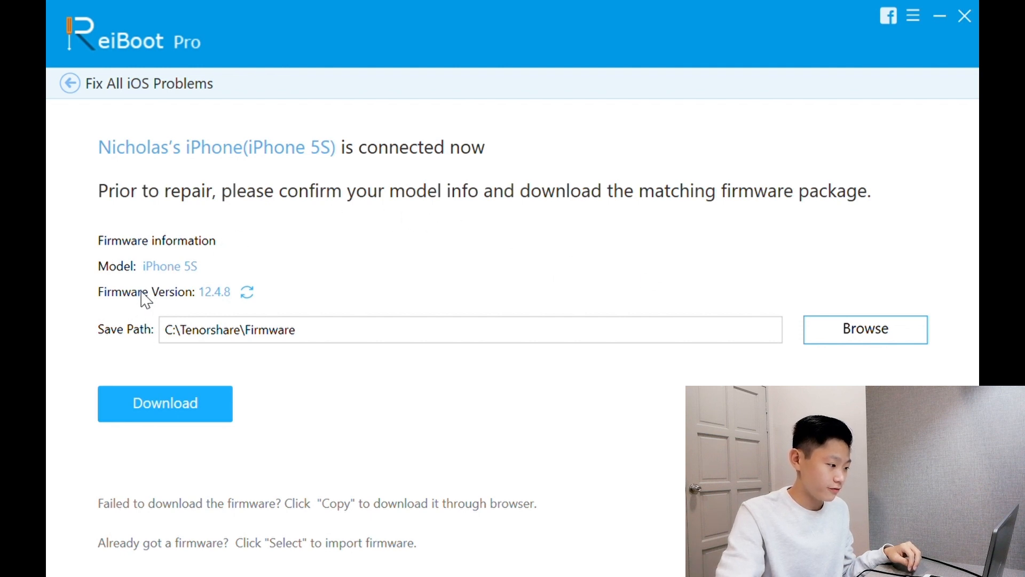
mouse_move(228, 319)
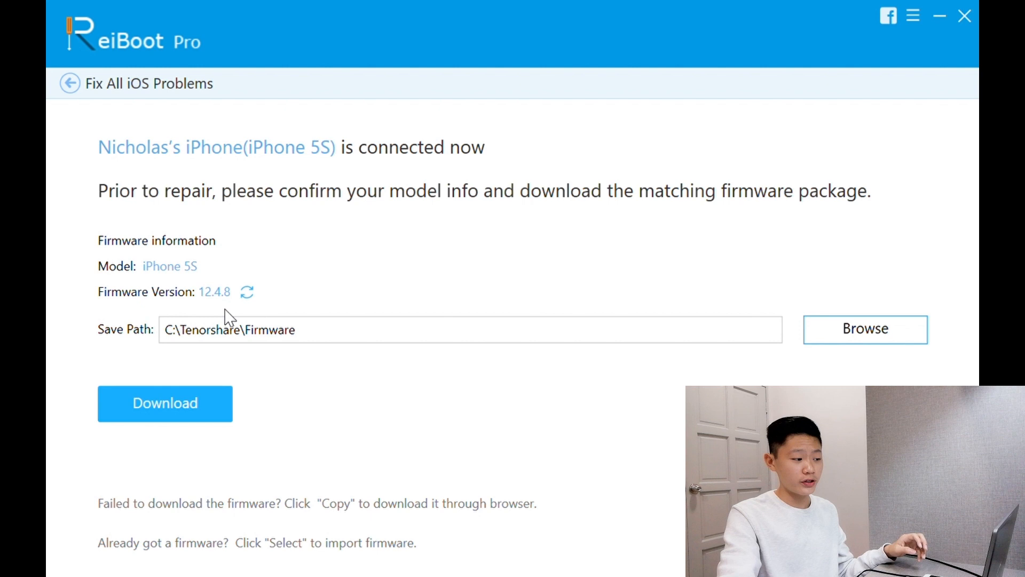
mouse_move(153, 288)
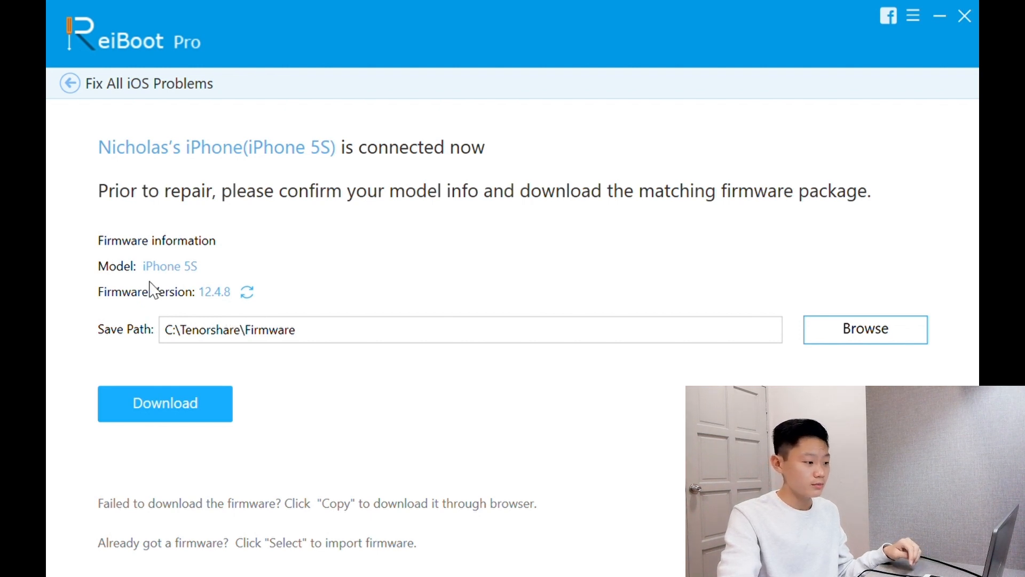
mouse_move(262, 293)
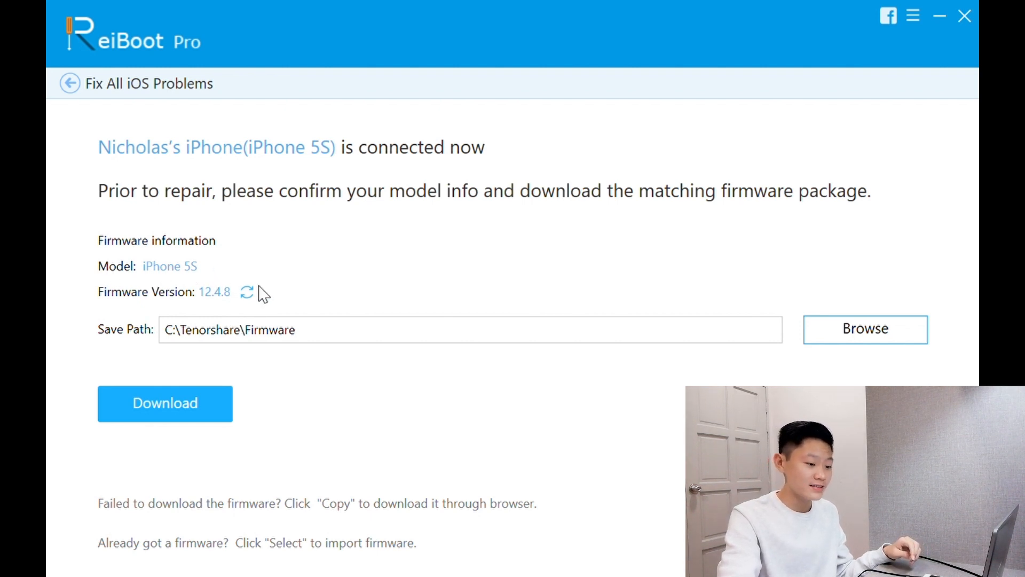
mouse_move(190, 435)
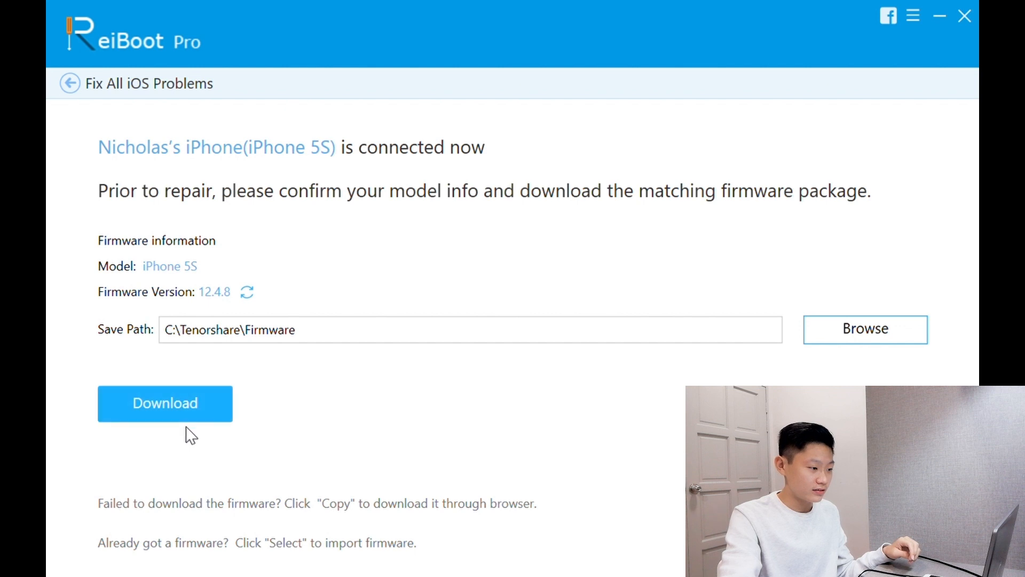
click(165, 403)
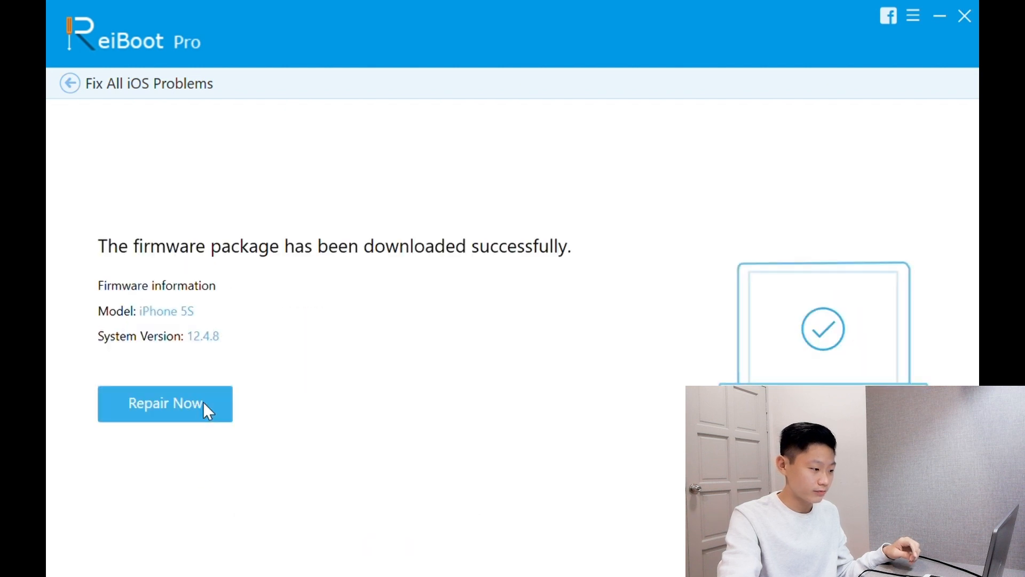
mouse_move(233, 265)
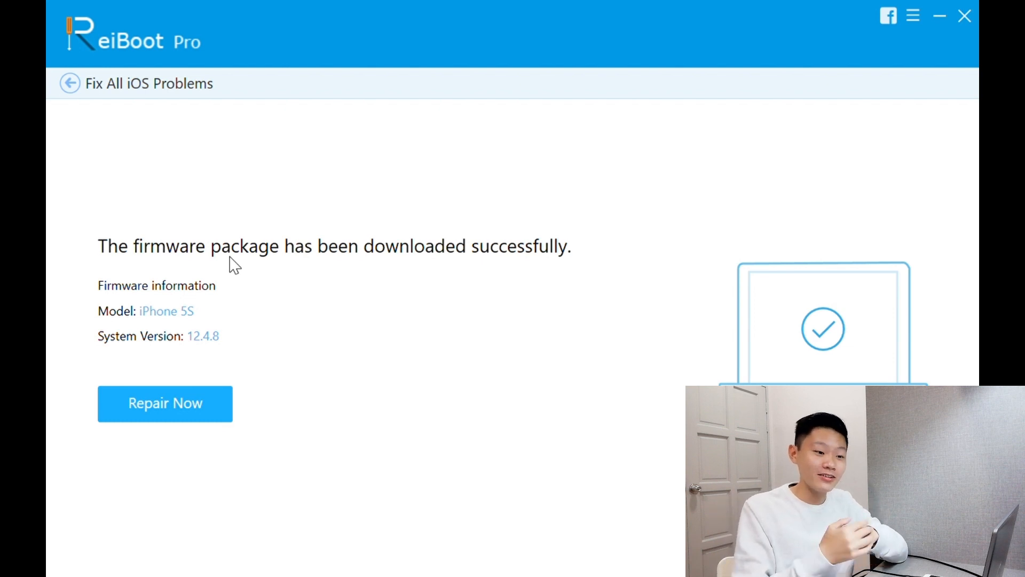
mouse_move(278, 305)
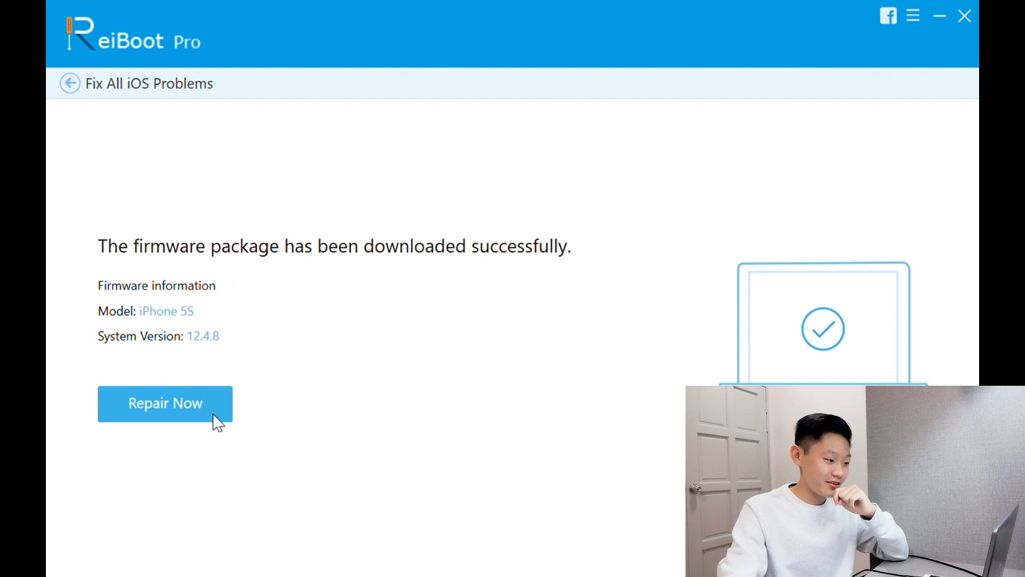
Start repairing the iPhone 5S with the downloaded 12.4.8 firmware
click(165, 403)
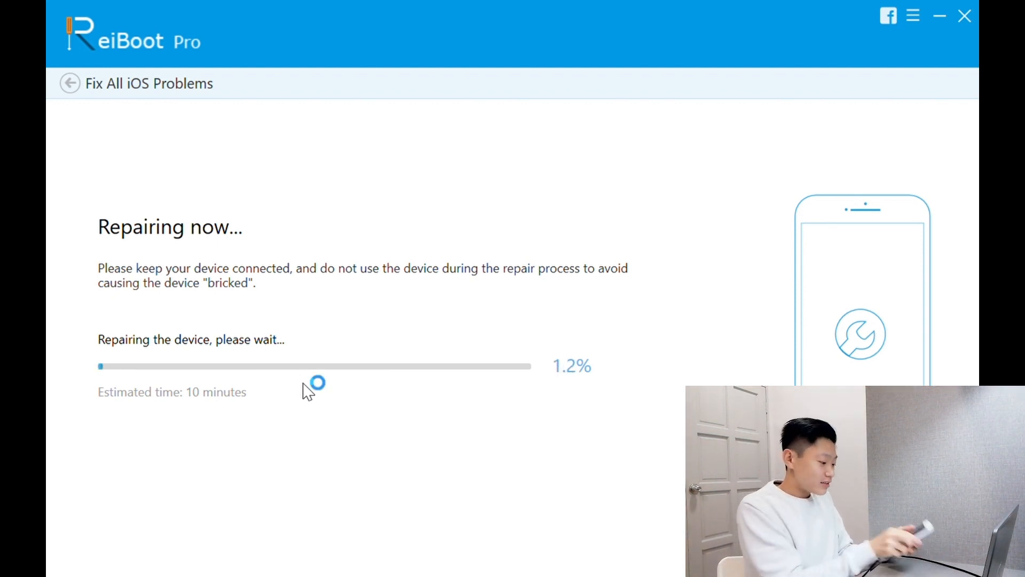
mouse_move(308, 382)
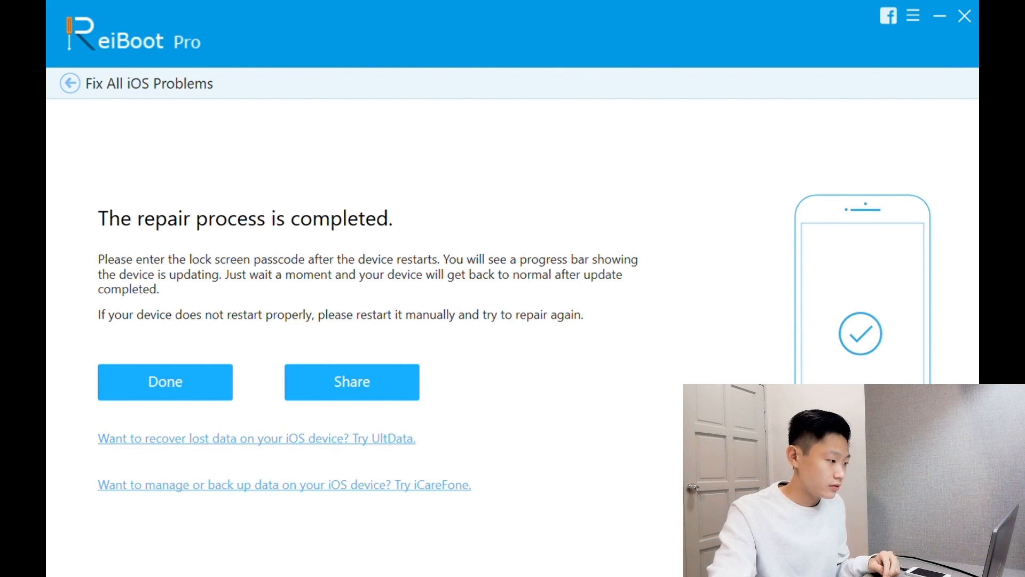
mouse_move(165, 382)
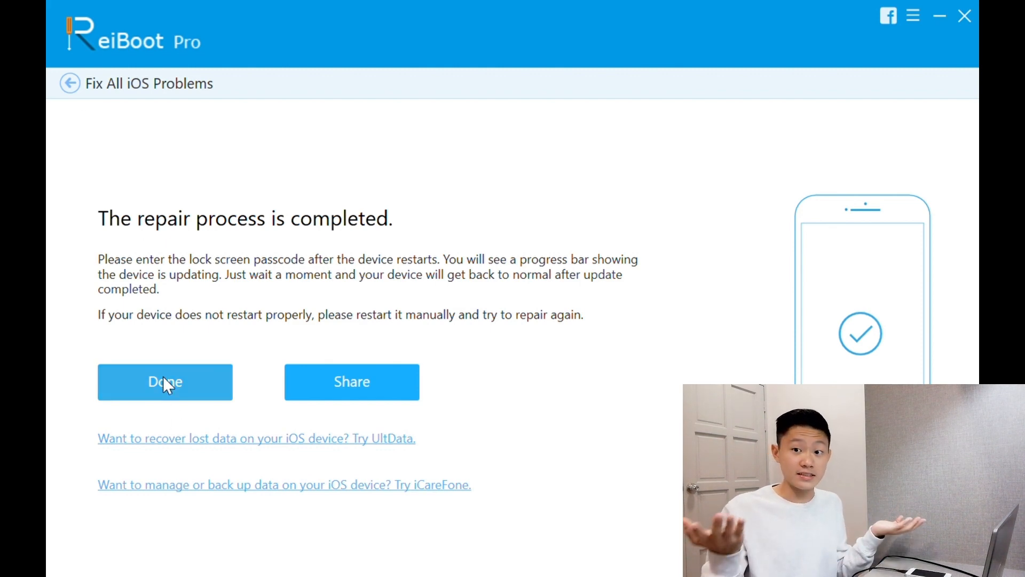